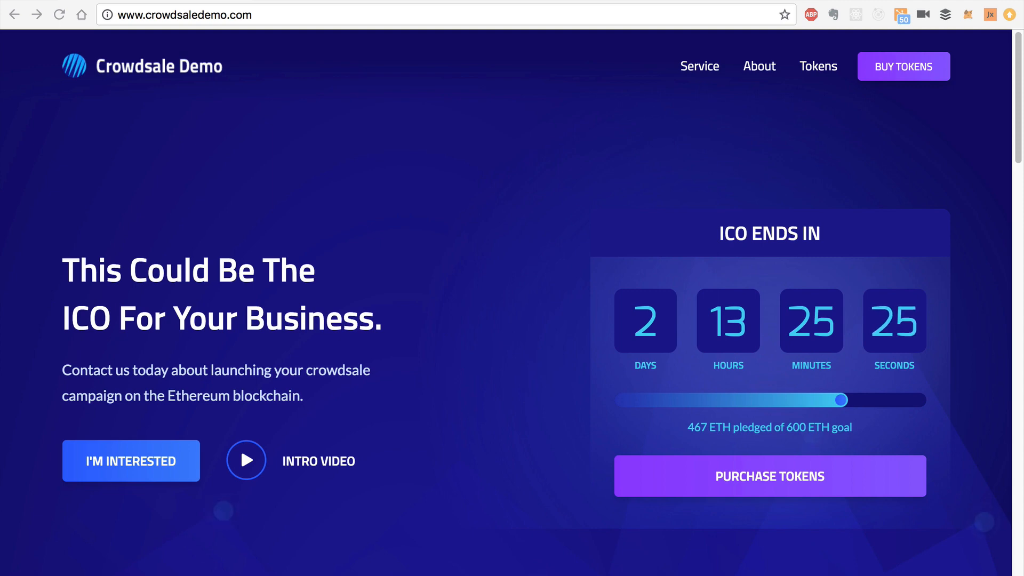
pyautogui.moveTo(422, 34)
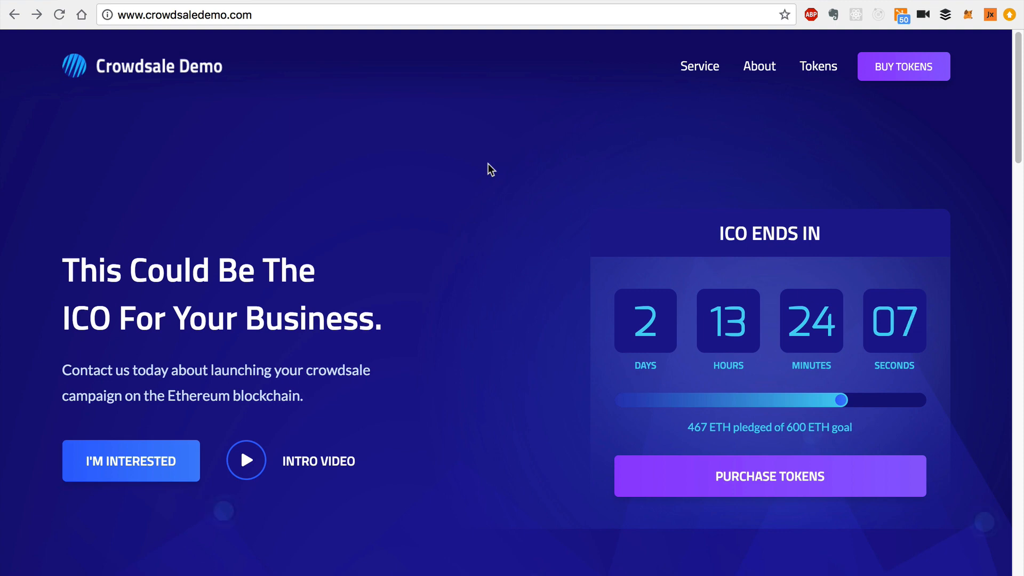
pyautogui.moveTo(536, 143)
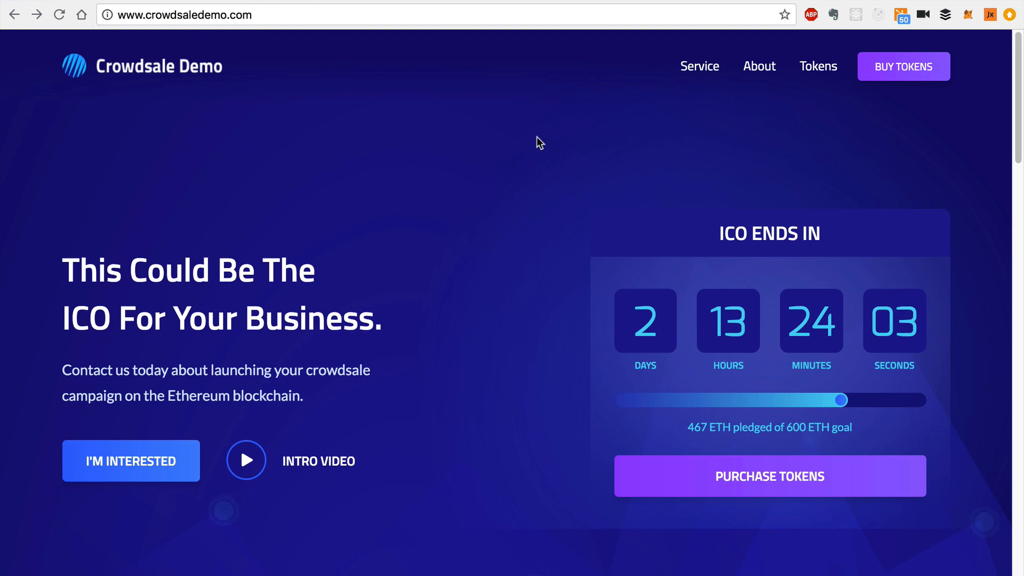
pyautogui.moveTo(475, 200)
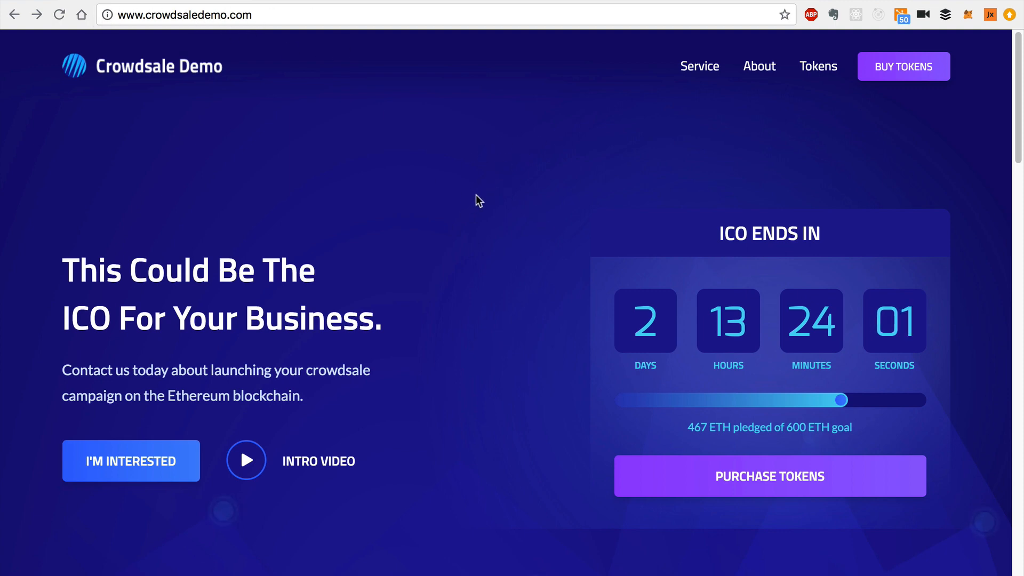
pyautogui.moveTo(429, 237)
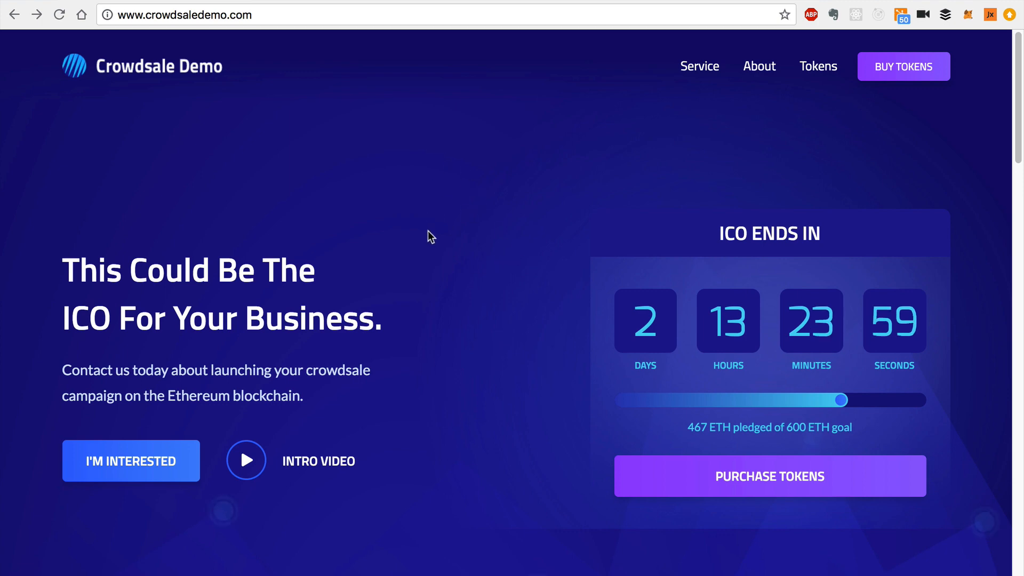
pyautogui.moveTo(486, 228)
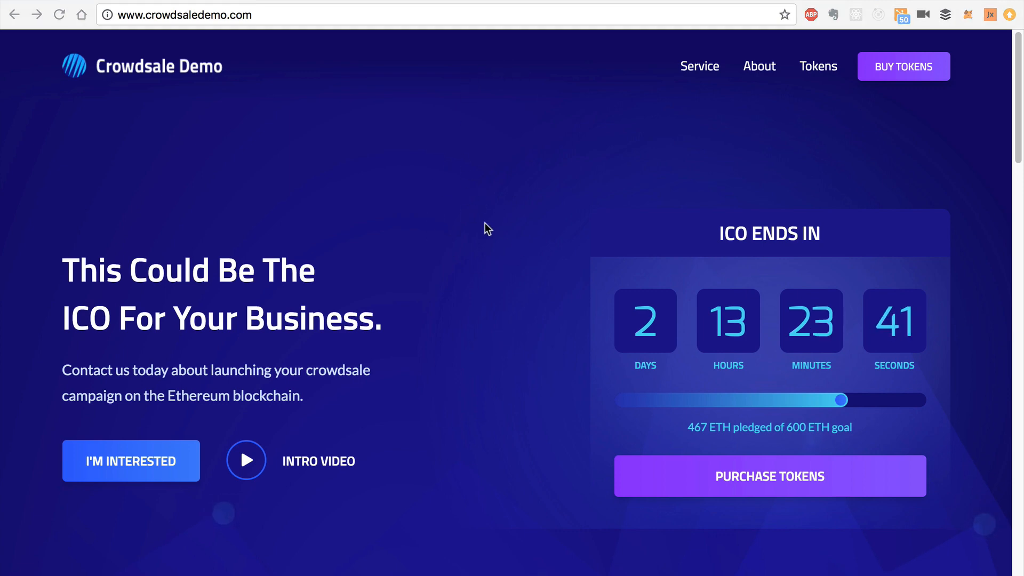
# Step: Scroll through the landing page sections and return to the hero with the ICO countdown
pyautogui.scroll(-3)
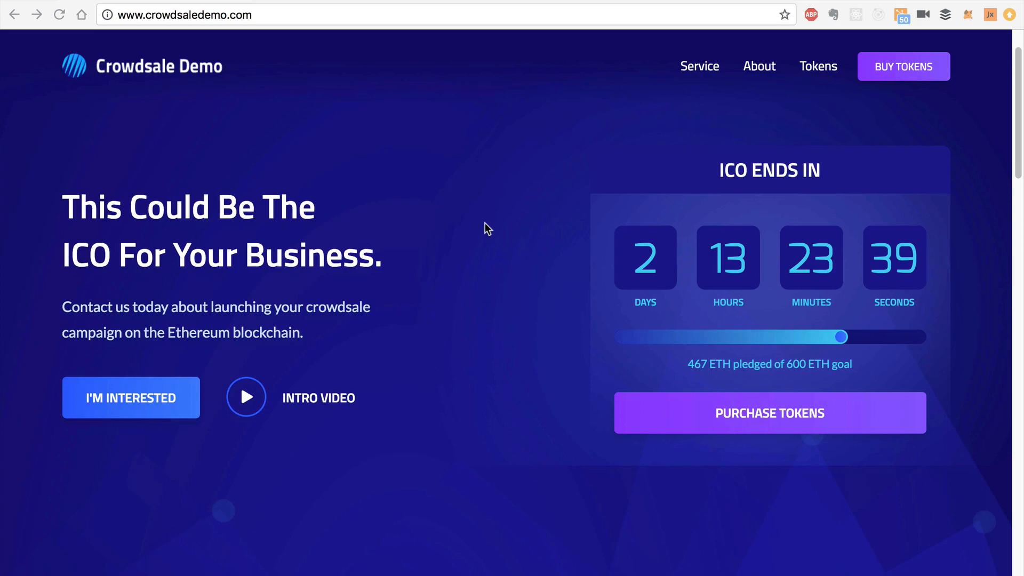
pyautogui.scroll(-3)
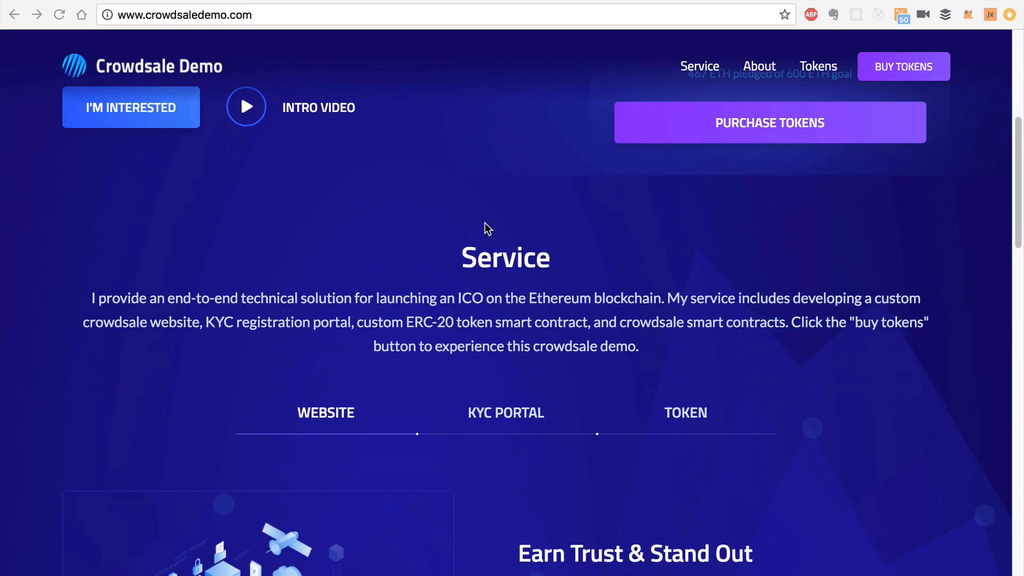
pyautogui.scroll(-3)
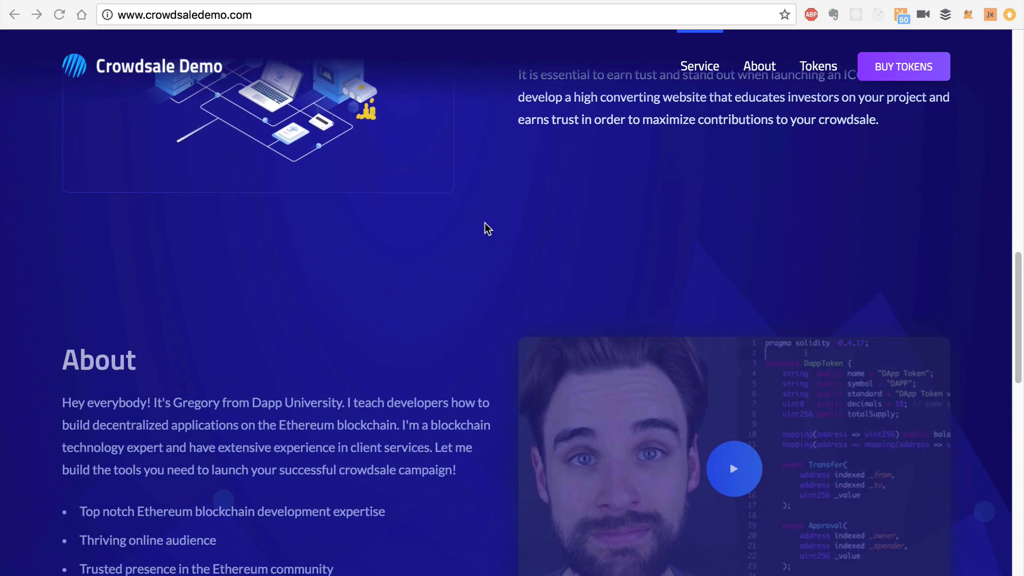
pyautogui.scroll(-3)
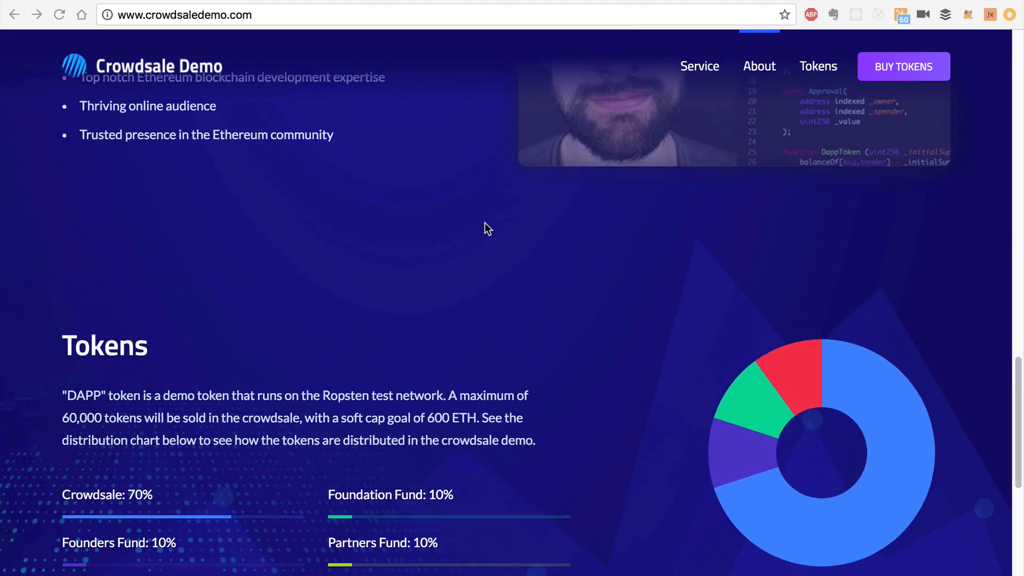
pyautogui.scroll(-3)
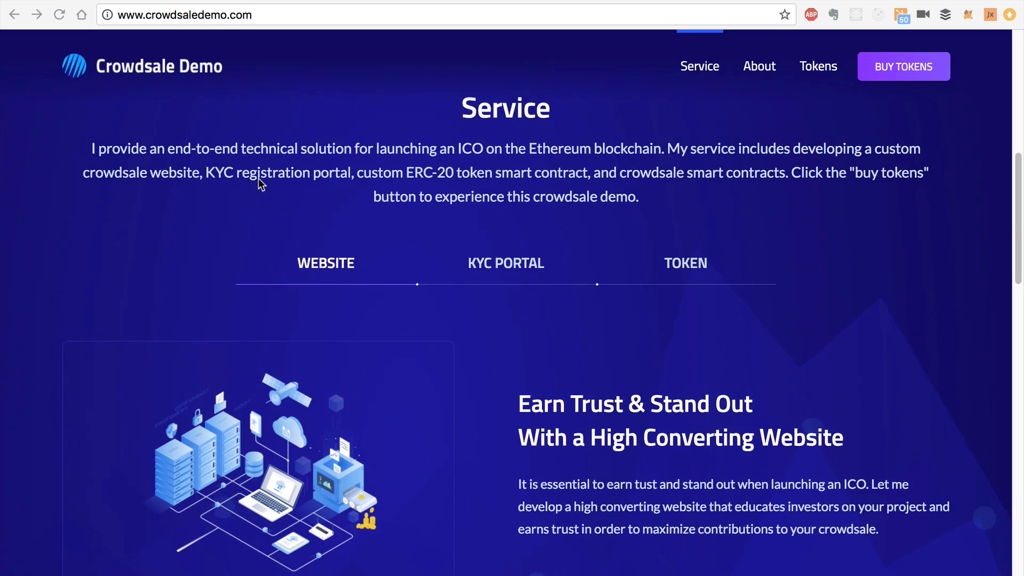
pyautogui.moveTo(413, 222)
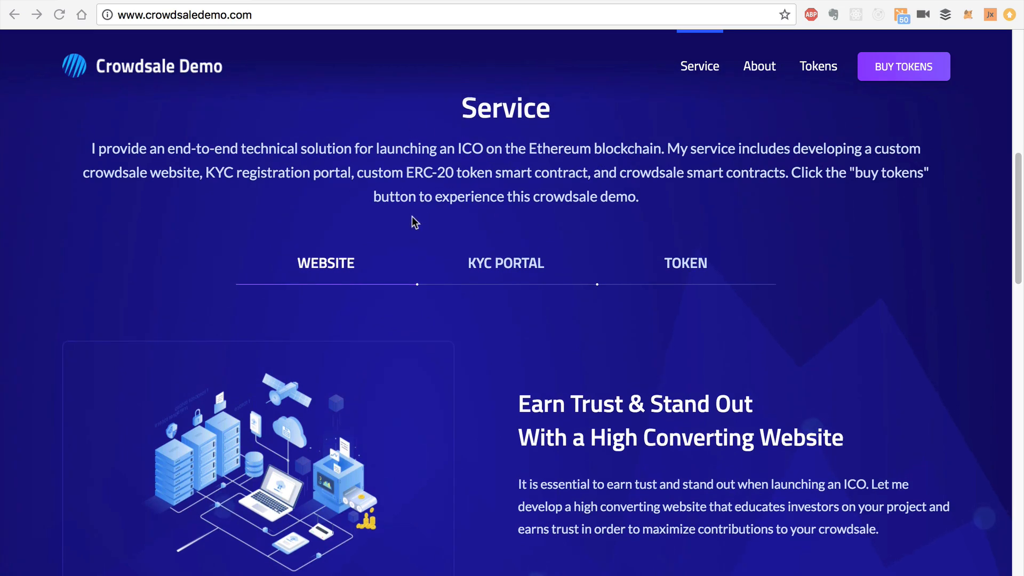
pyautogui.moveTo(400, 213)
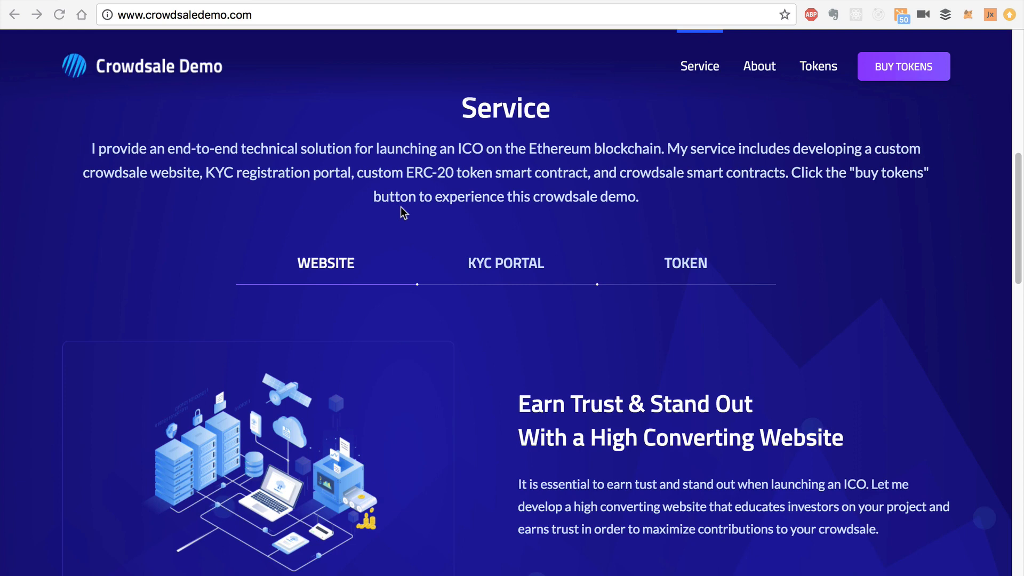
pyautogui.moveTo(527, 293)
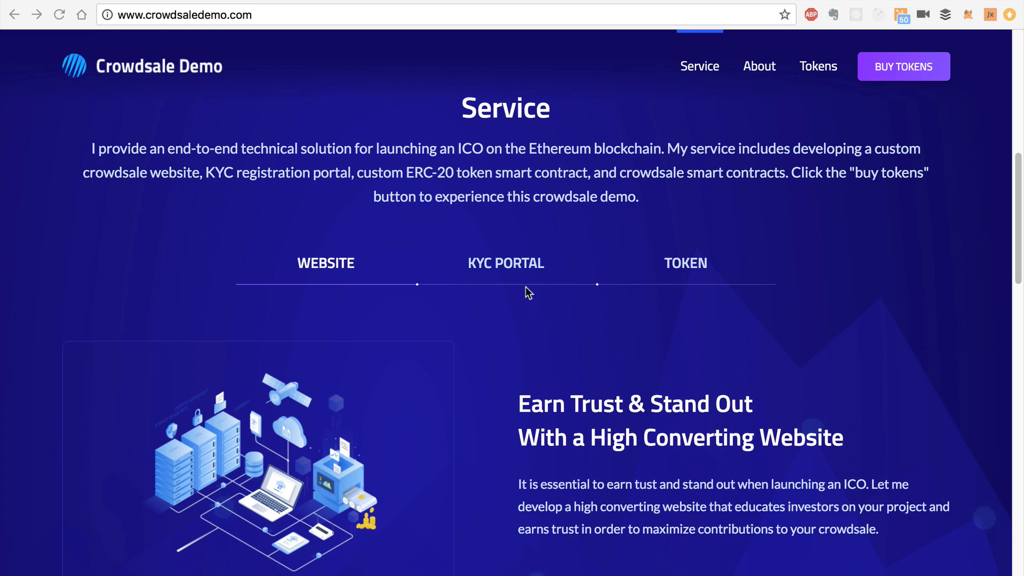
pyautogui.scroll(-3)
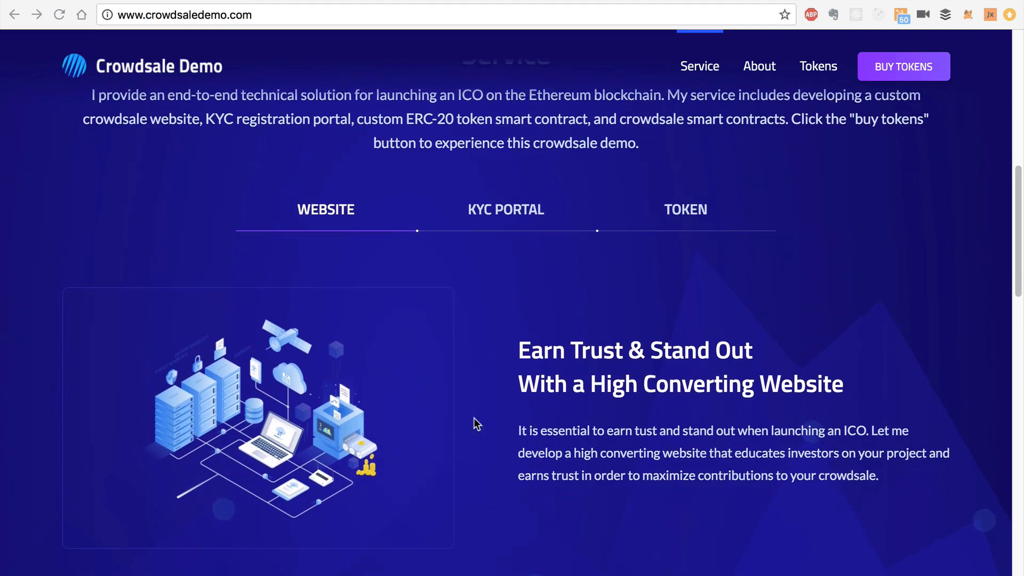
pyautogui.scroll(-3)
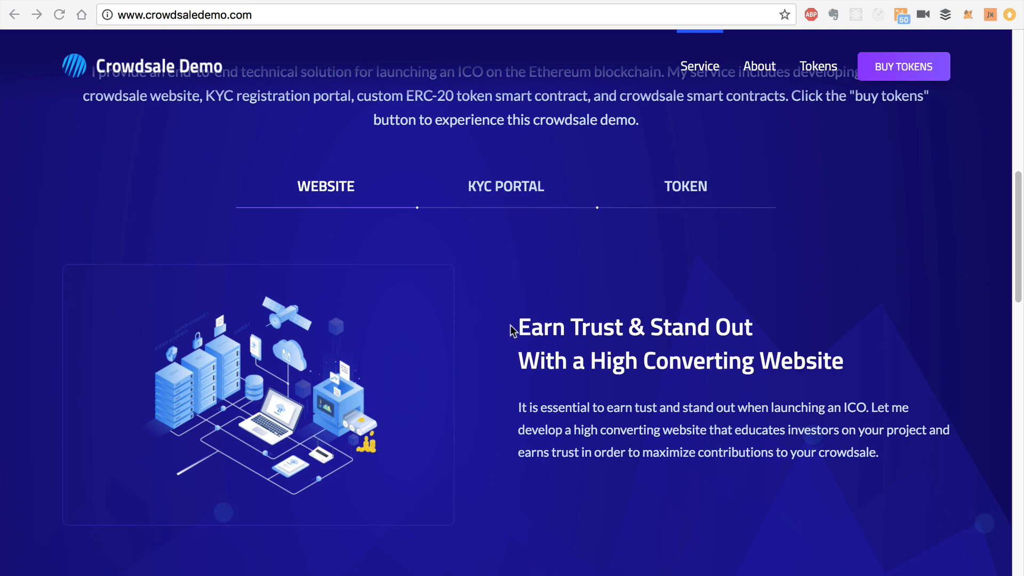
pyautogui.moveTo(543, 348)
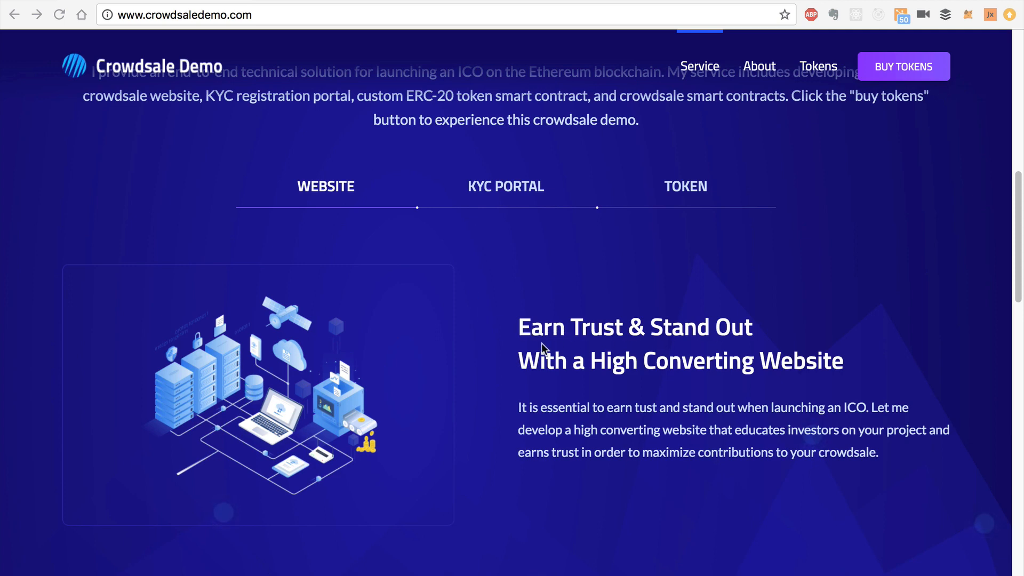
pyautogui.moveTo(804, 343)
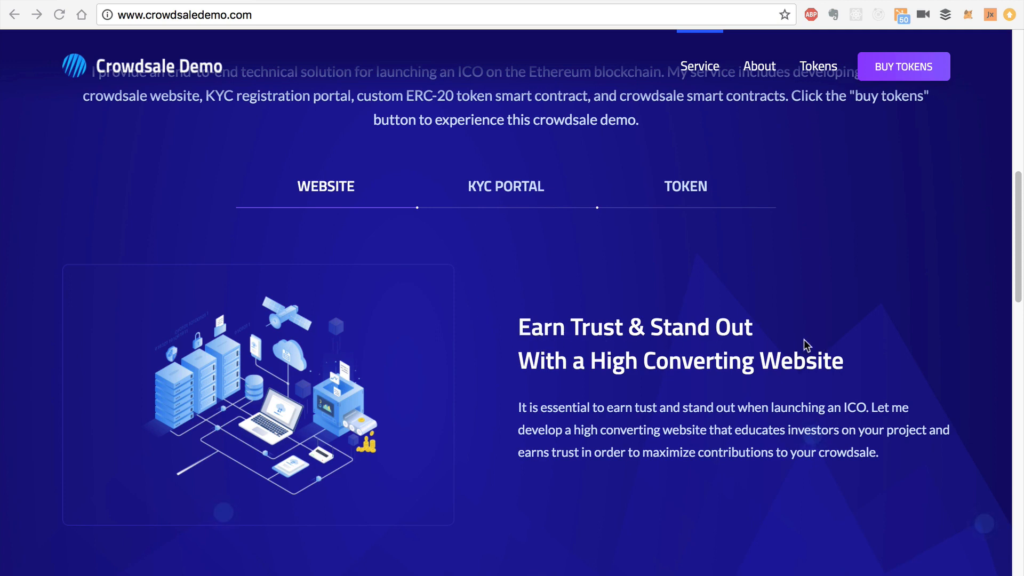
pyautogui.moveTo(561, 316)
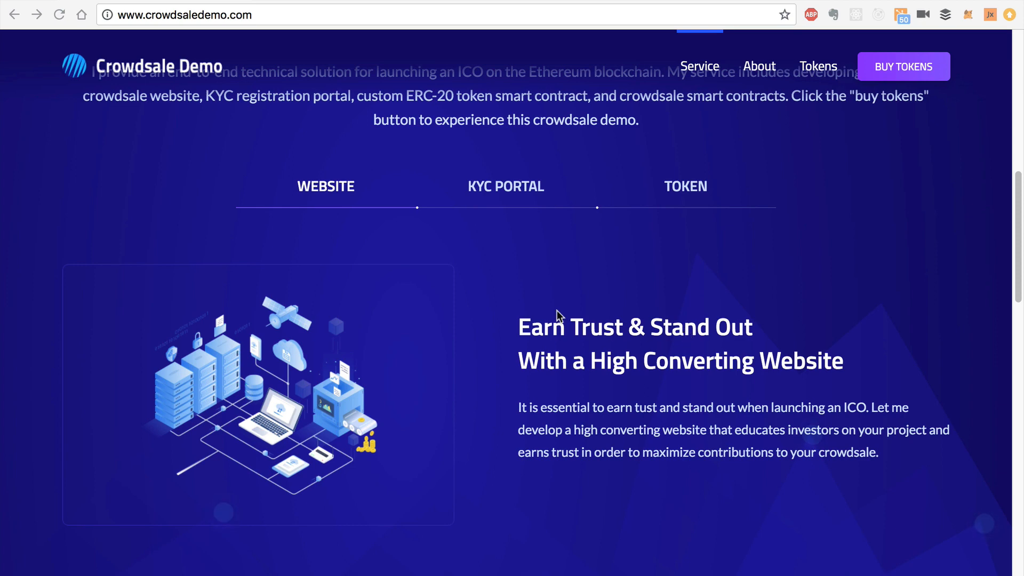
pyautogui.moveTo(476, 347)
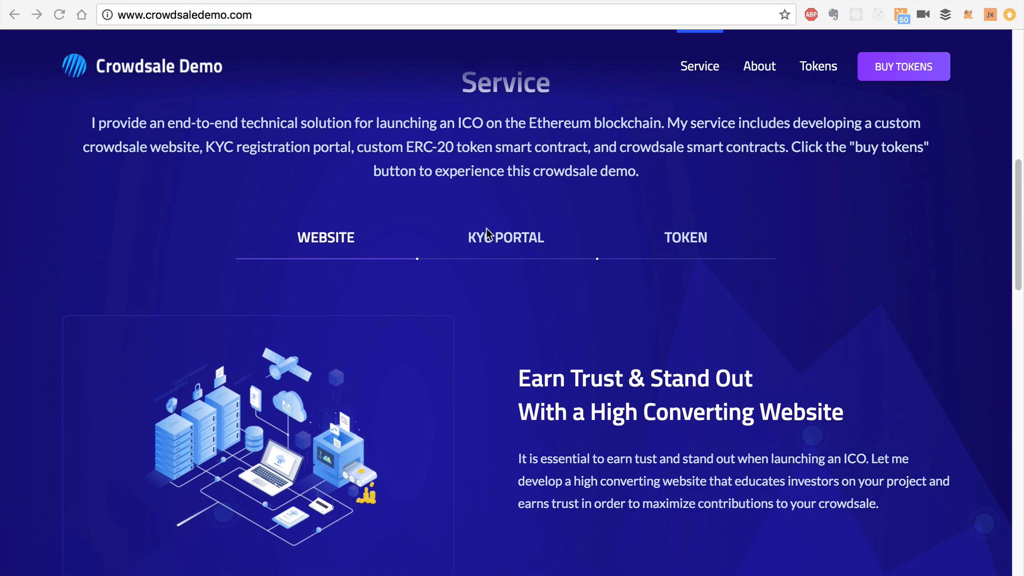
pyautogui.scroll(3)
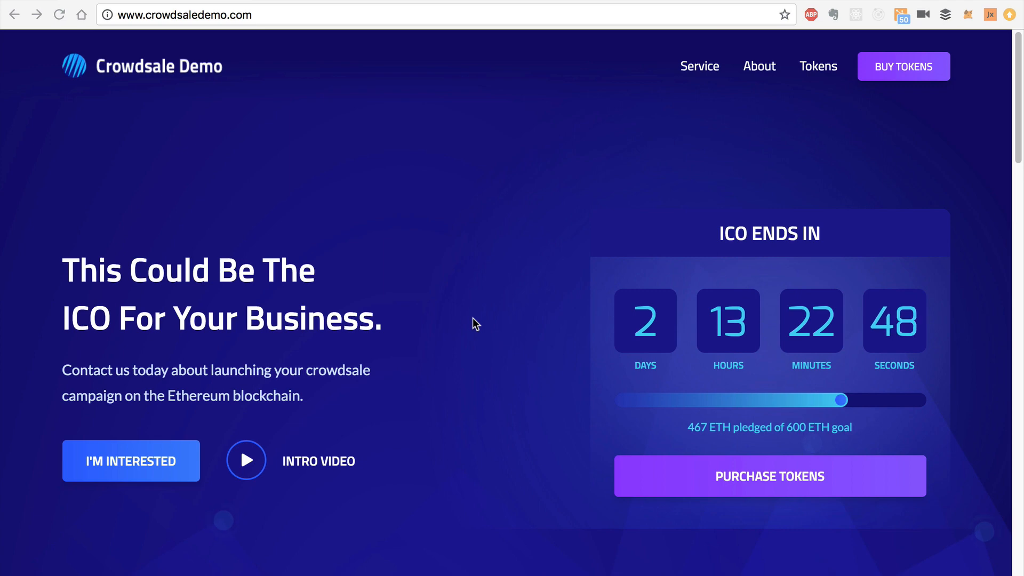
pyautogui.scroll(-3)
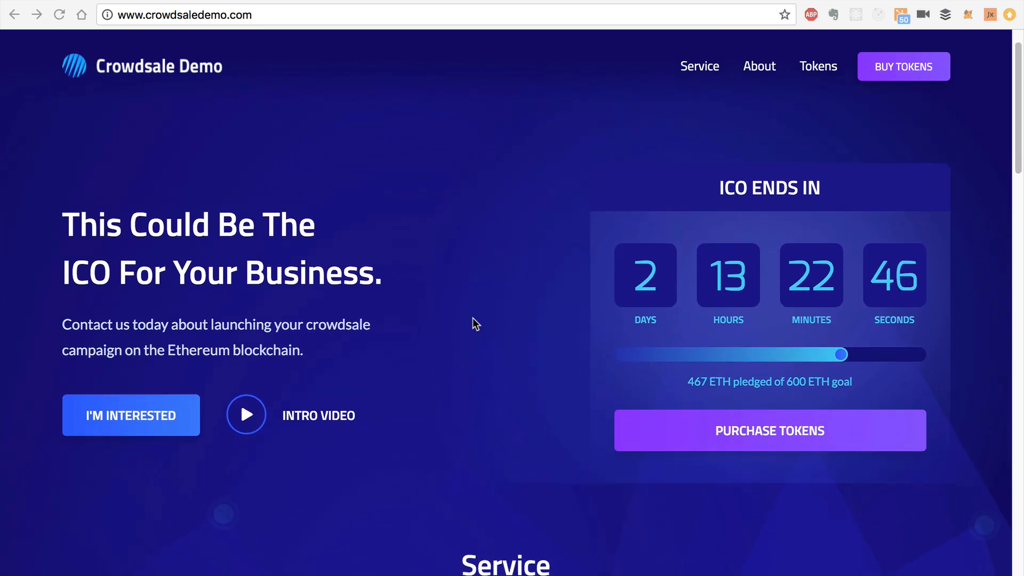
pyautogui.scroll(-3)
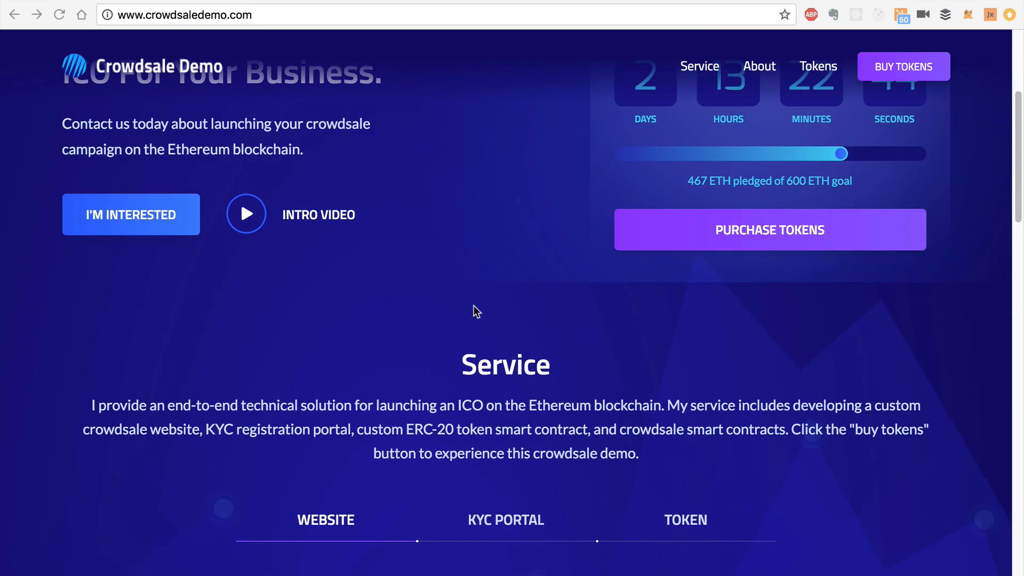
pyautogui.scroll(-3)
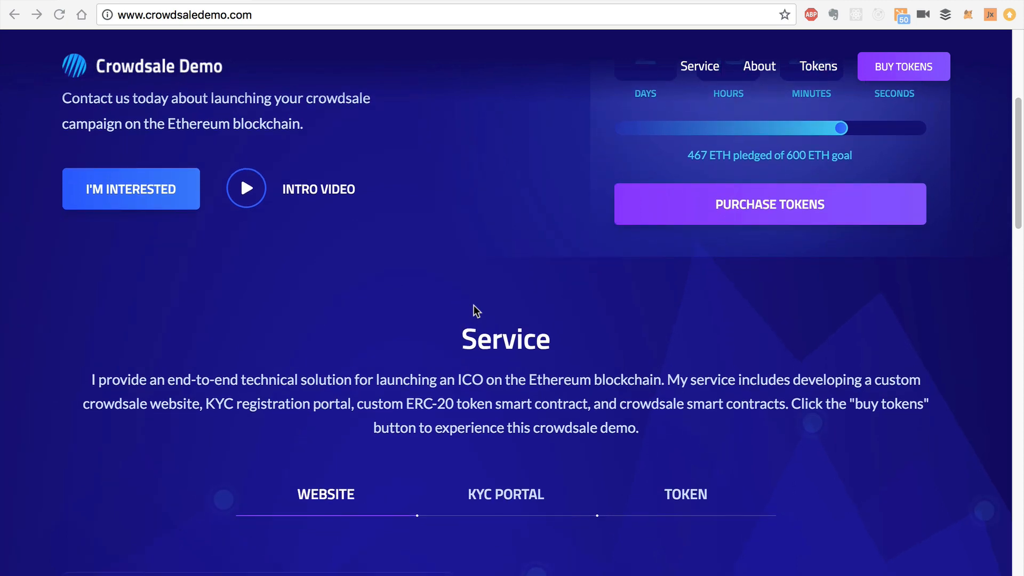
pyautogui.scroll(3)
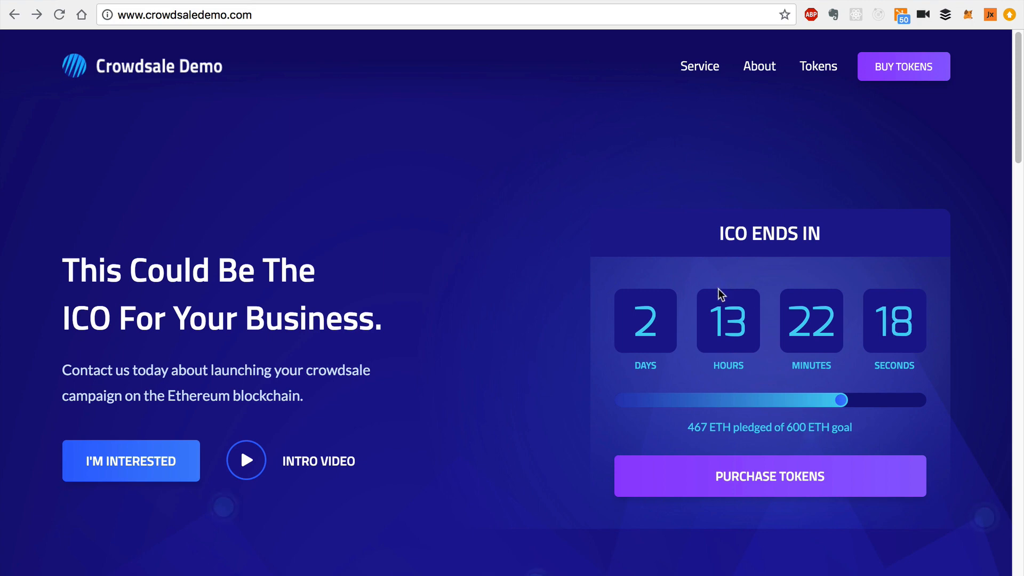
pyautogui.moveTo(687, 430)
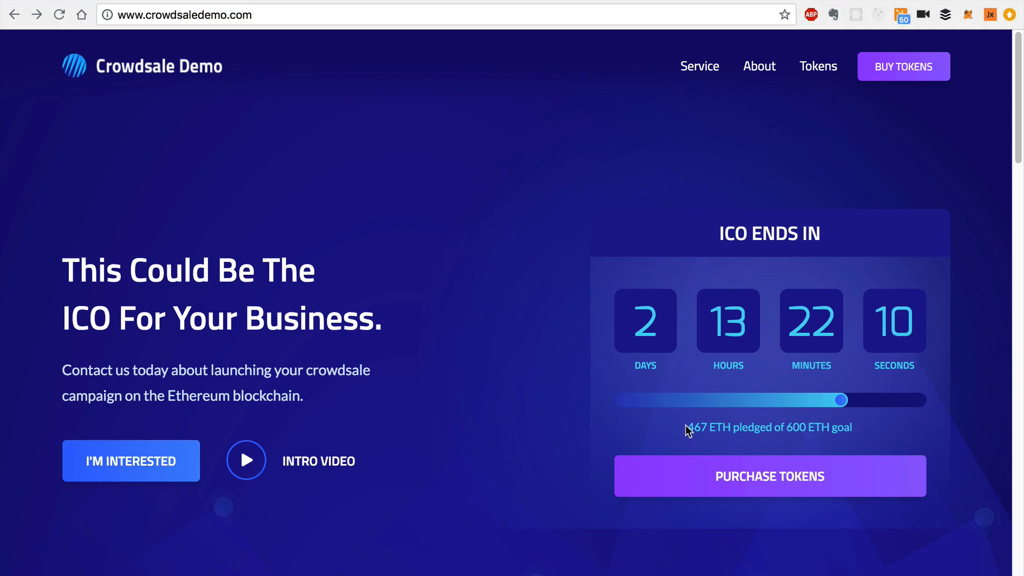
# Step: Highlight the 467 of 600 ETH pledged progress text
pyautogui.moveTo(685, 427); pyautogui.dragTo(806, 422)
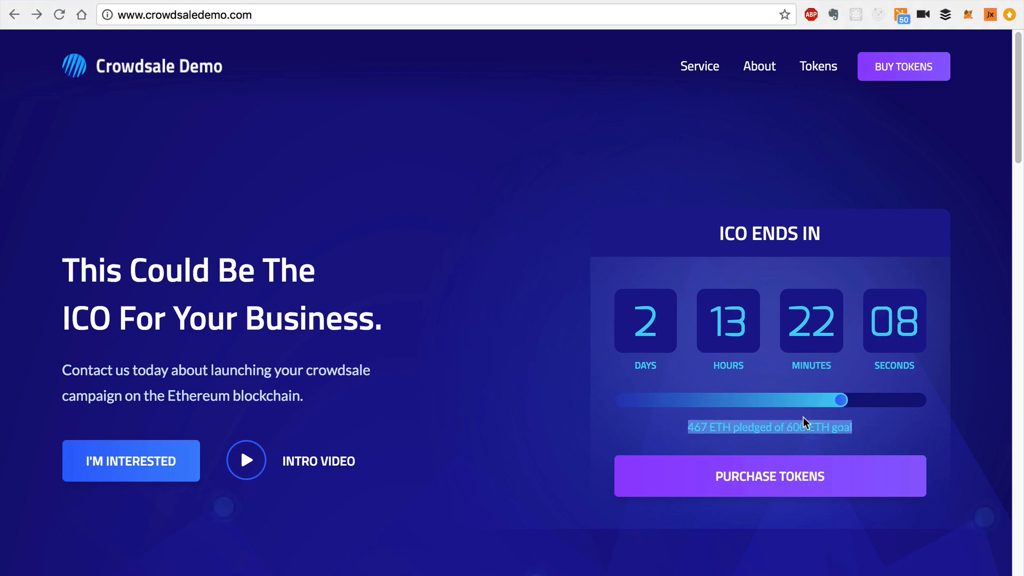
pyautogui.moveTo(627, 256)
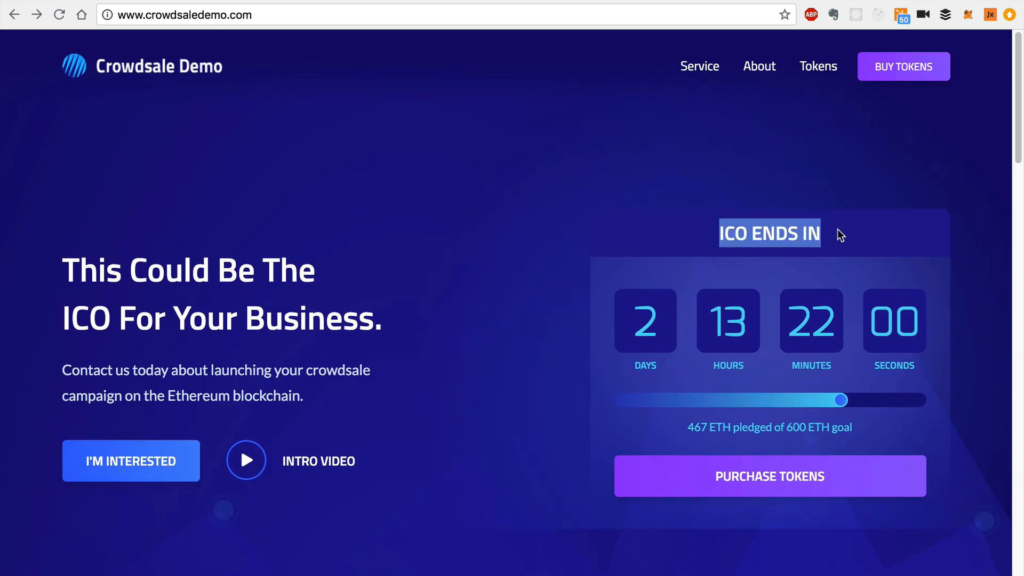
pyautogui.moveTo(757, 215)
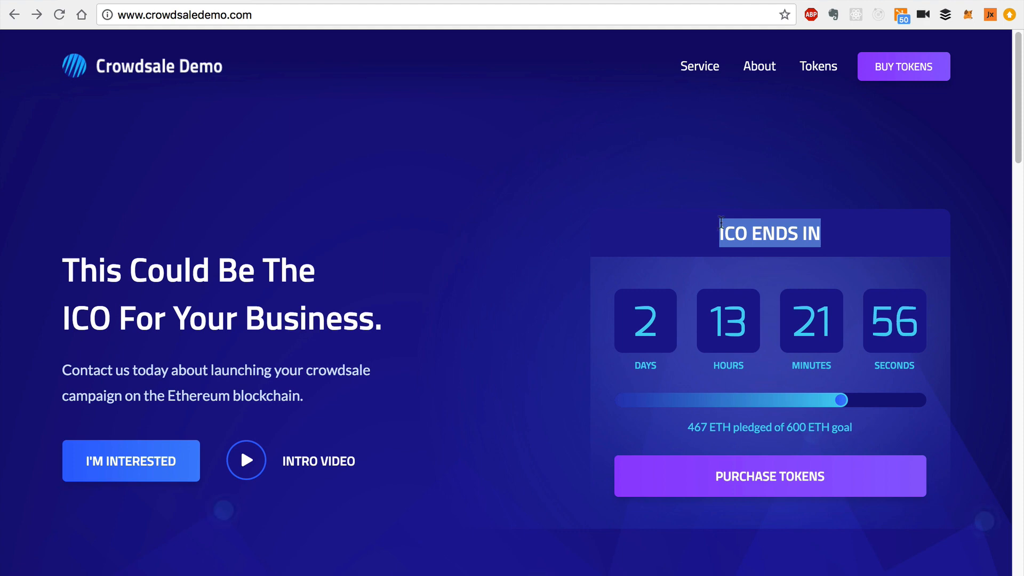
pyautogui.moveTo(880, 333)
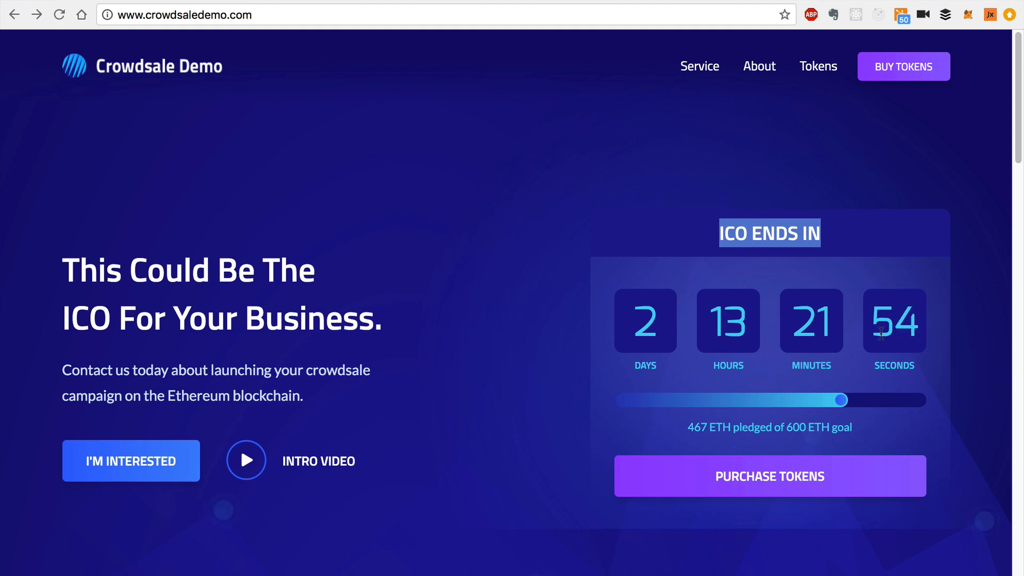
pyautogui.moveTo(739, 296)
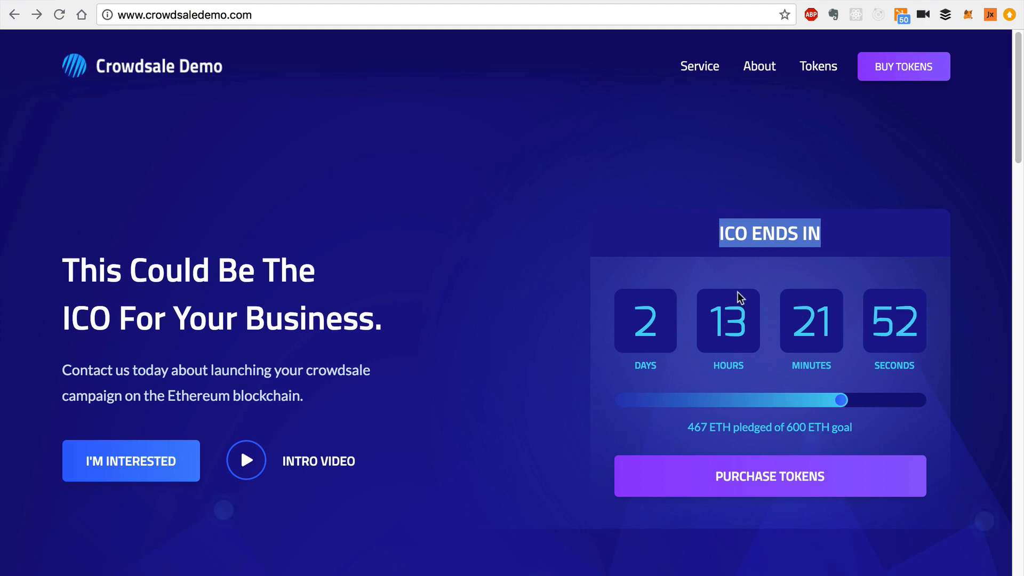
# Step: Show the Service section's KYC Portal description of the user registration portal
pyautogui.click(698, 66)
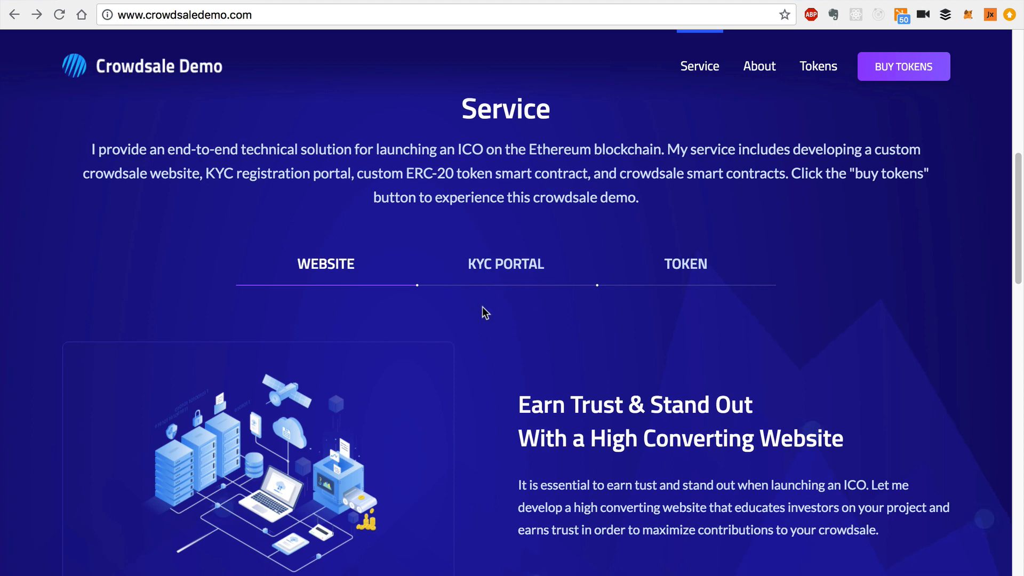
pyautogui.moveTo(332, 268)
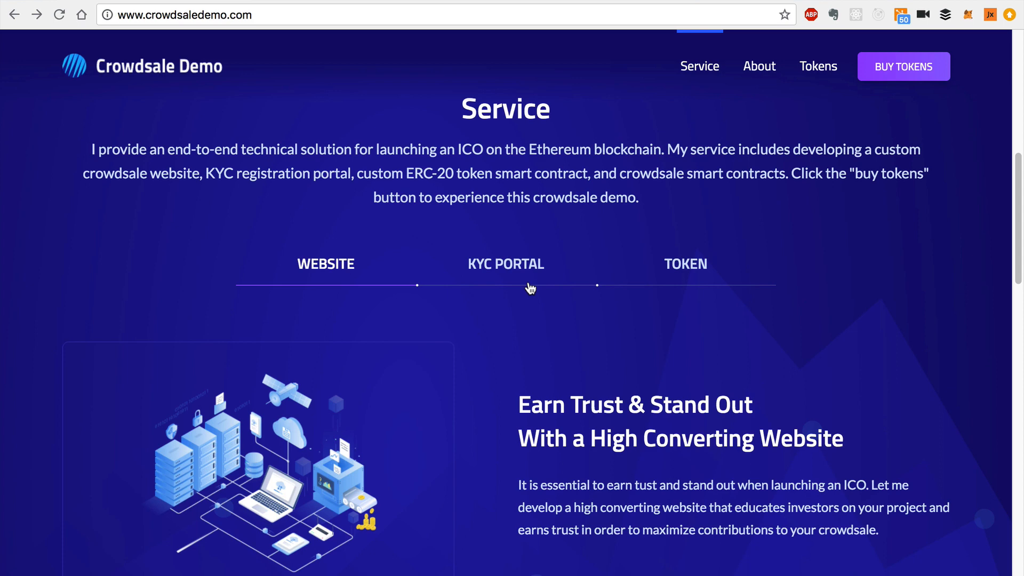
pyautogui.moveTo(475, 285)
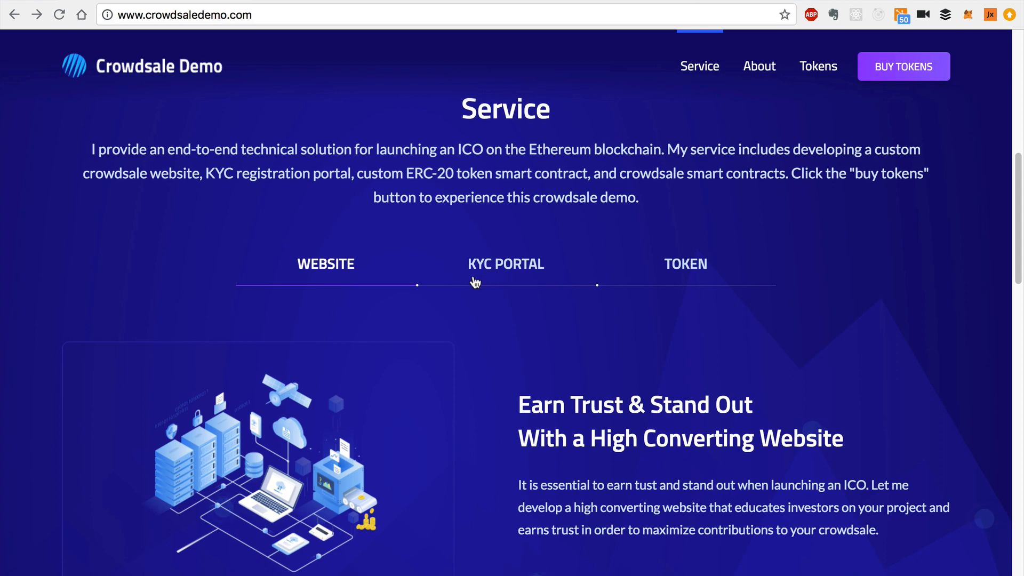
pyautogui.click(483, 272)
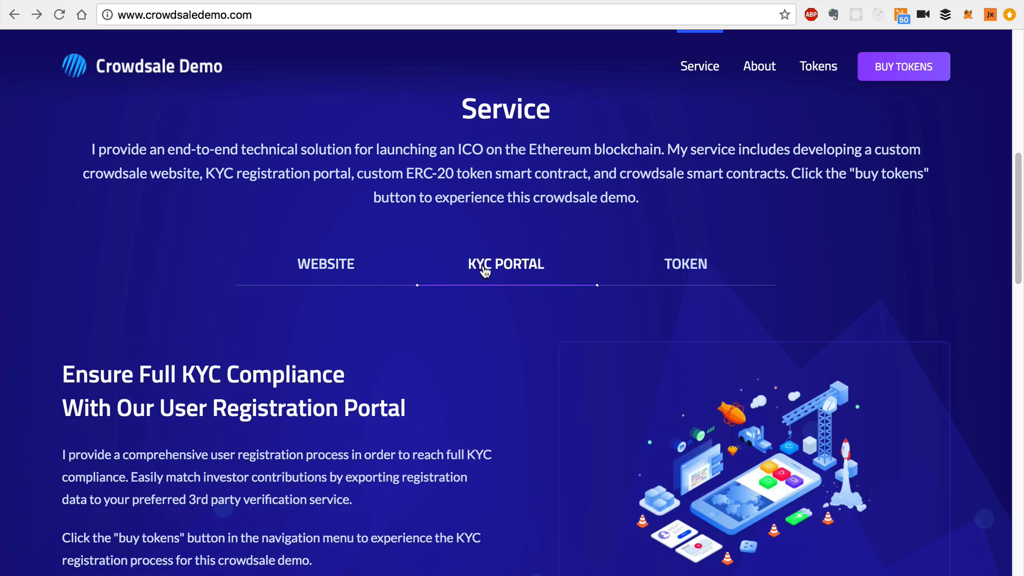
pyautogui.scroll(-3)
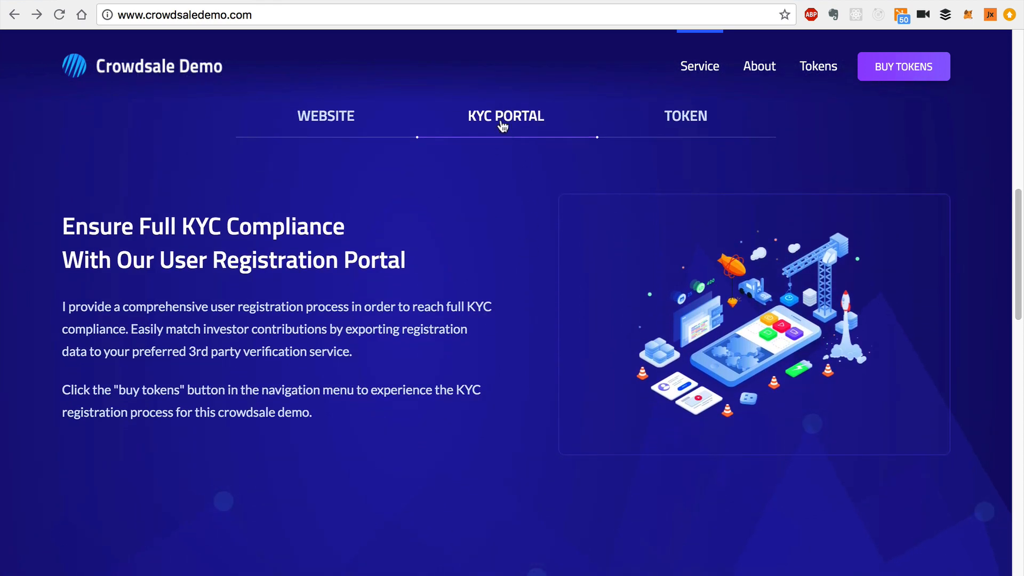
pyautogui.moveTo(495, 145)
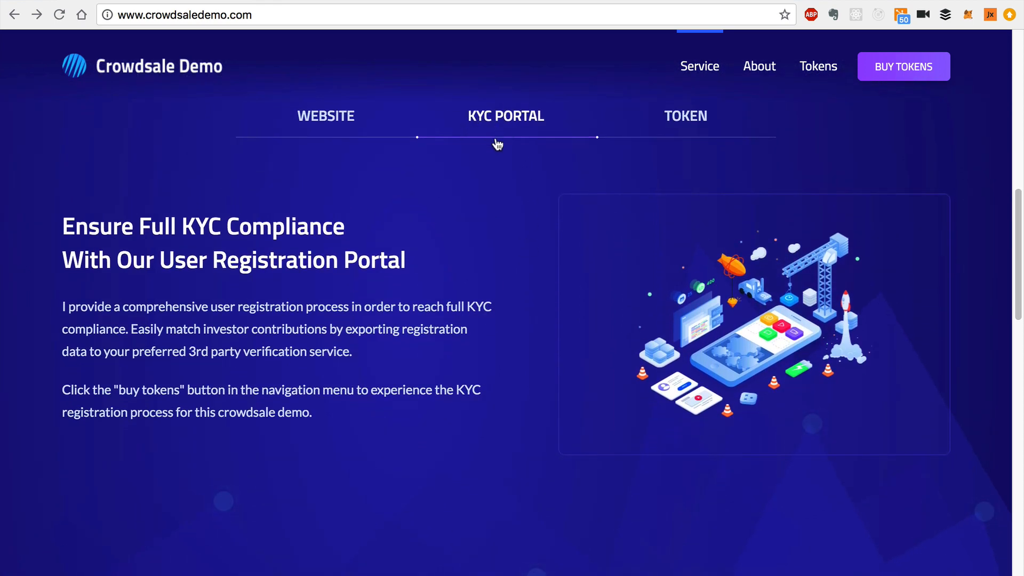
pyautogui.moveTo(511, 157)
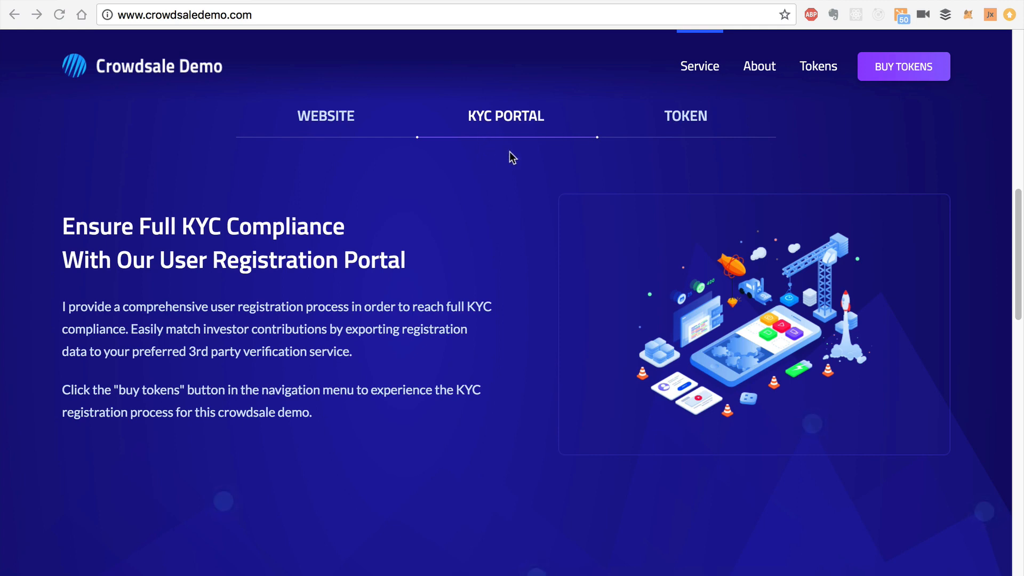
pyautogui.moveTo(499, 182)
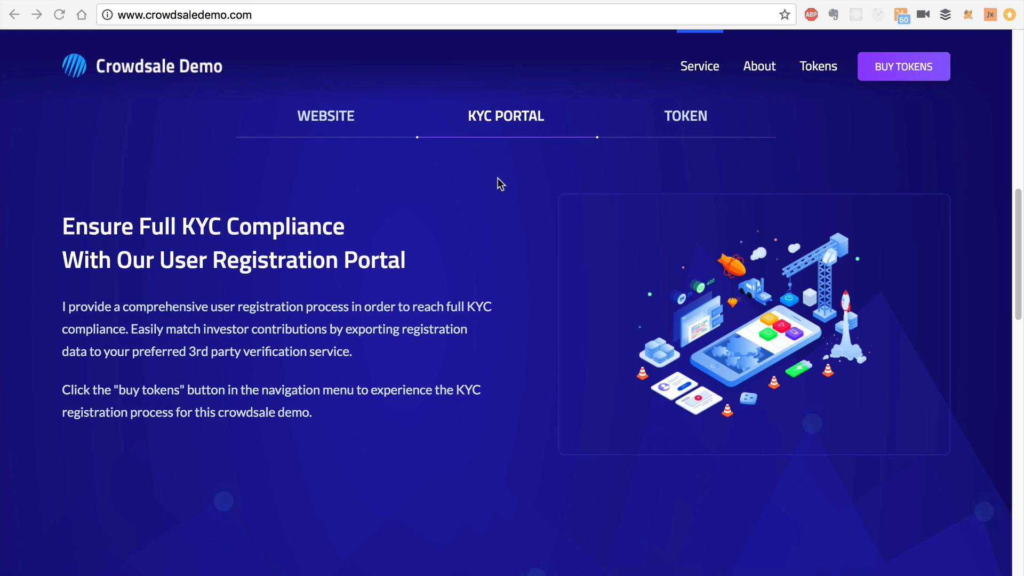
pyautogui.moveTo(495, 175)
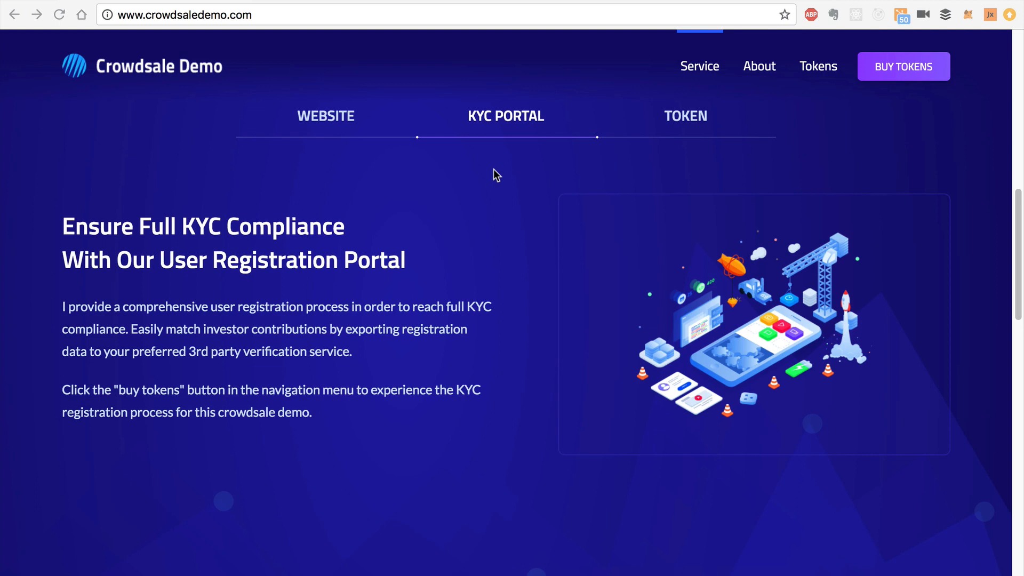
pyautogui.moveTo(500, 171)
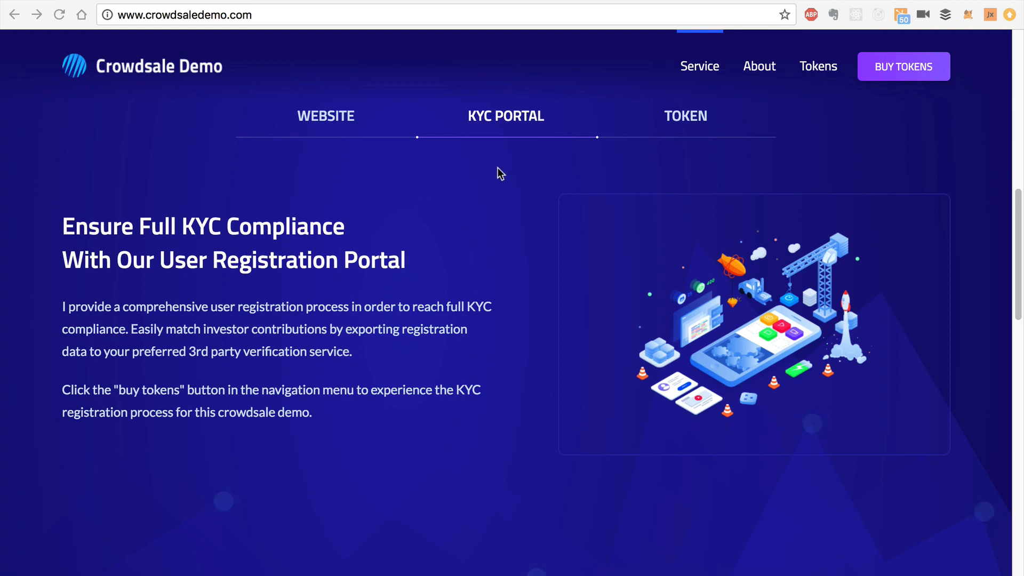
pyautogui.moveTo(541, 217)
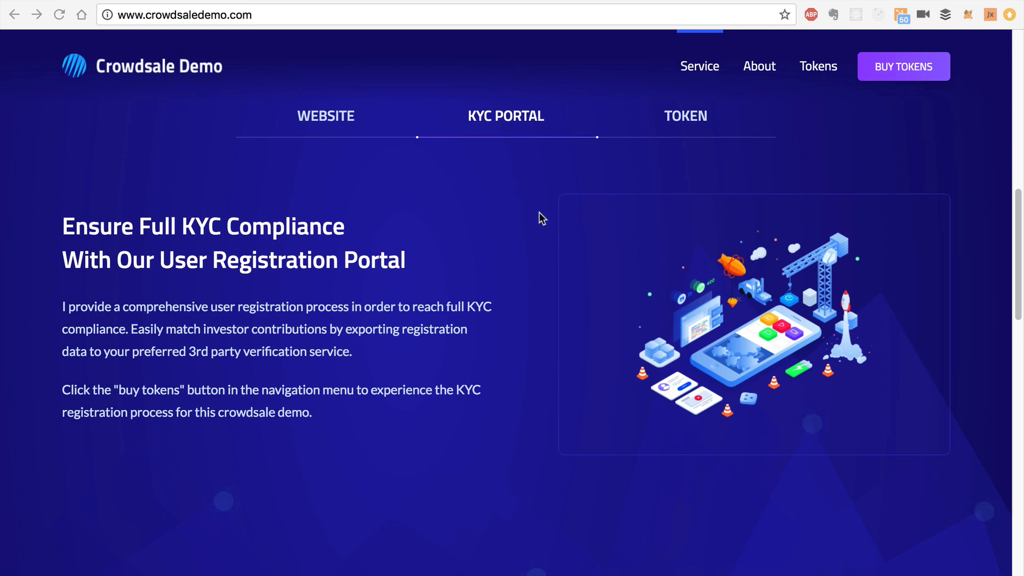
pyautogui.moveTo(518, 209)
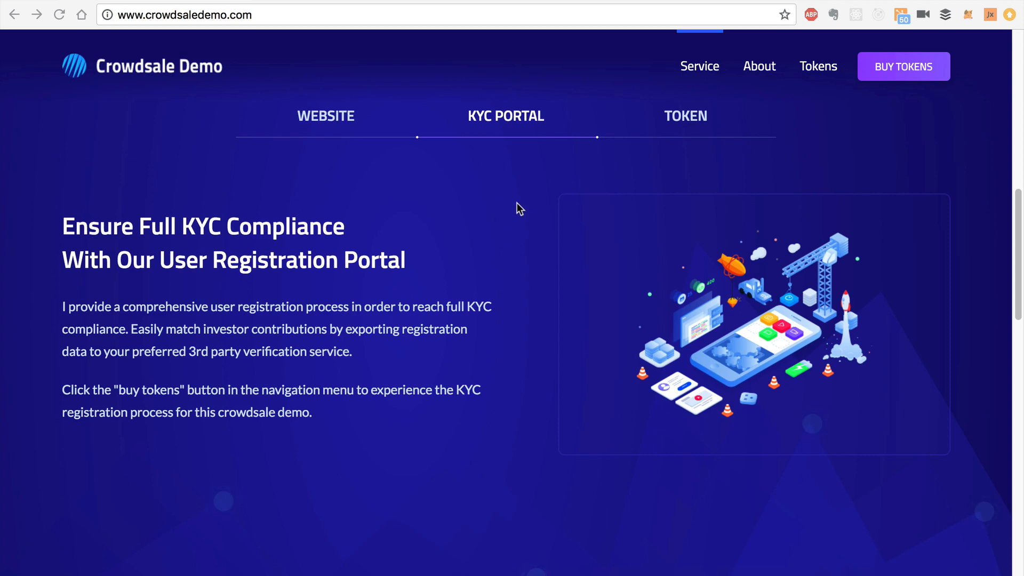
pyautogui.moveTo(511, 245)
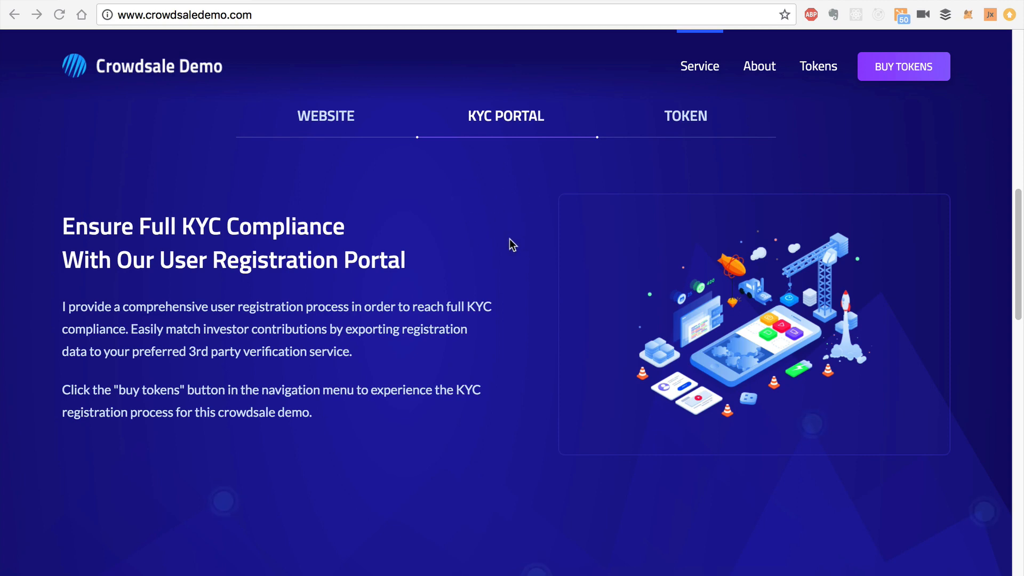
pyautogui.moveTo(513, 238)
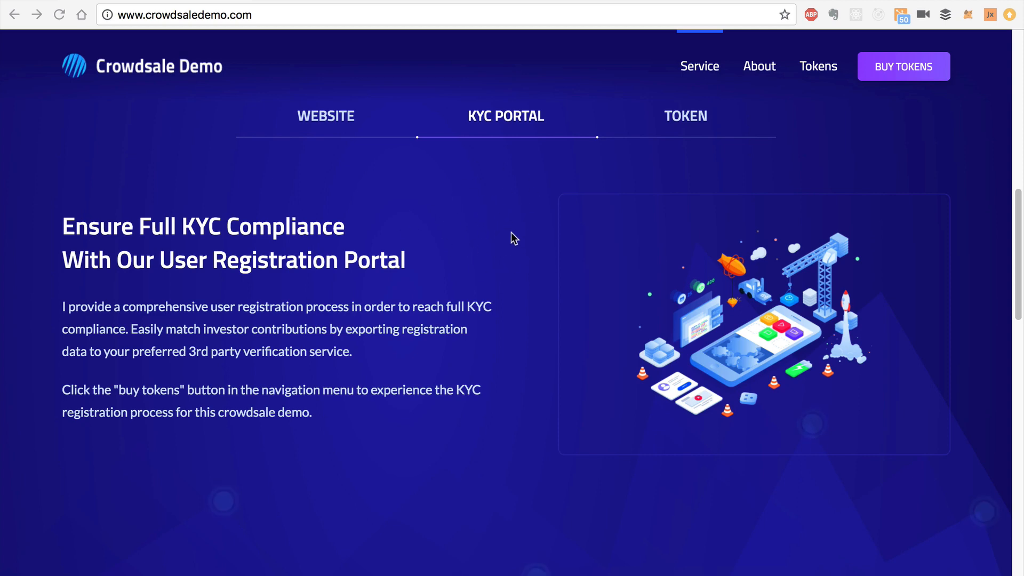
pyautogui.moveTo(616, 251)
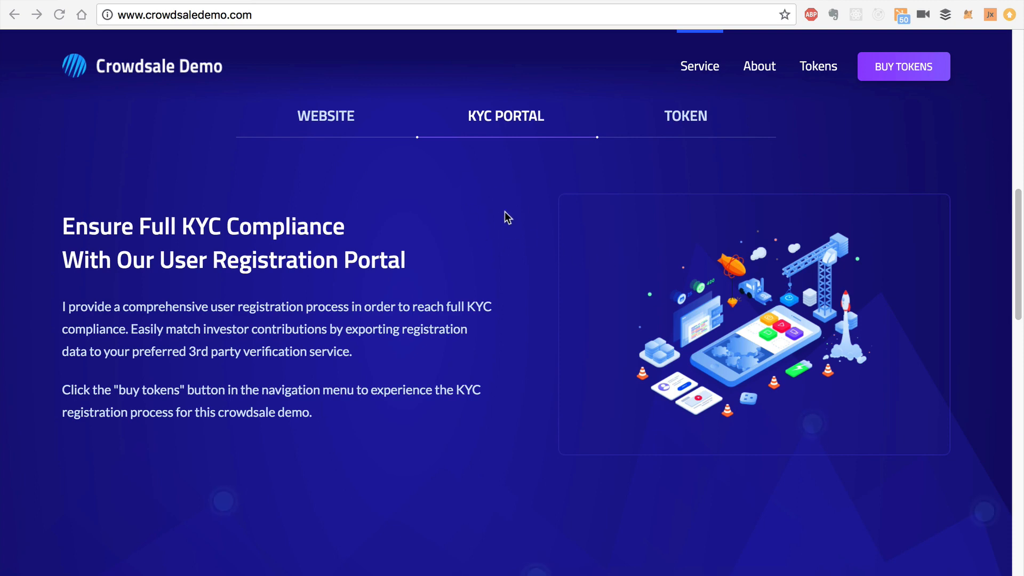
pyautogui.moveTo(522, 277)
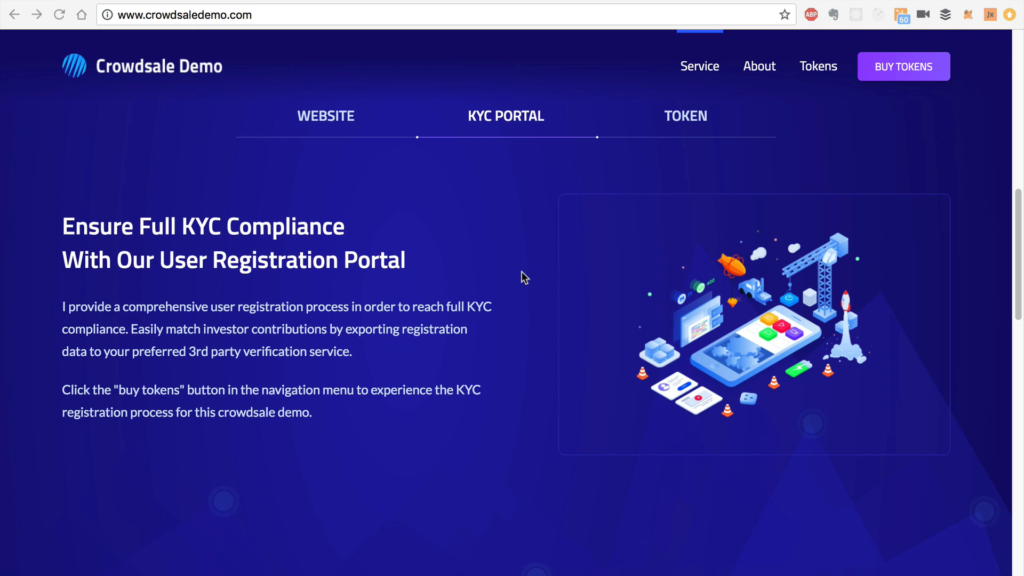
pyautogui.moveTo(438, 272)
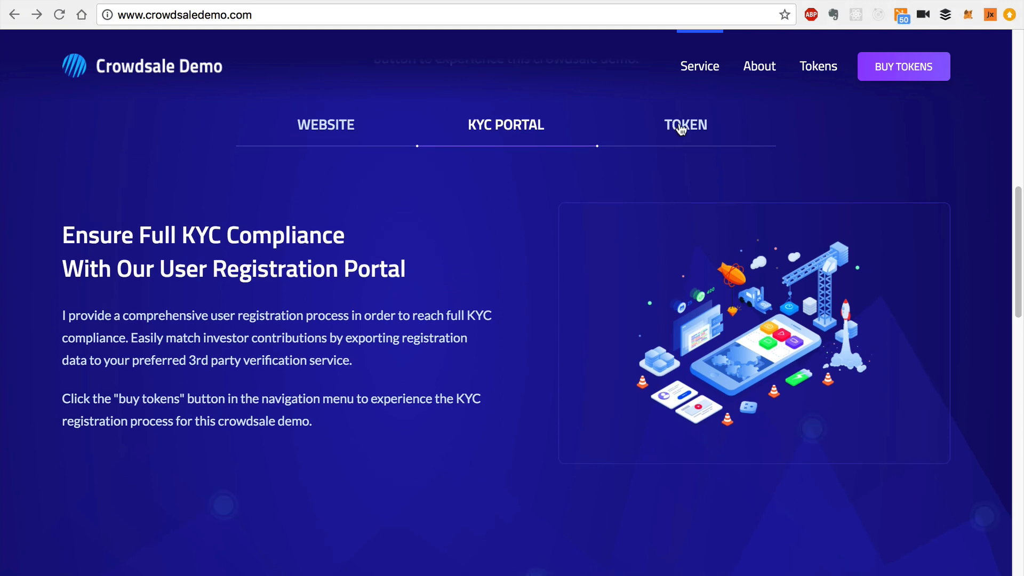
# Step: Show the Token service on ERC-20 tokens and highlight the crowdsale strategy advice sentence
pyautogui.click(685, 125)
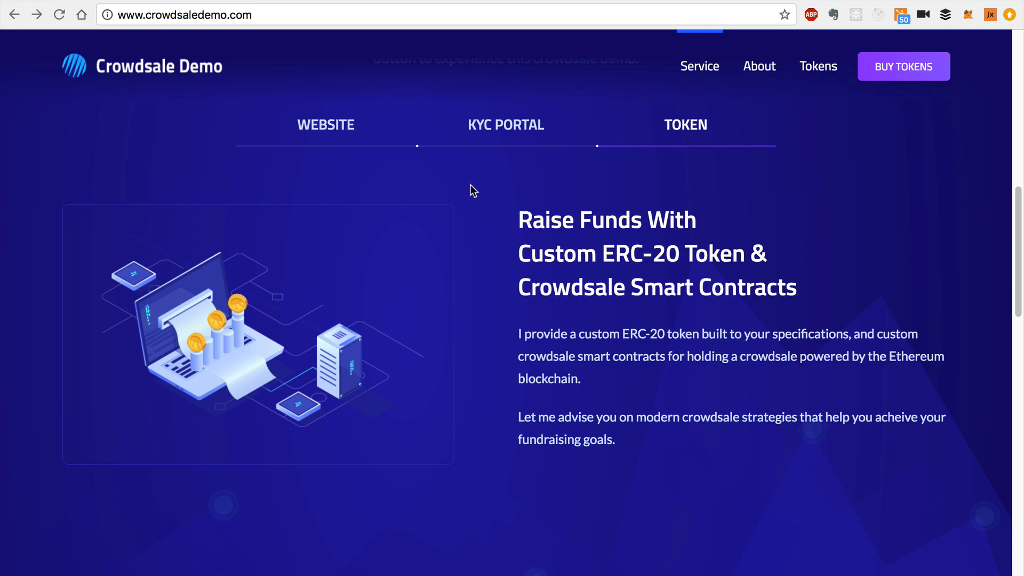
pyautogui.moveTo(499, 224)
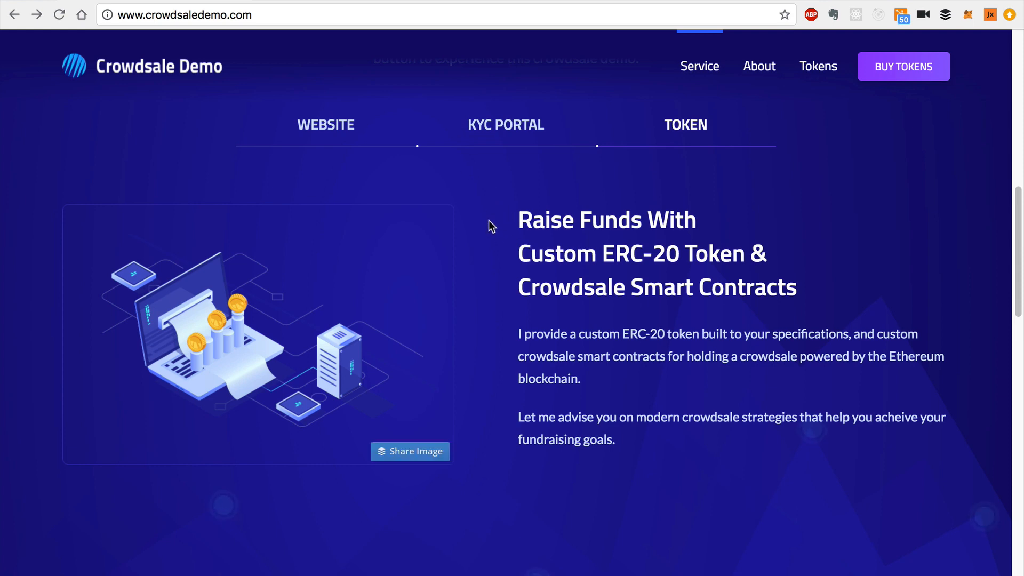
pyautogui.moveTo(525, 197)
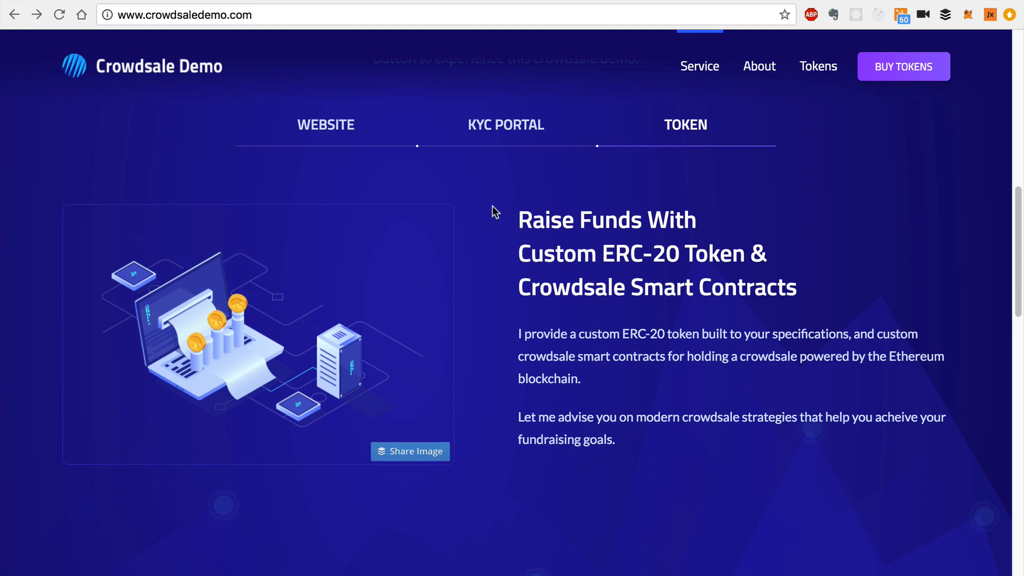
pyautogui.moveTo(623, 201)
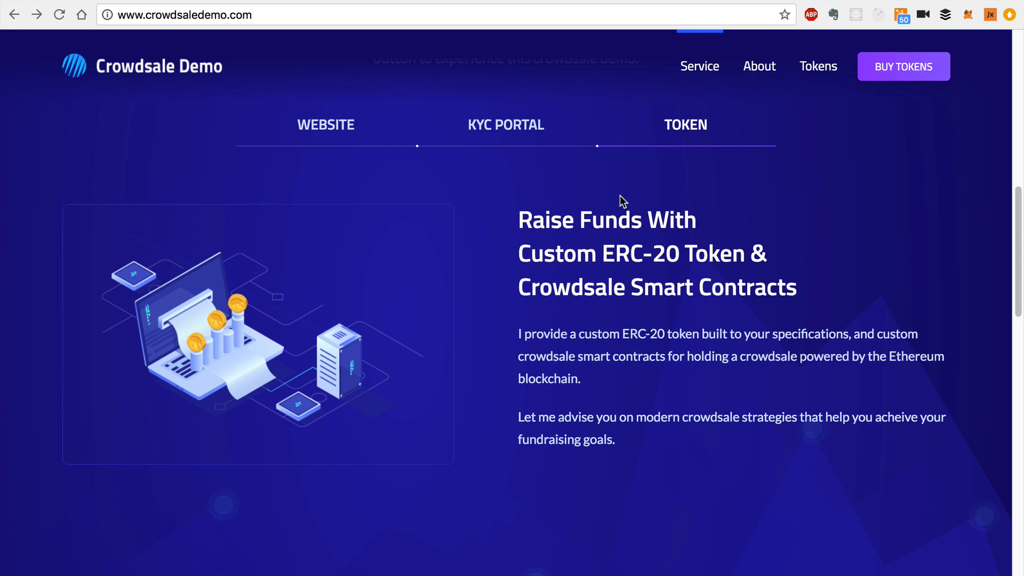
pyautogui.moveTo(629, 198)
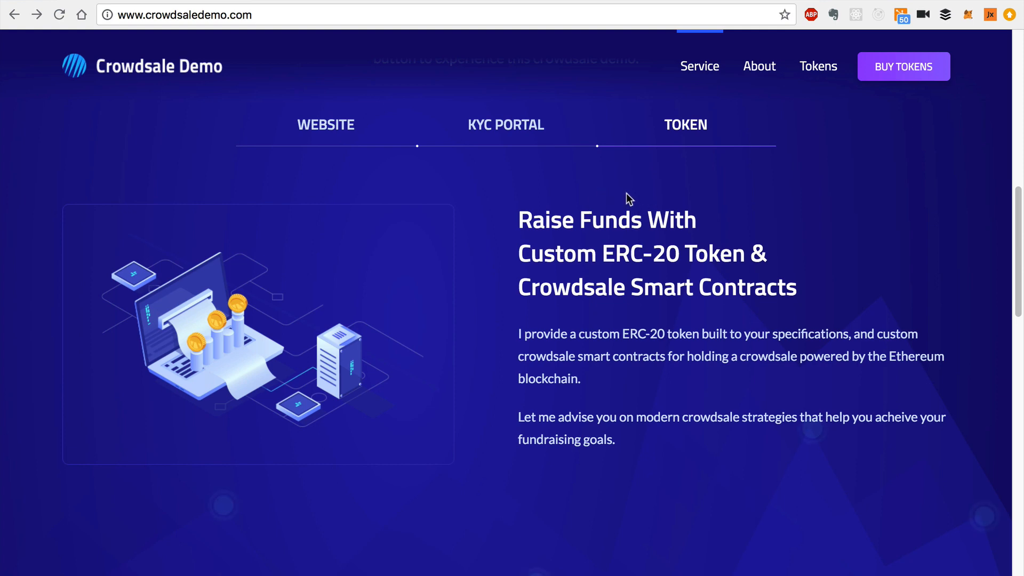
pyautogui.moveTo(707, 221)
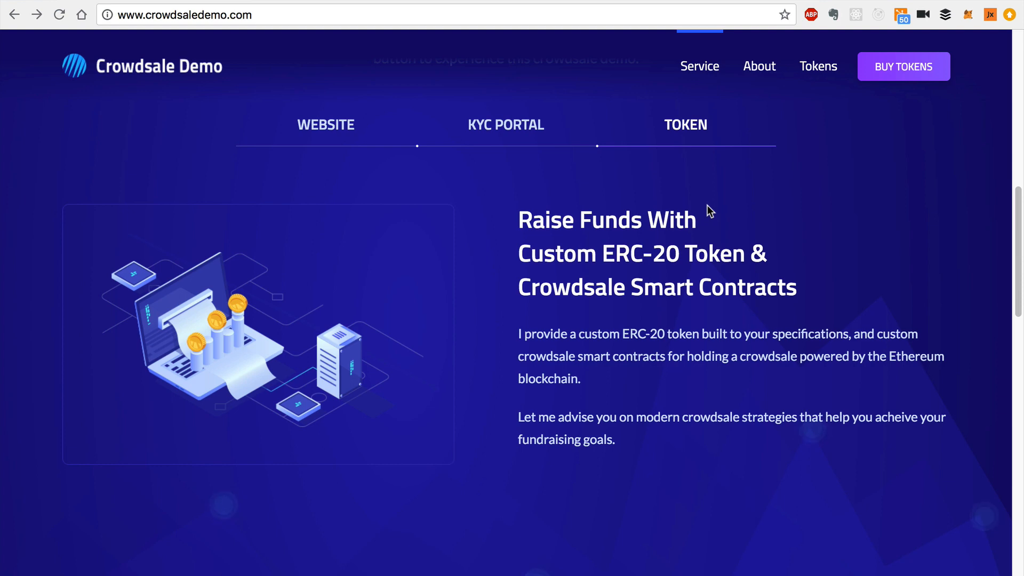
pyautogui.moveTo(696, 221)
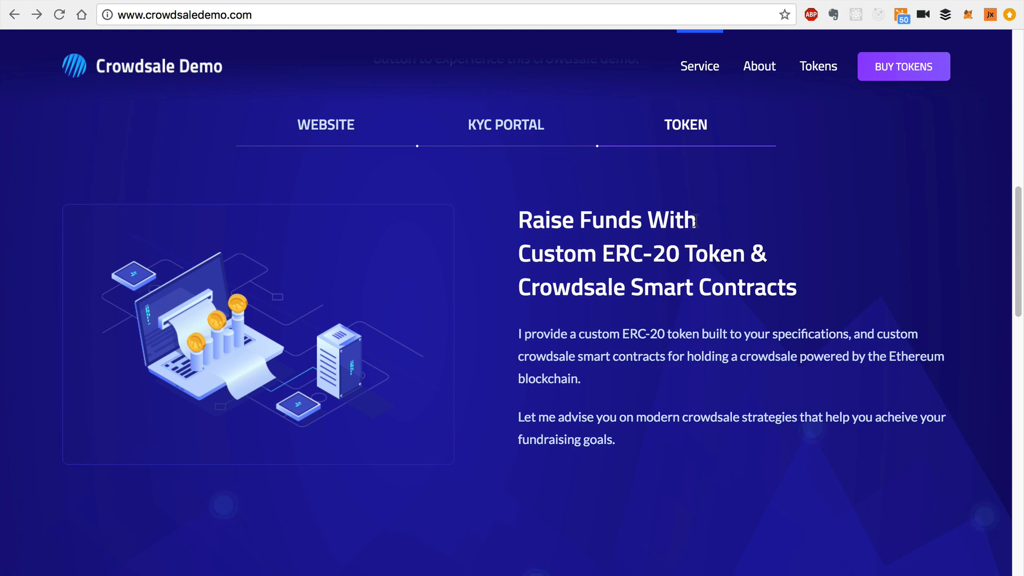
pyautogui.moveTo(747, 202)
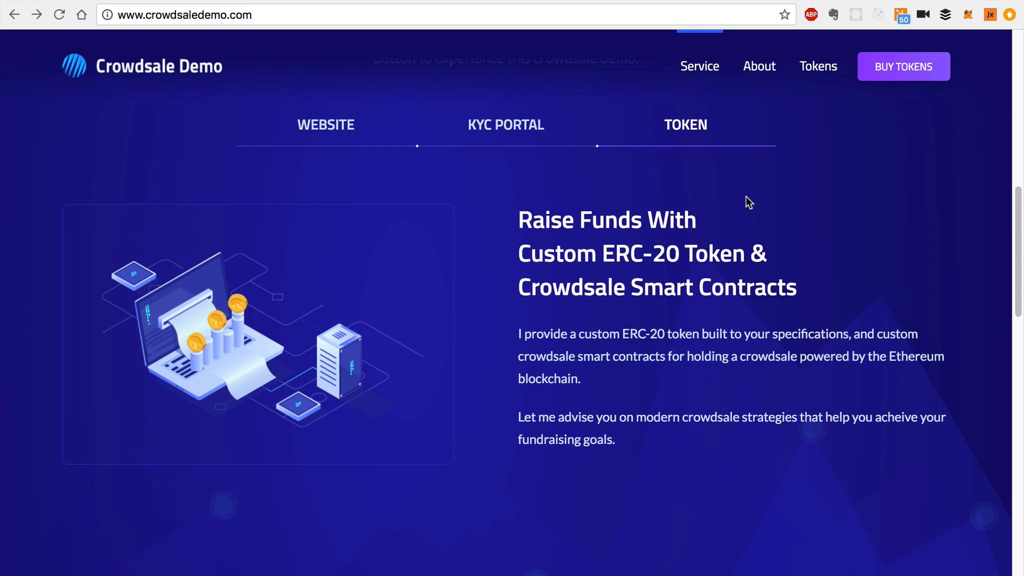
pyautogui.moveTo(743, 206)
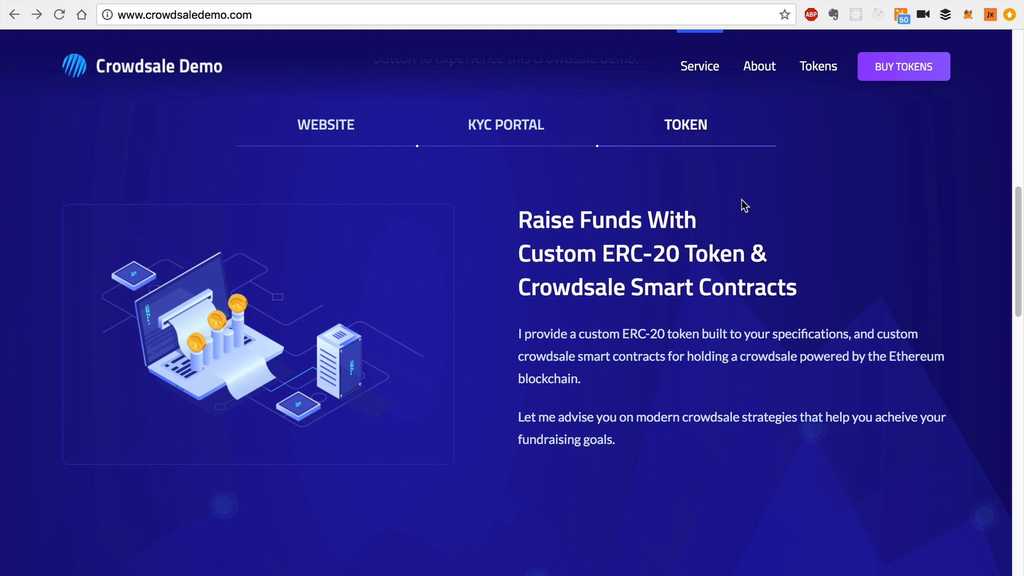
pyautogui.moveTo(762, 168)
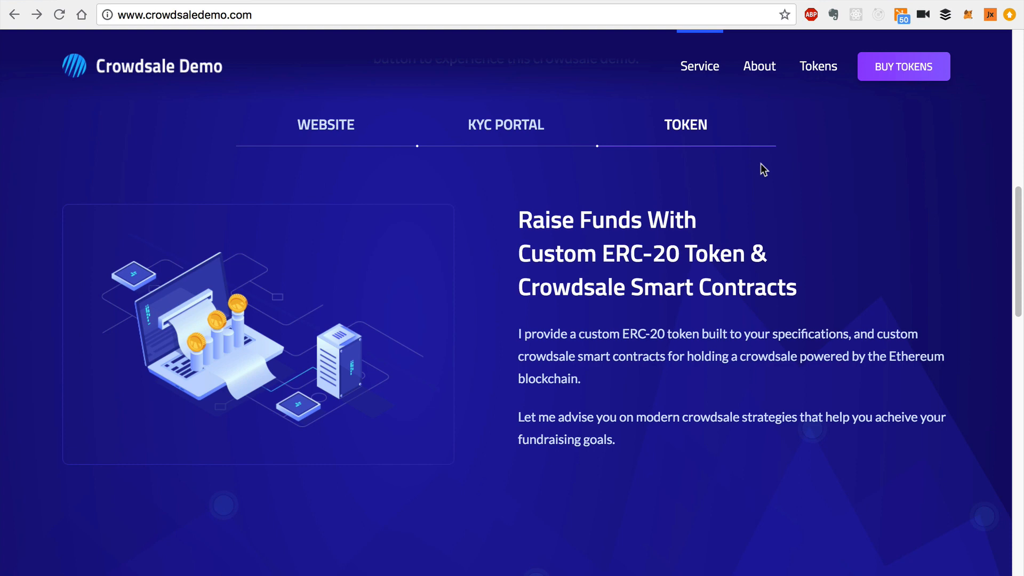
pyautogui.moveTo(748, 237)
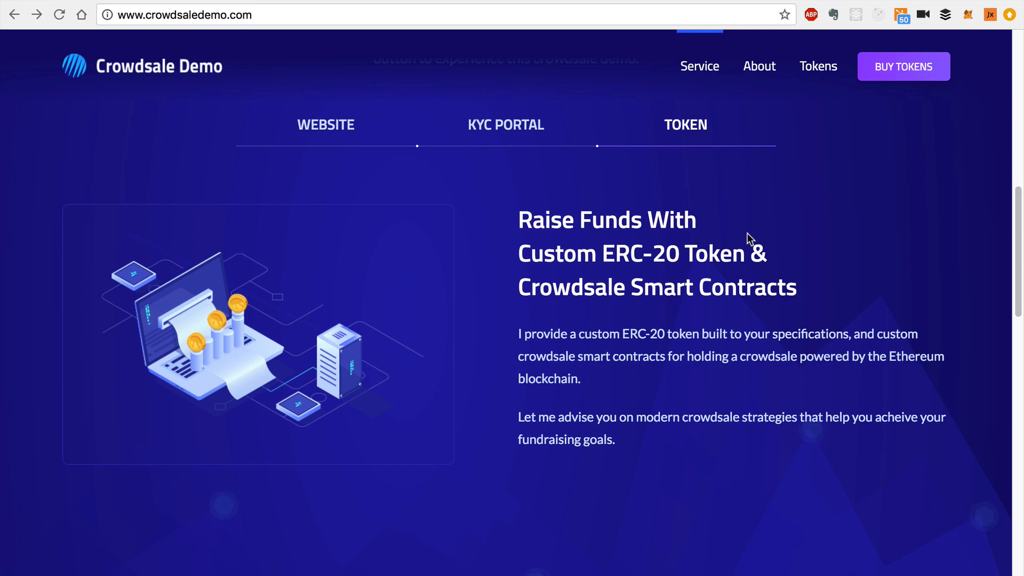
pyautogui.moveTo(742, 235)
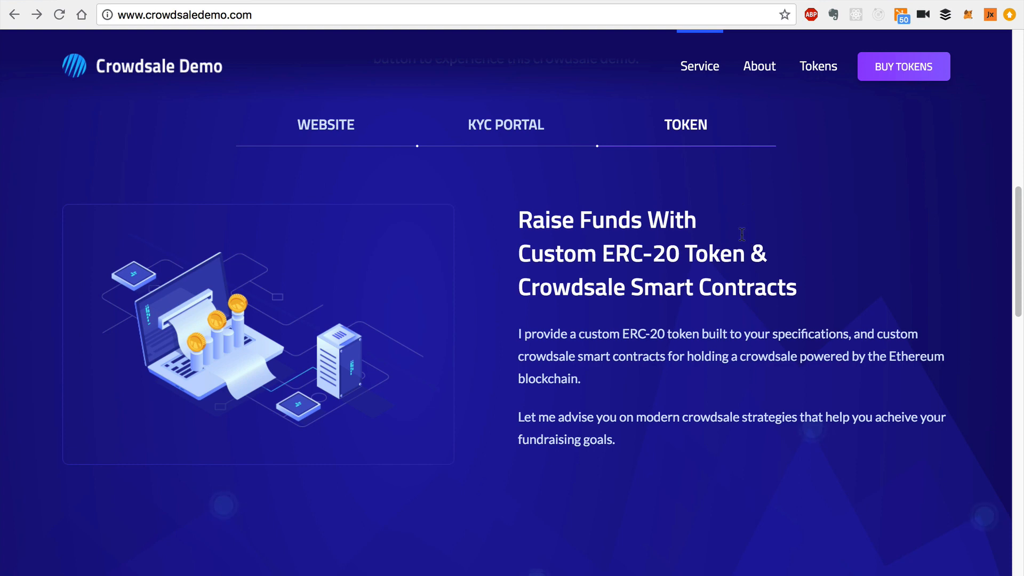
pyautogui.moveTo(788, 215)
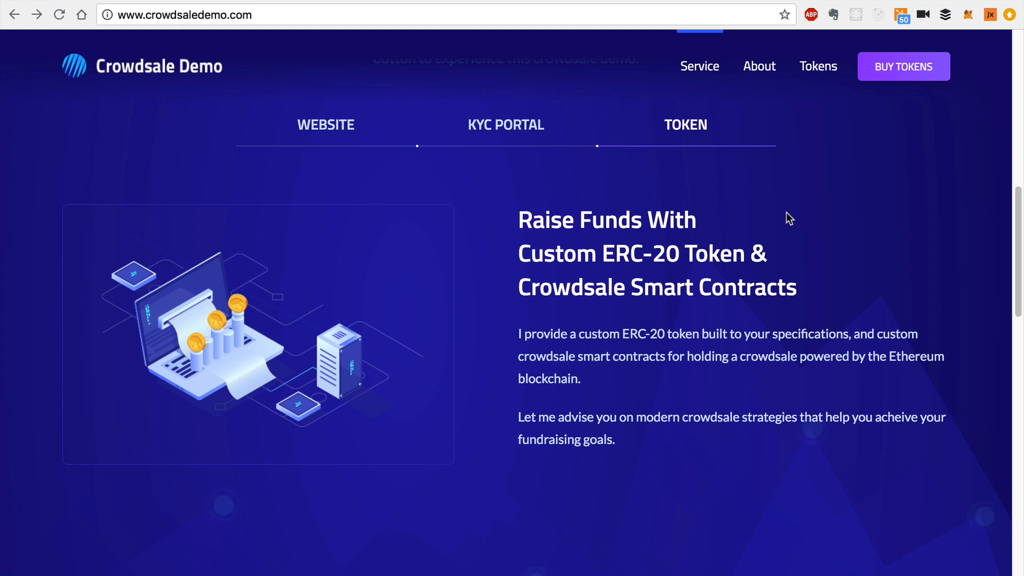
pyautogui.moveTo(536, 418)
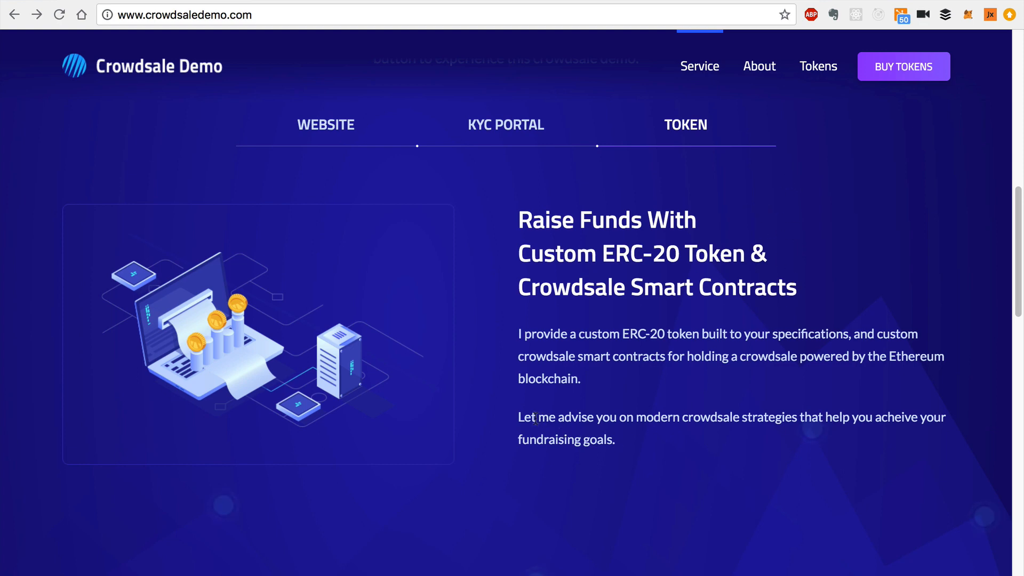
pyautogui.moveTo(518, 416); pyautogui.dragTo(618, 438)
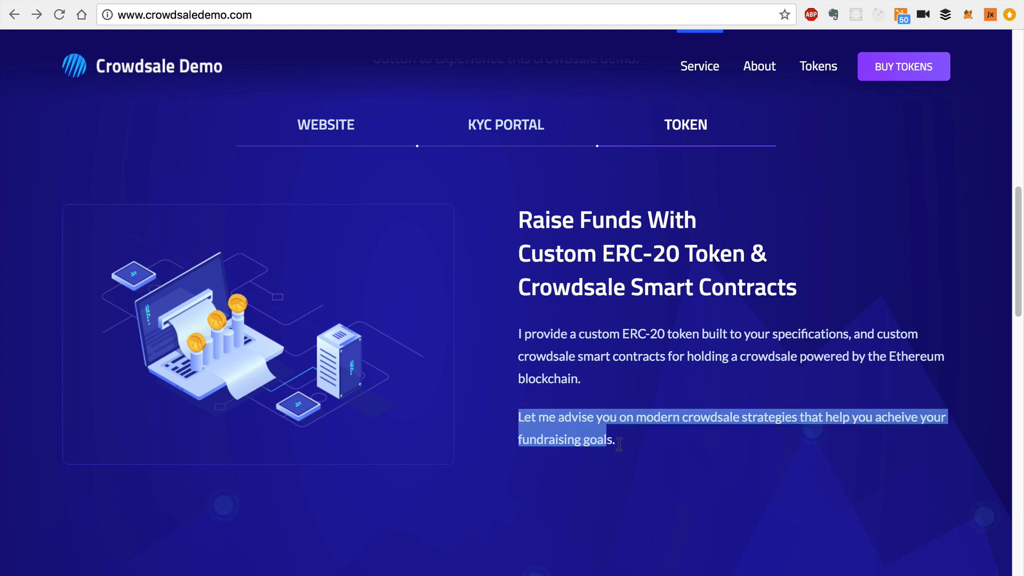
pyautogui.moveTo(633, 444)
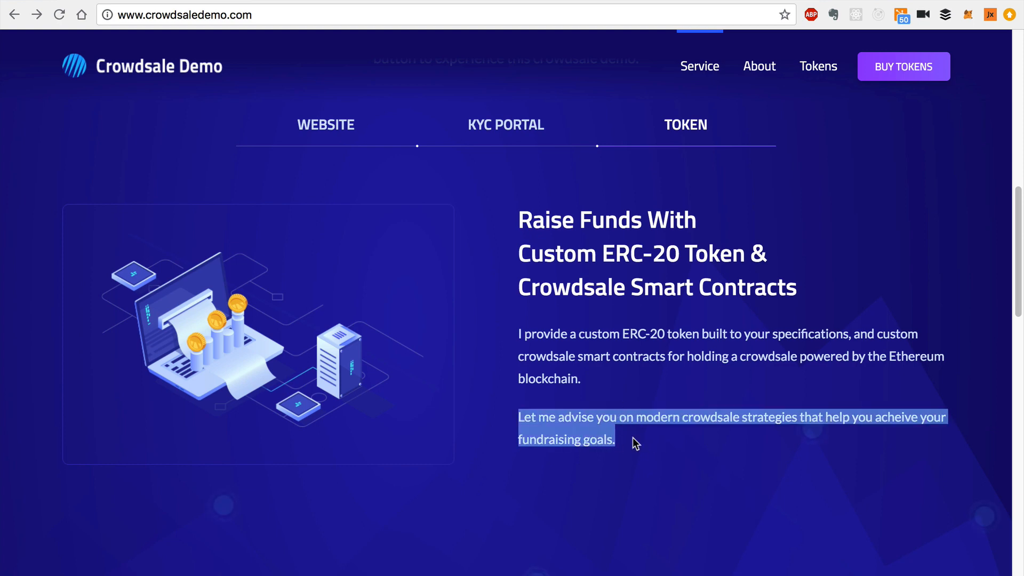
pyautogui.moveTo(636, 392)
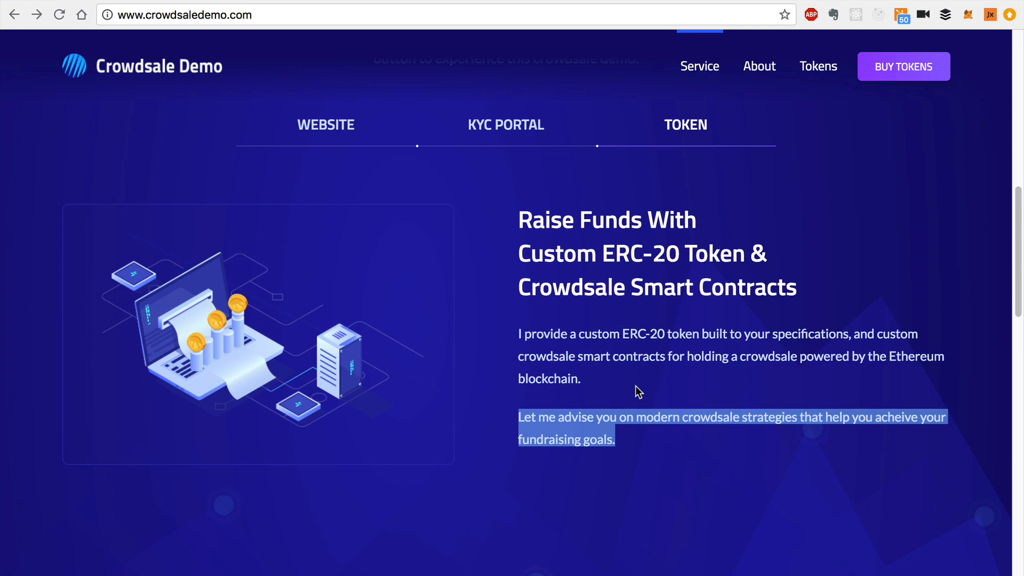
pyautogui.moveTo(644, 418)
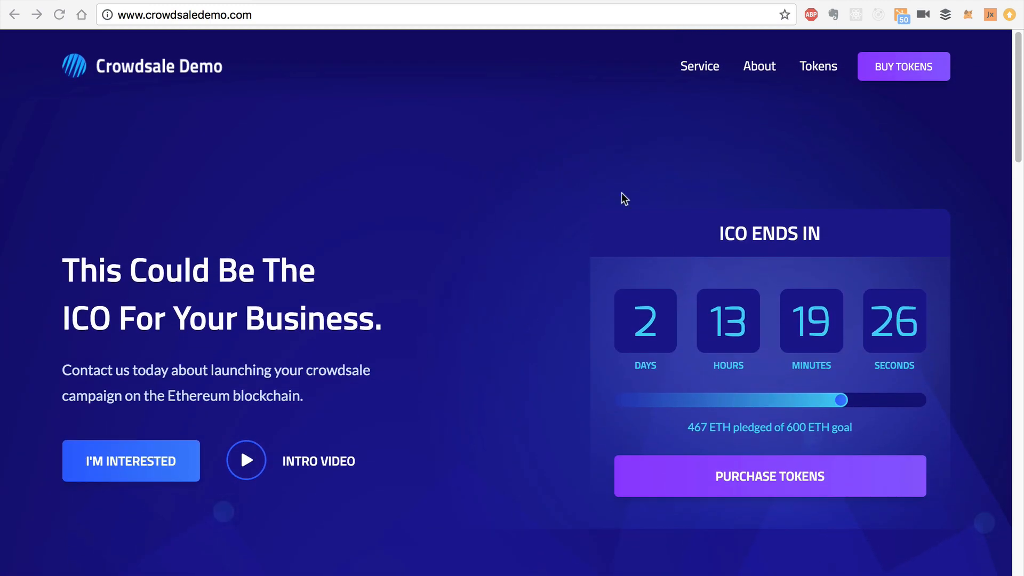
pyautogui.moveTo(549, 282)
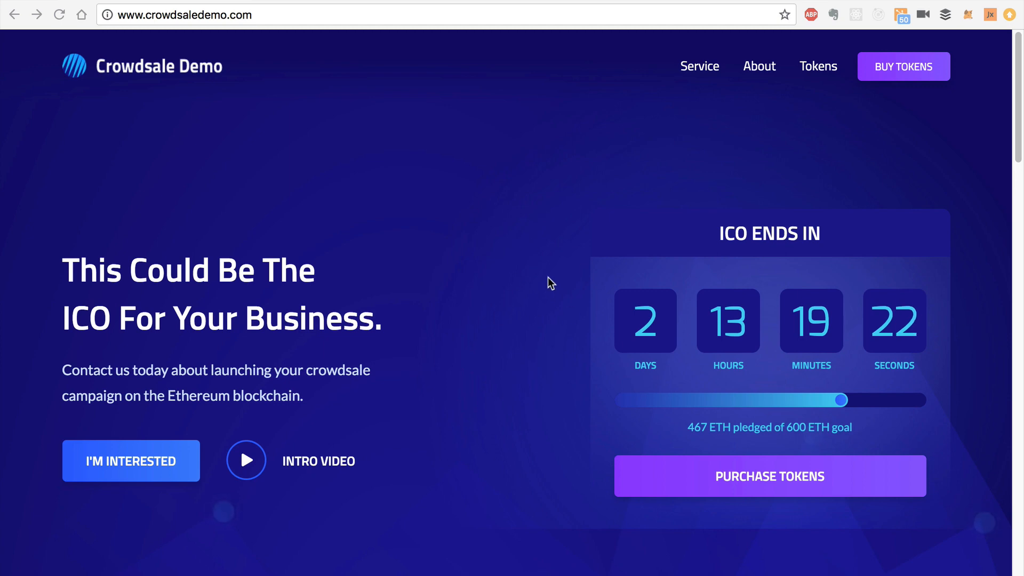
pyautogui.moveTo(558, 278)
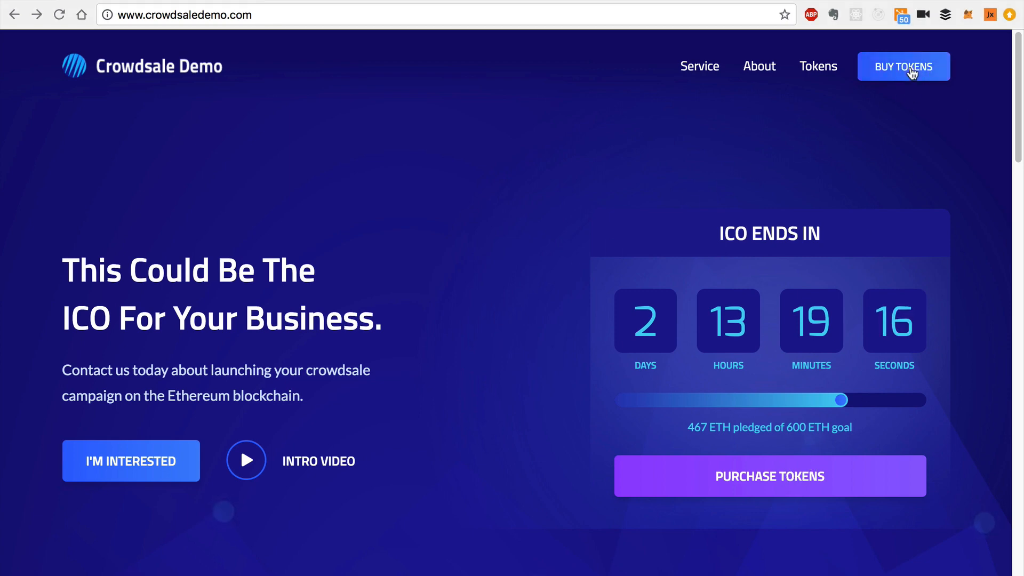
# Step: Start the Buy Tokens registration with first name Dapp and last name University
pyautogui.click(904, 66)
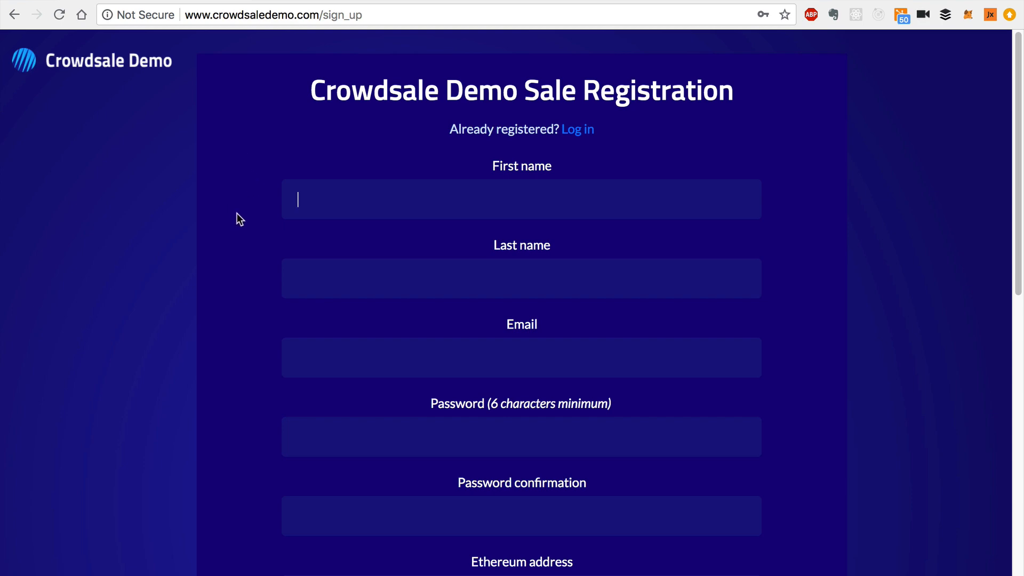
pyautogui.scroll(-3)
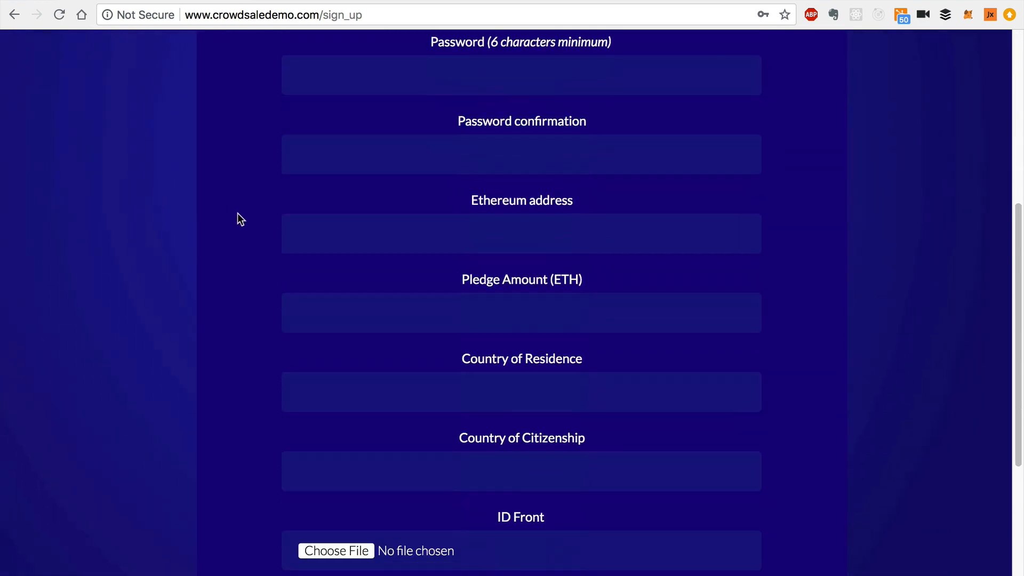
pyautogui.scroll(-3)
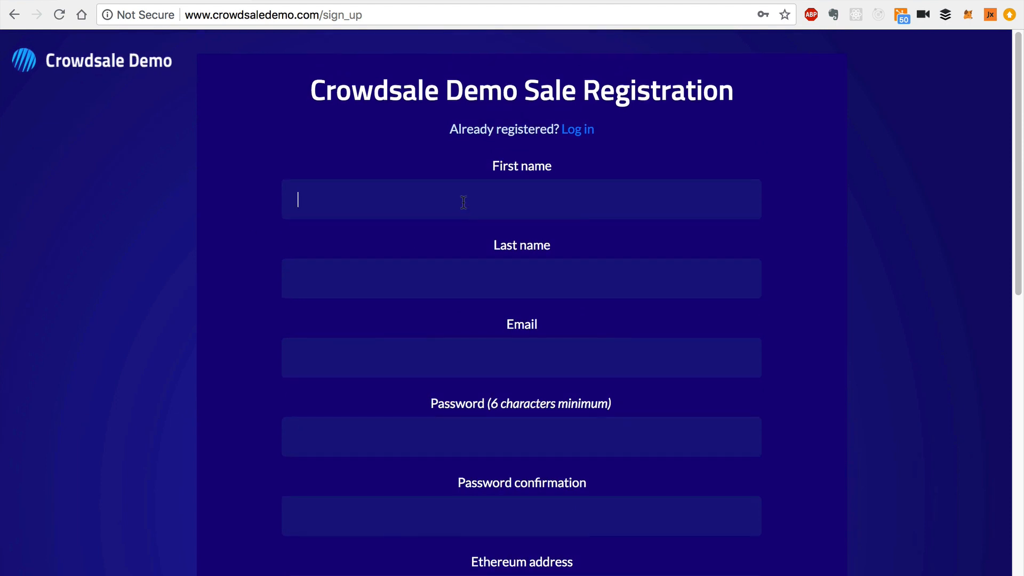
pyautogui.write('Dapp')
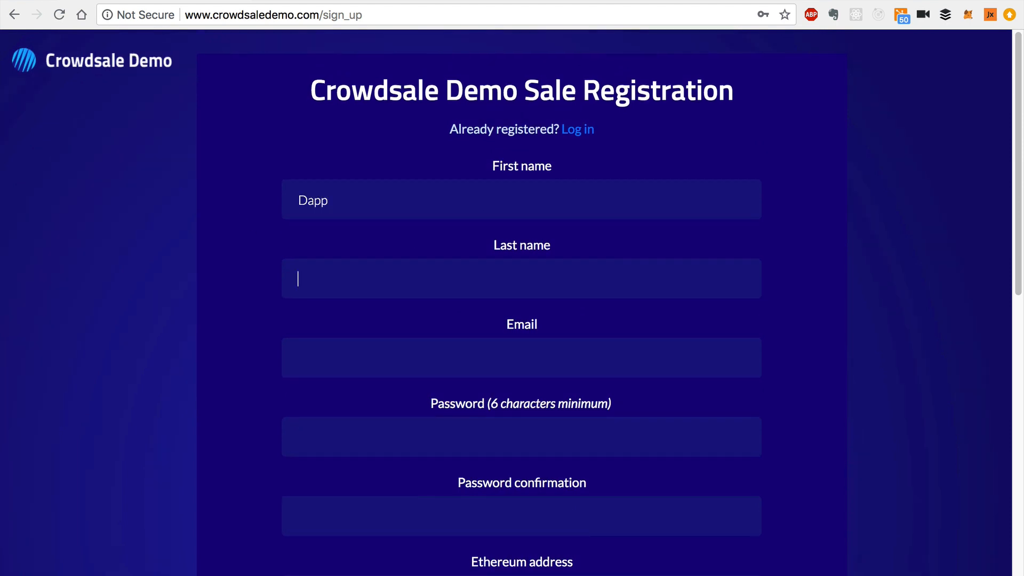
pyautogui.write('University')
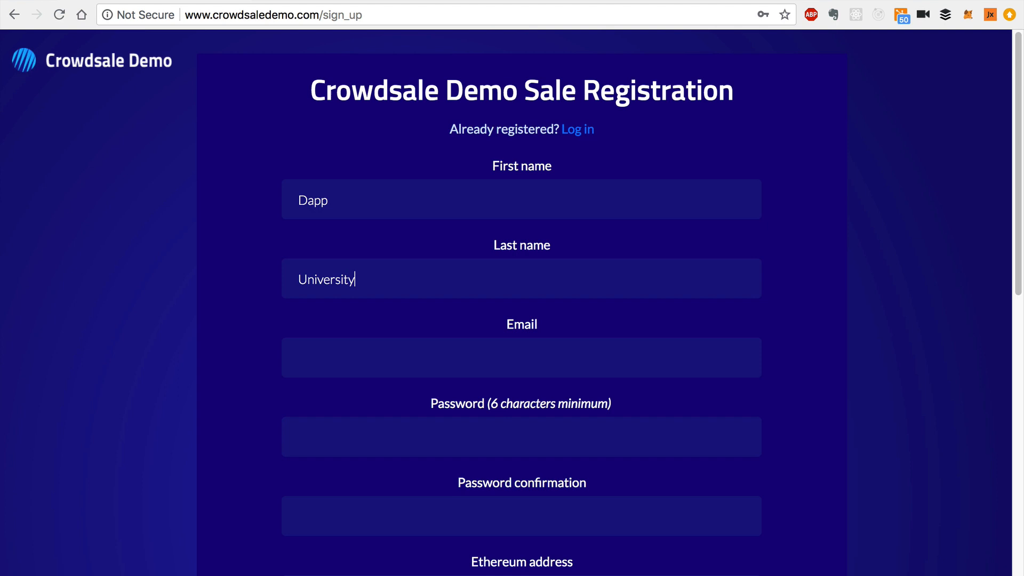
pyautogui.moveTo(409, 151)
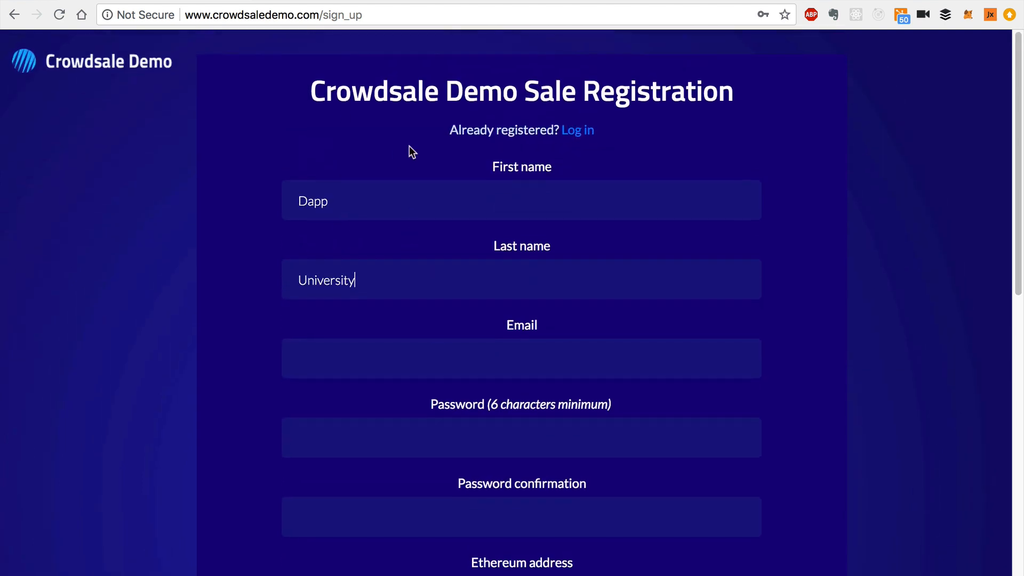
pyautogui.moveTo(473, 295)
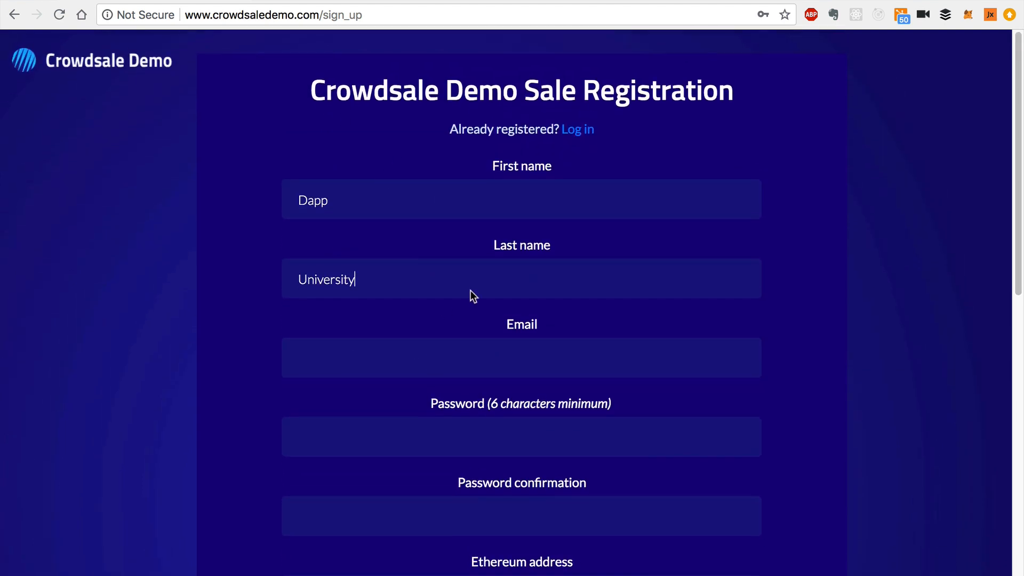
pyautogui.moveTo(452, 105)
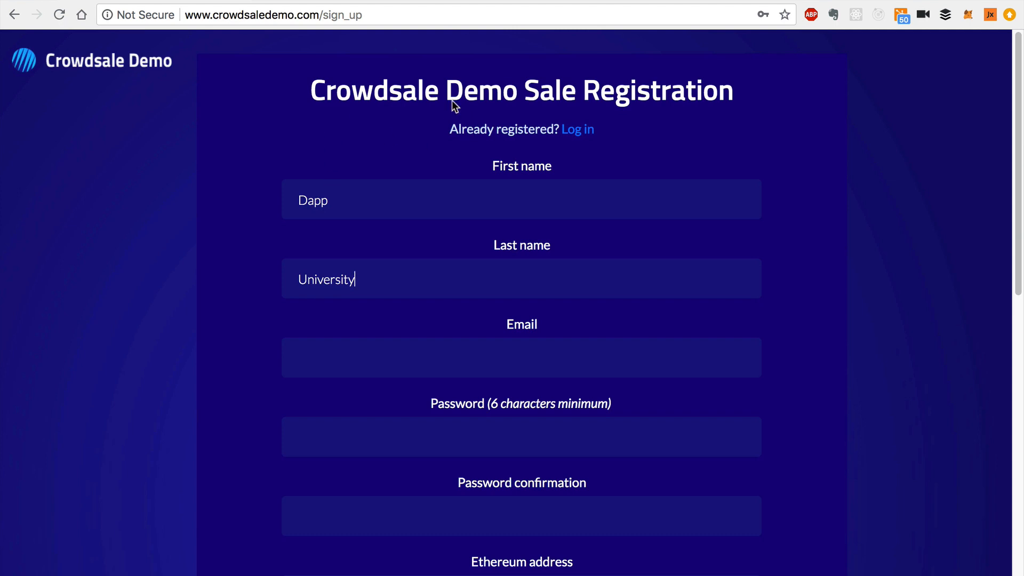
# Step: Fill in the email starting 'grego' and the matching password fields
pyautogui.scroll(-3)
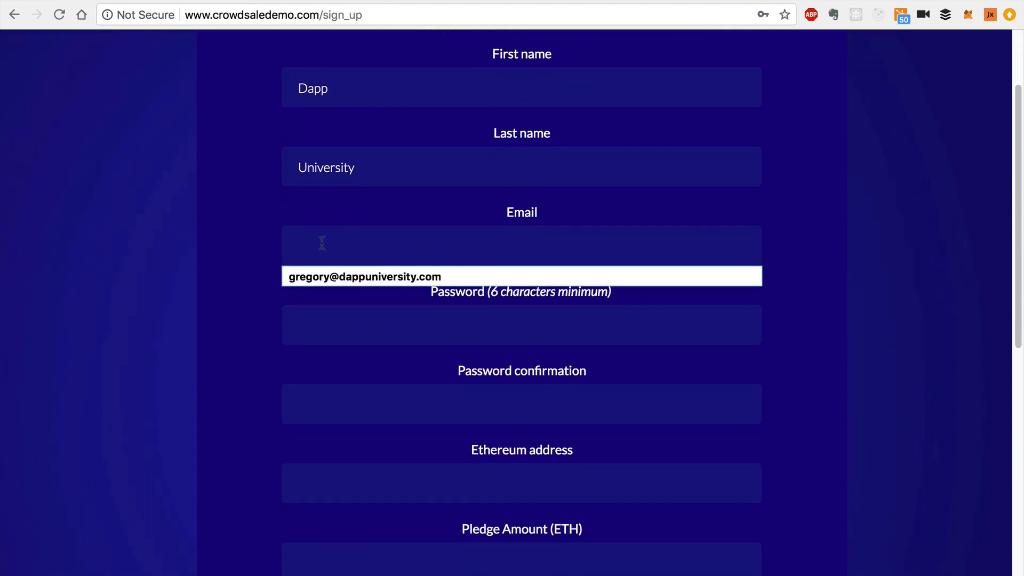
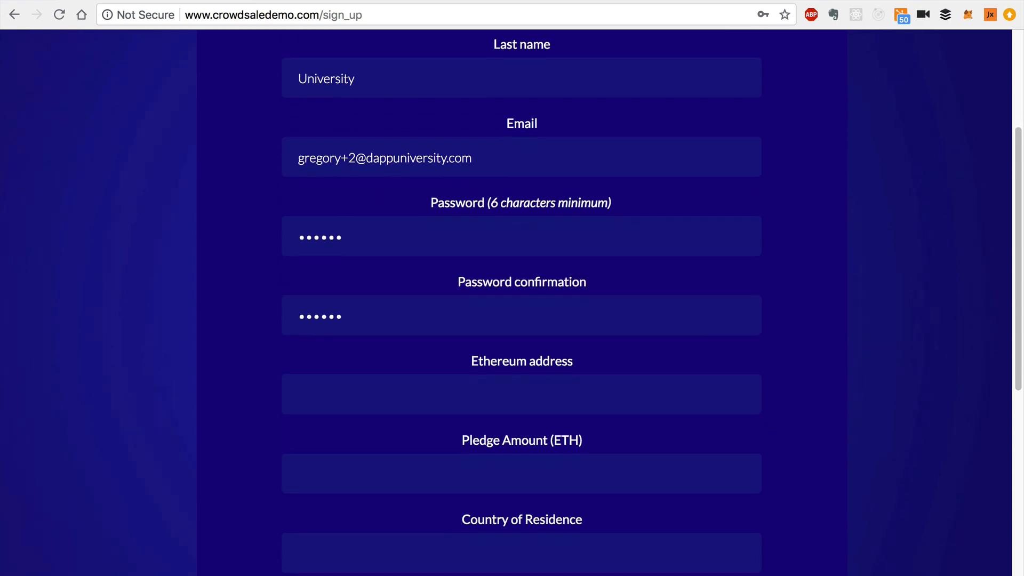
pyautogui.scroll(3)
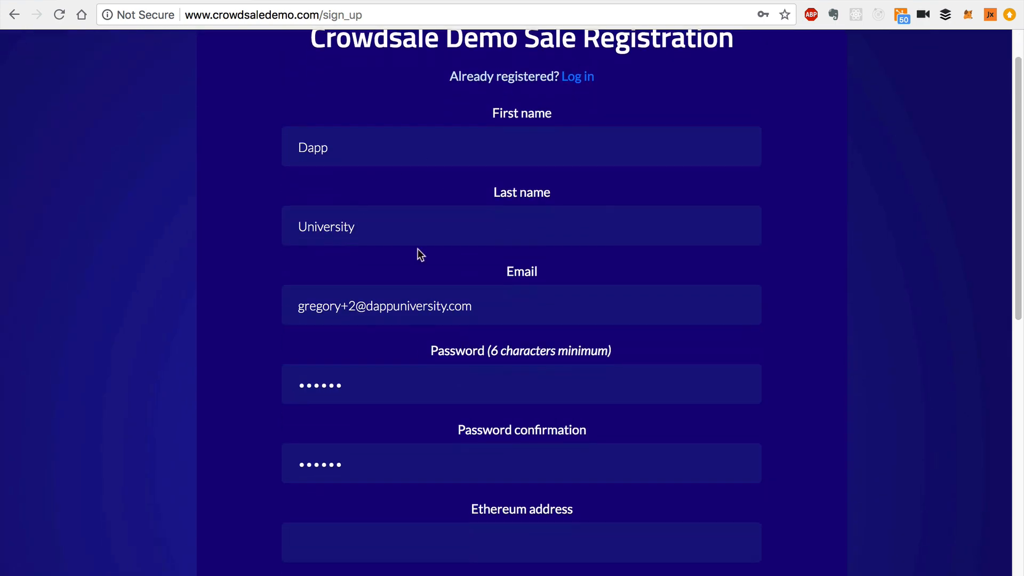
pyautogui.scroll(-3)
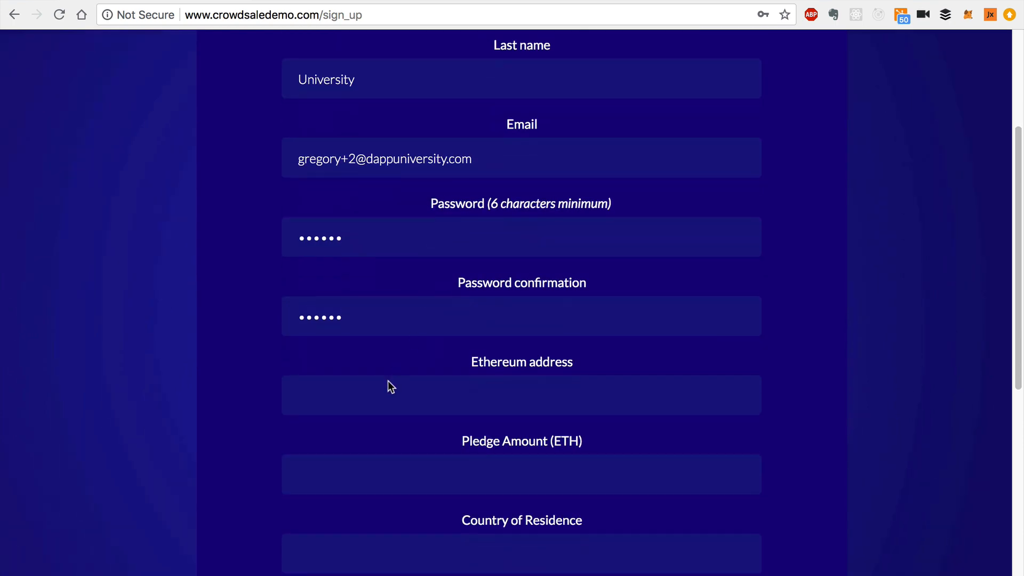
pyautogui.scroll(-3)
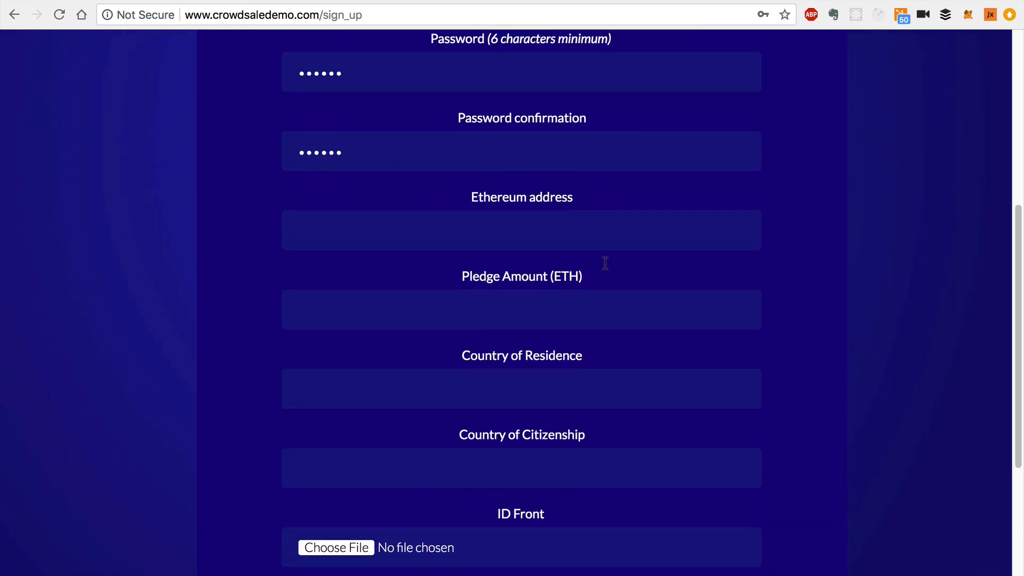
pyautogui.click(968, 15)
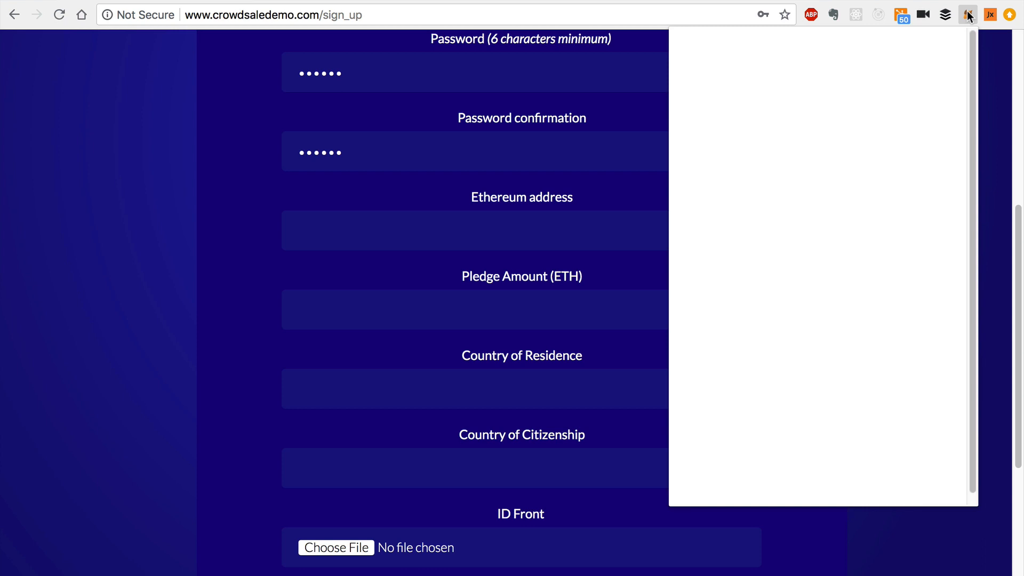
pyautogui.click(968, 15)
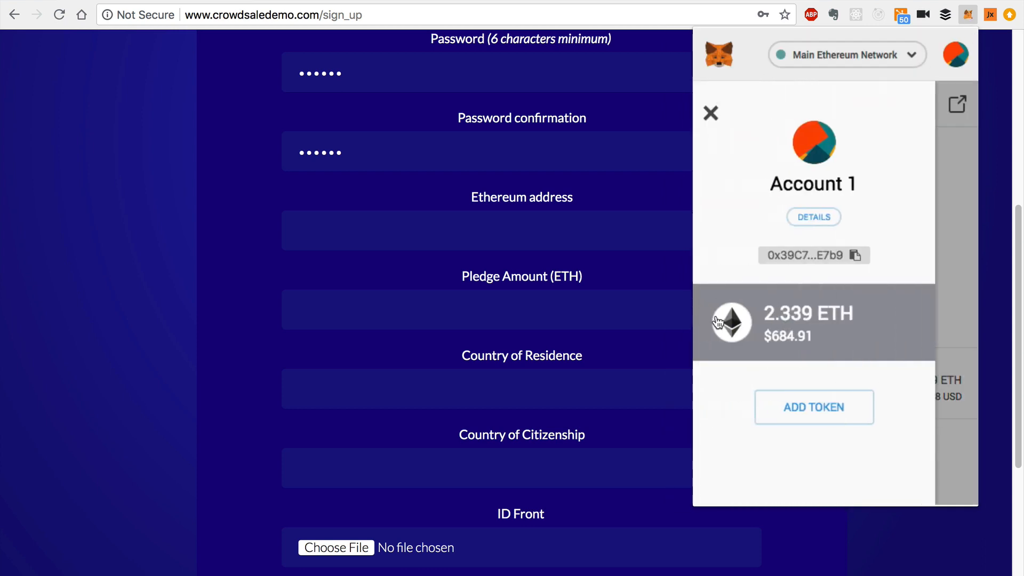
pyautogui.click(710, 113)
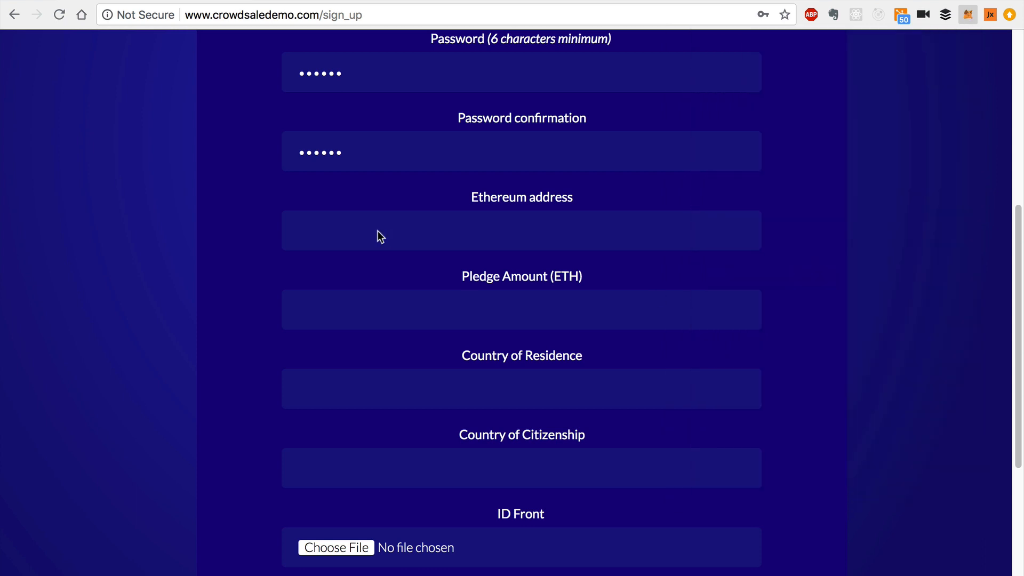
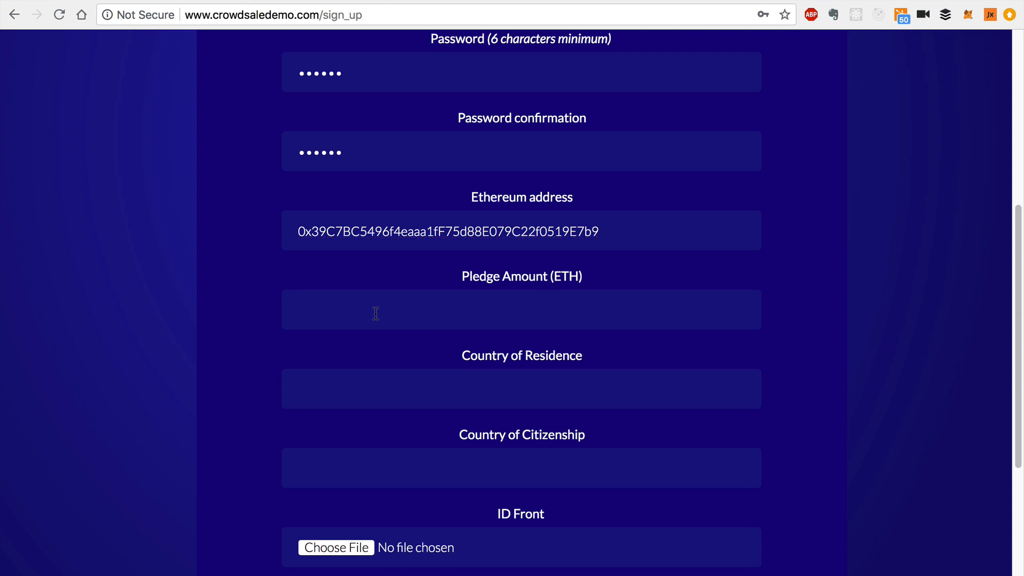
pyautogui.write('10')
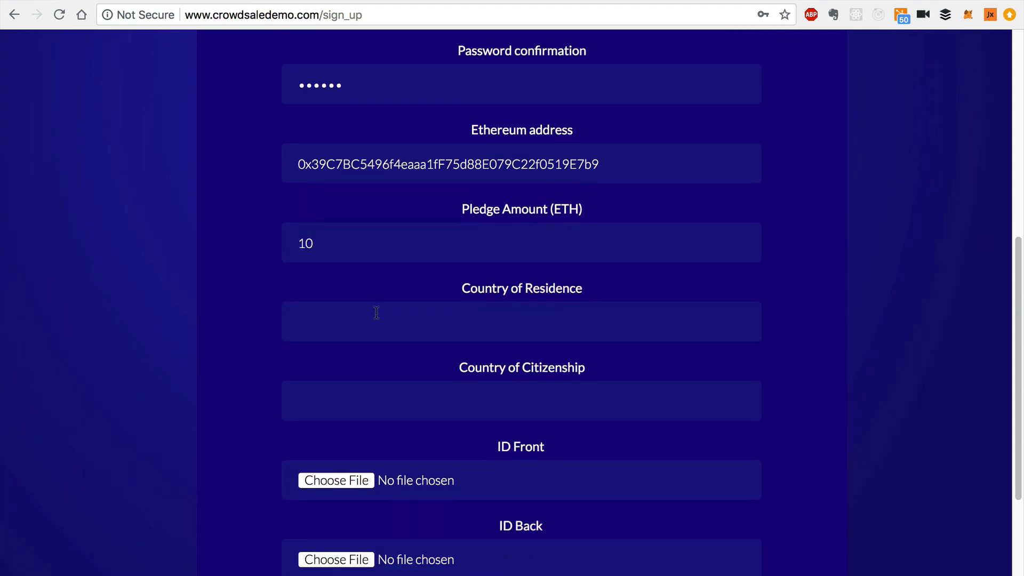
pyautogui.scroll(-3)
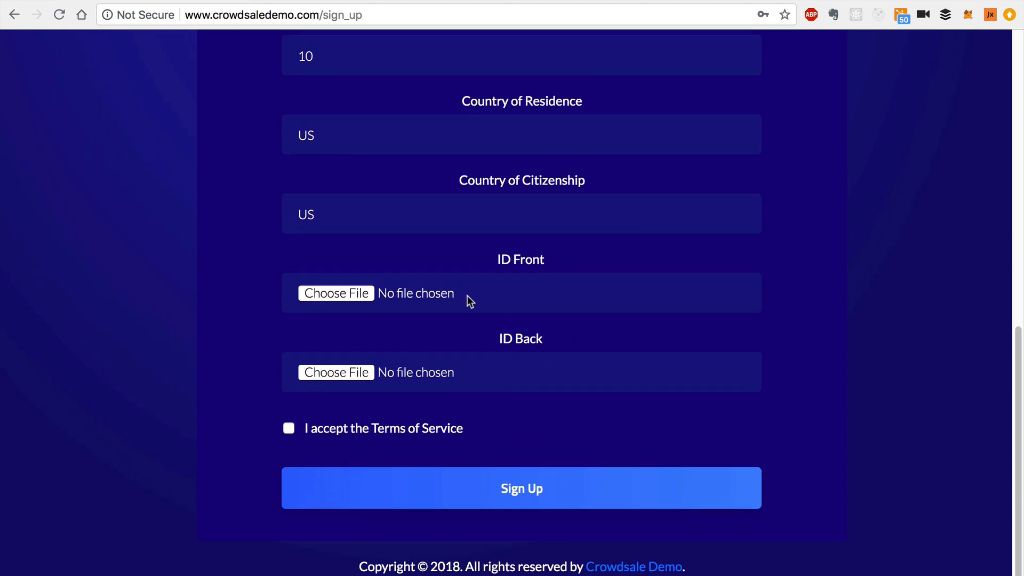
pyautogui.moveTo(554, 297)
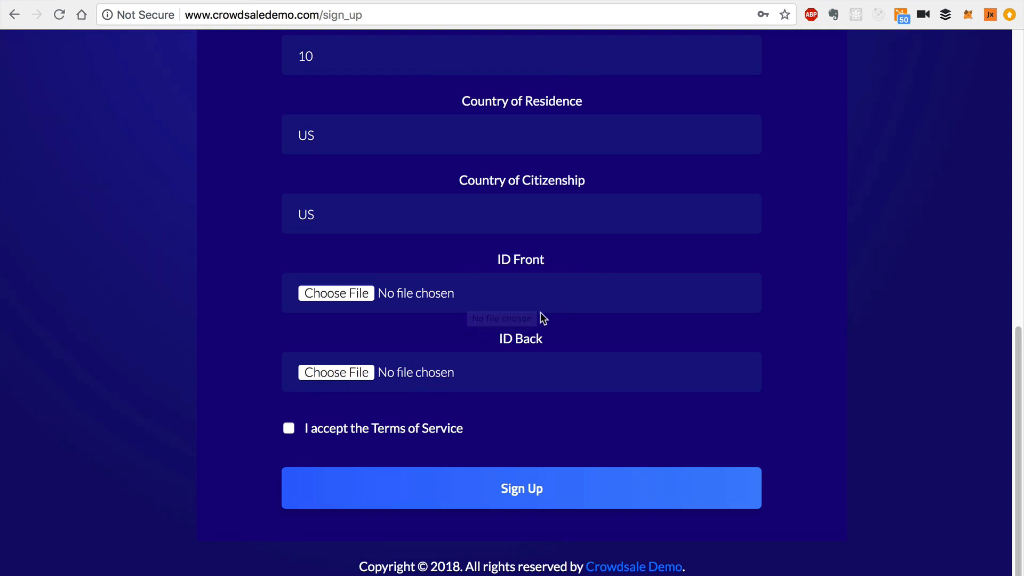
pyautogui.moveTo(537, 288)
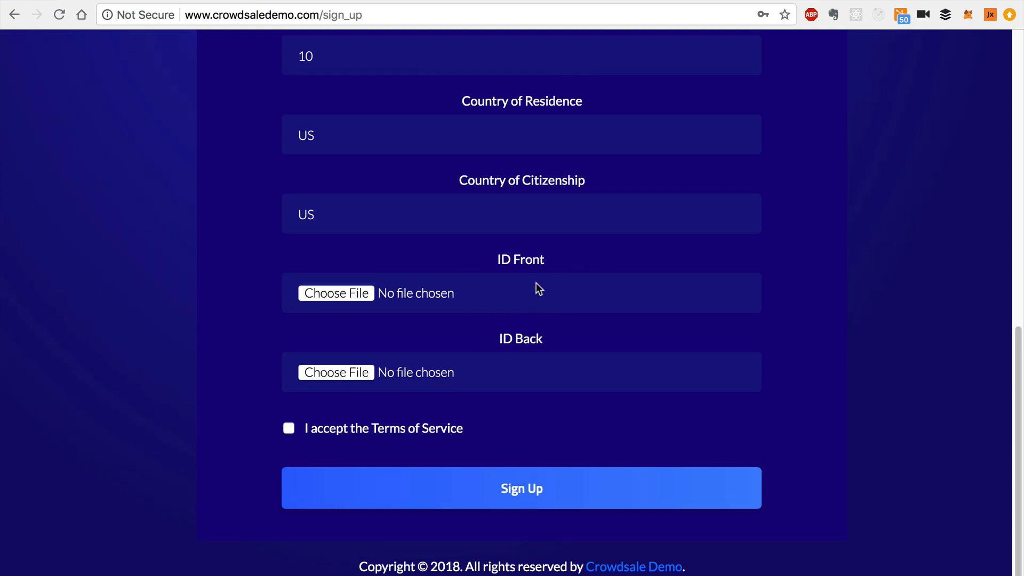
pyautogui.moveTo(573, 299)
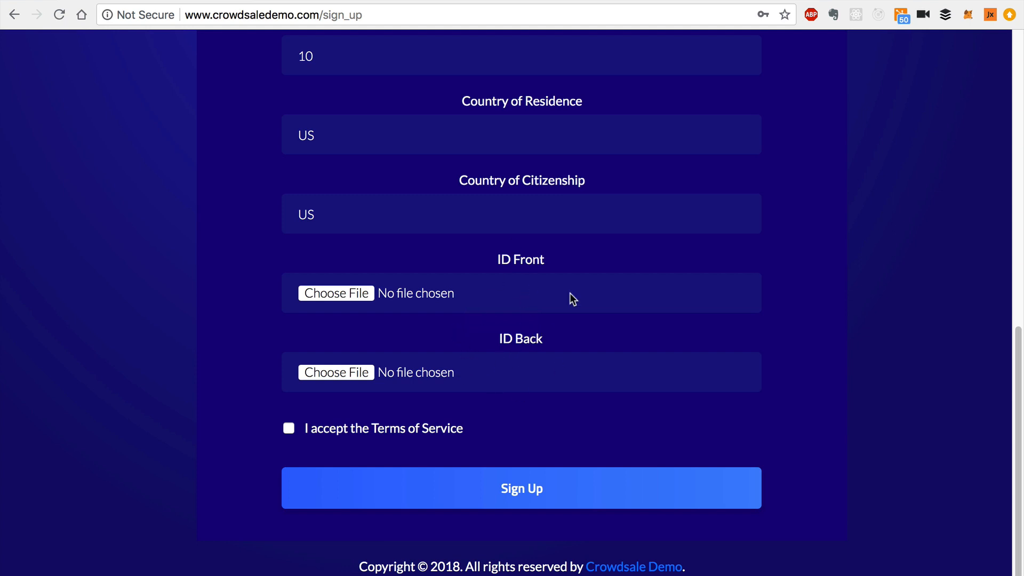
pyautogui.moveTo(500, 300)
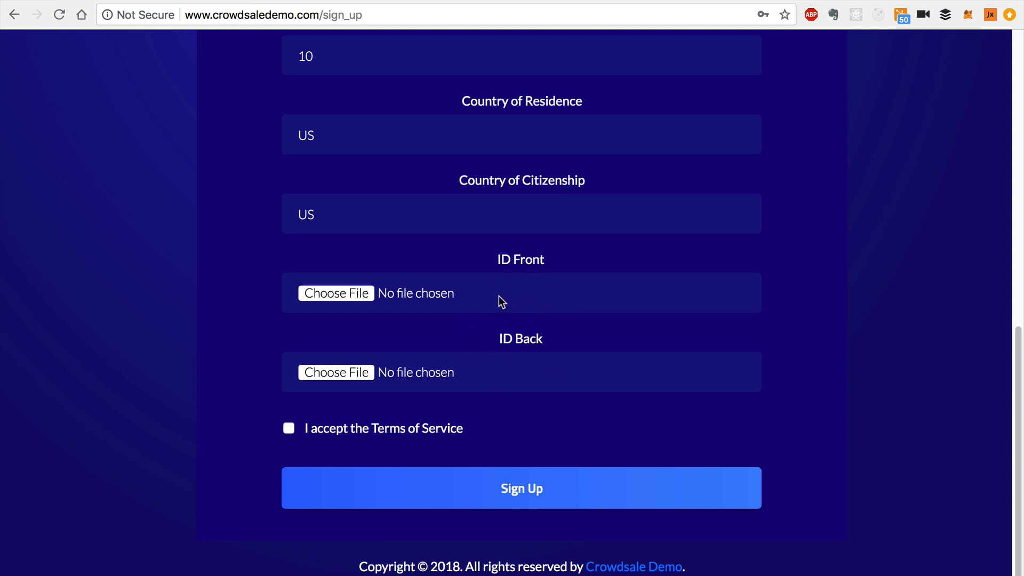
pyautogui.moveTo(569, 333)
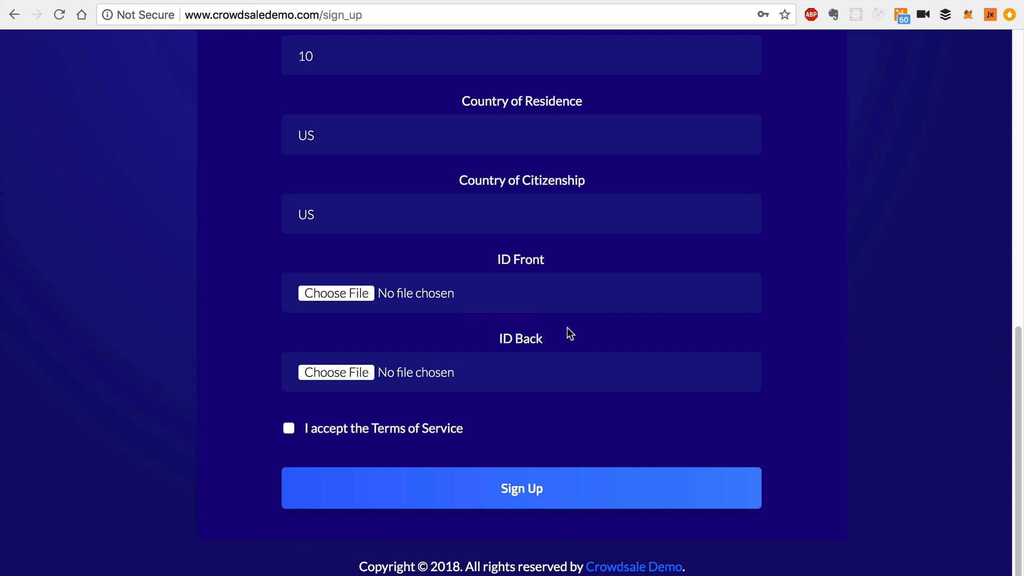
pyautogui.moveTo(553, 301)
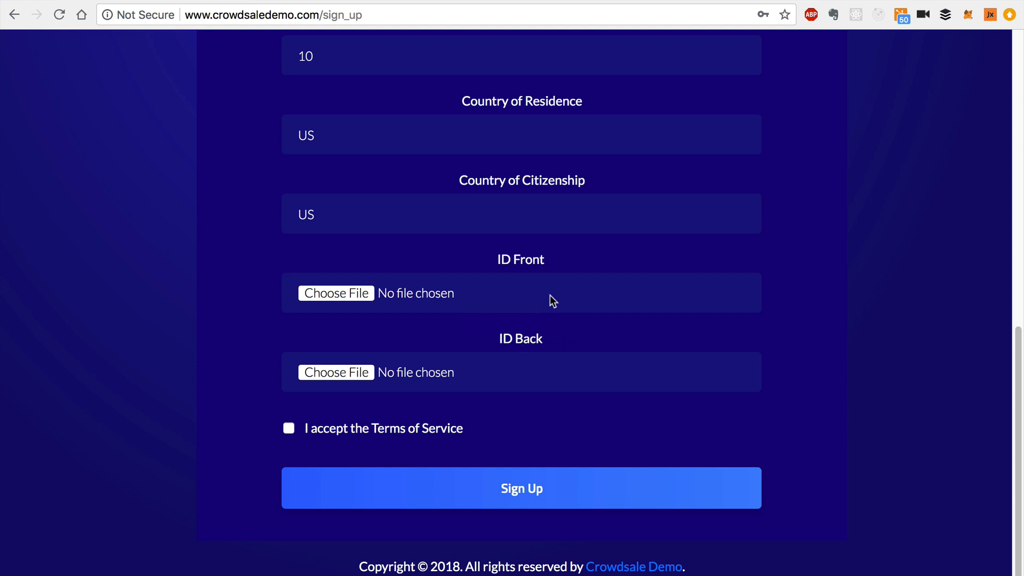
pyautogui.moveTo(526, 320)
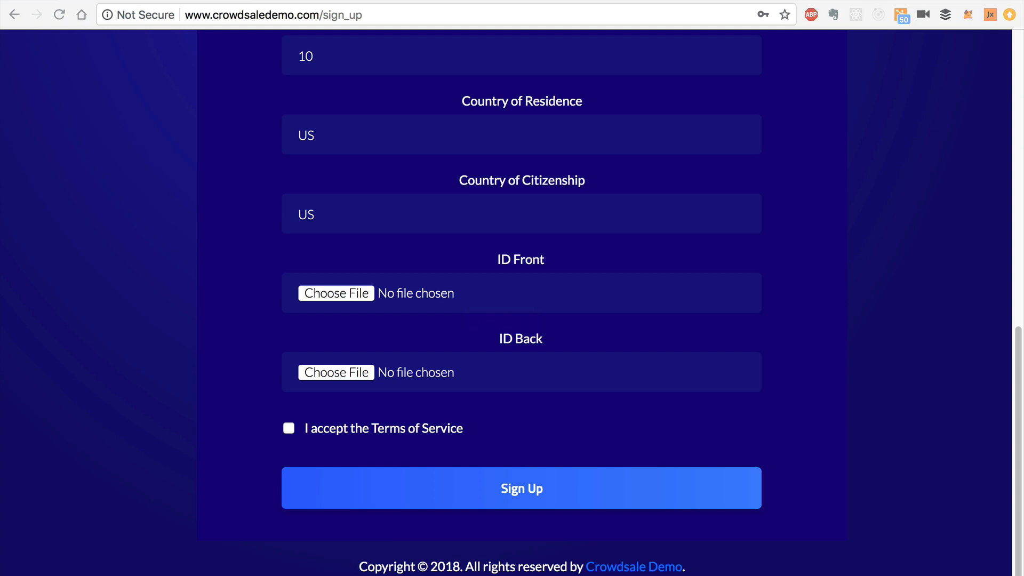
pyautogui.moveTo(334, 287)
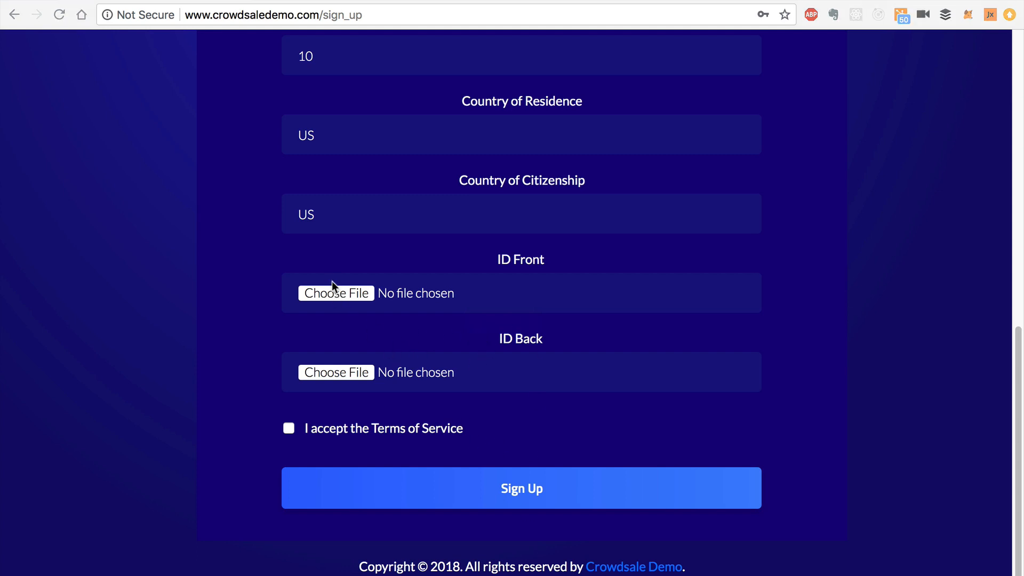
# Step: Attach id_front.jpg and id_back.jpg, accept the Terms of Service and submit Sign Up
pyautogui.click(336, 293)
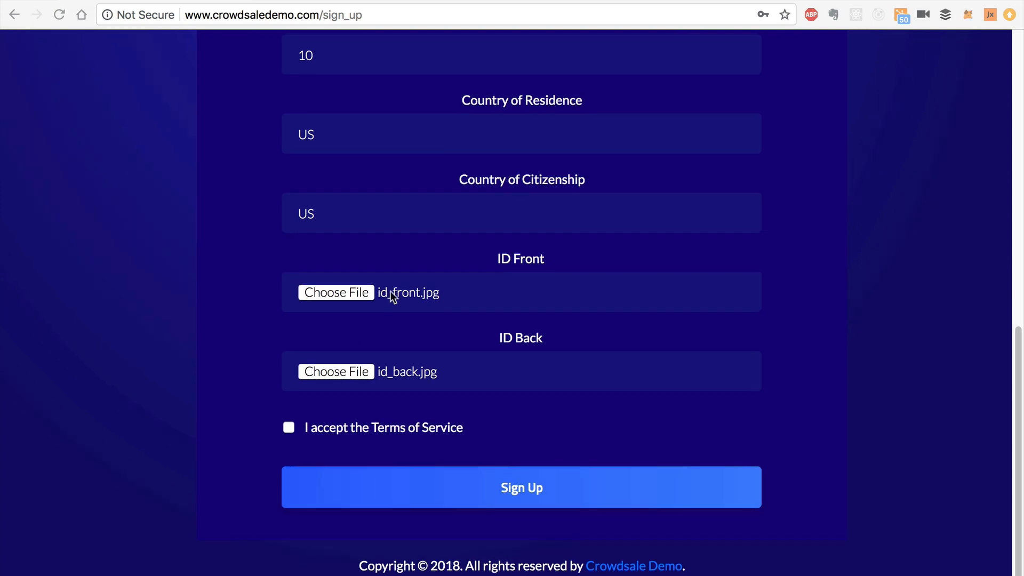
pyautogui.moveTo(346, 384)
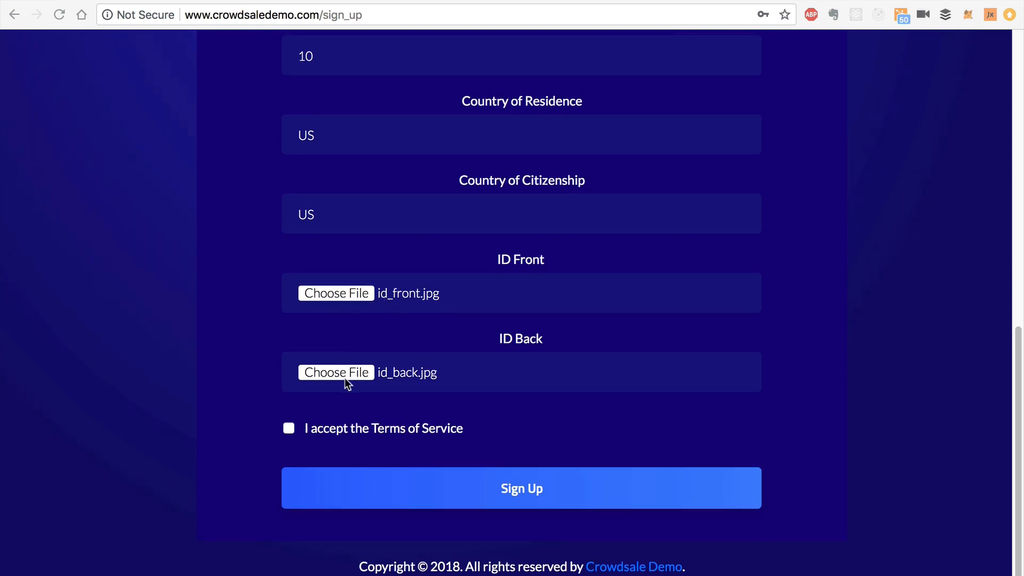
pyautogui.click(288, 429)
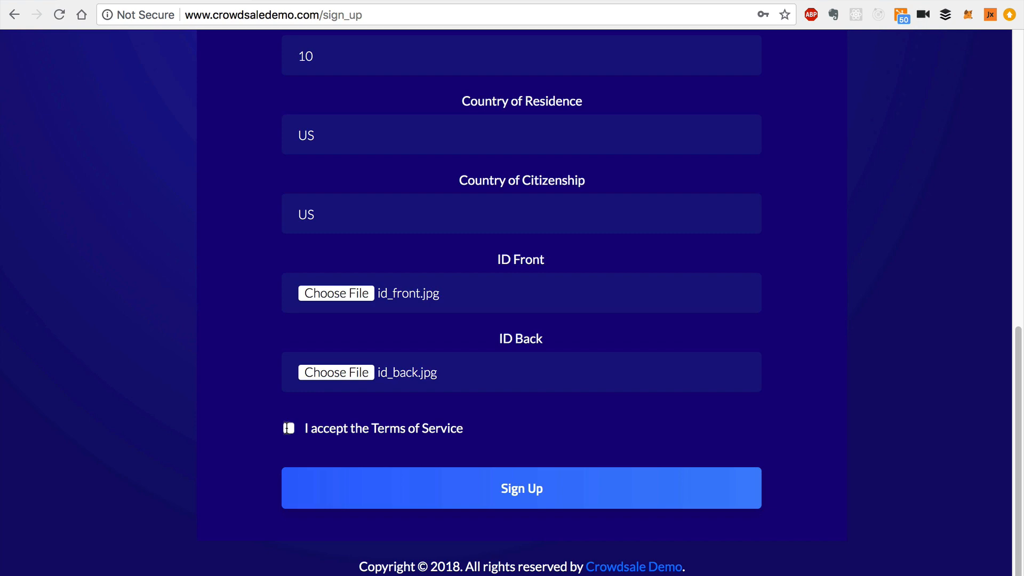
pyautogui.click(288, 428)
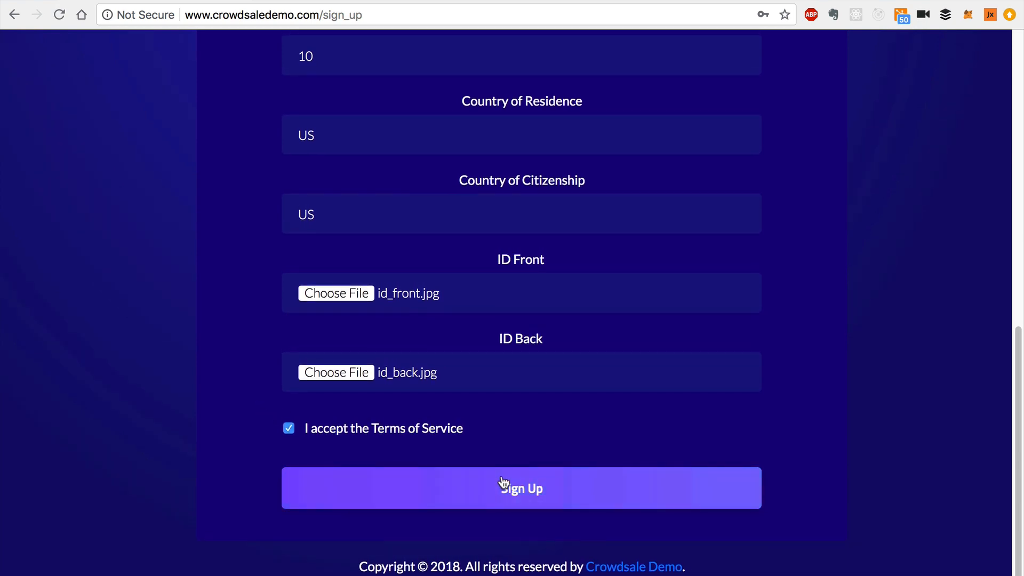
pyautogui.click(520, 489)
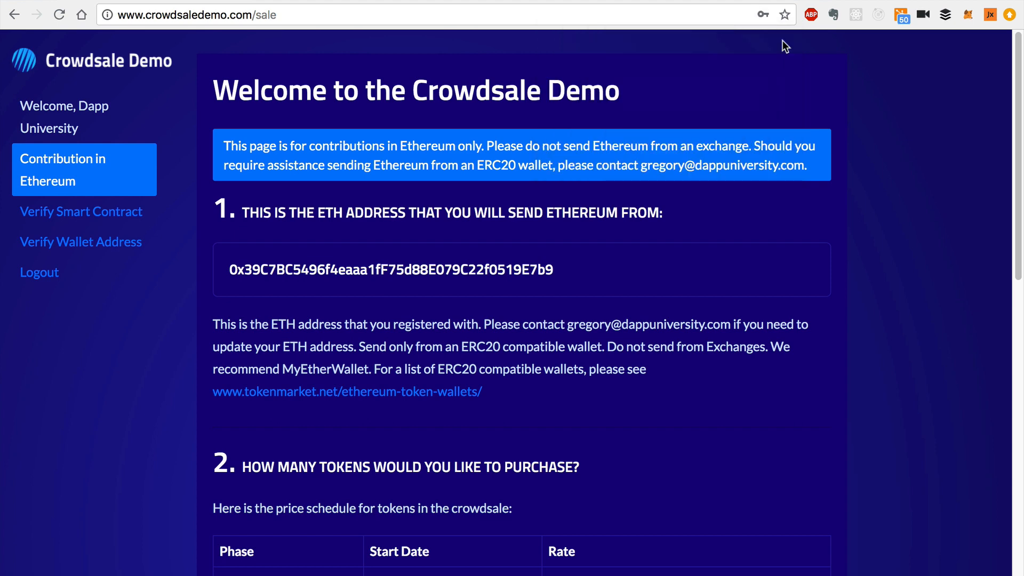
pyautogui.moveTo(458, 149)
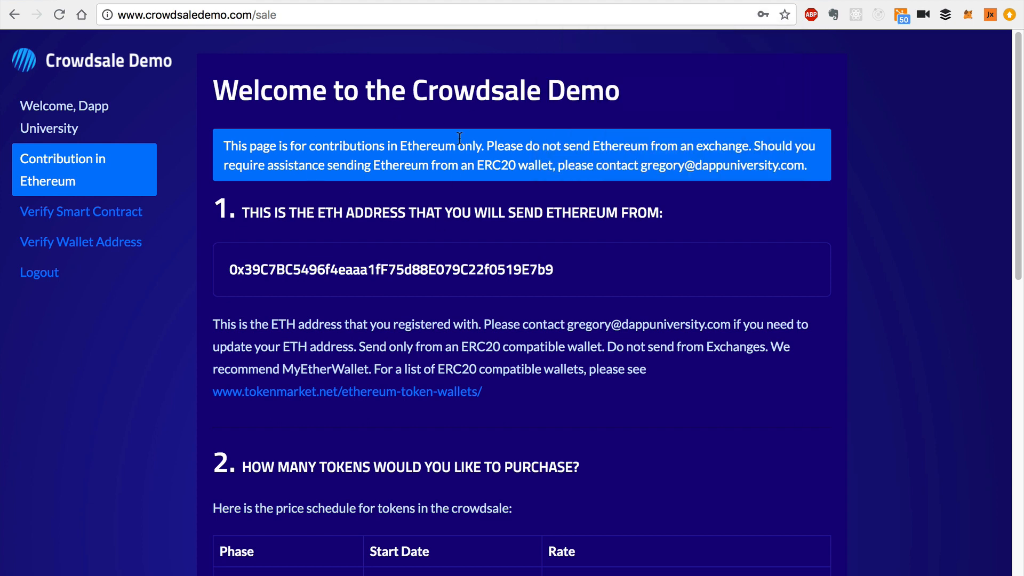
pyautogui.scroll(-3)
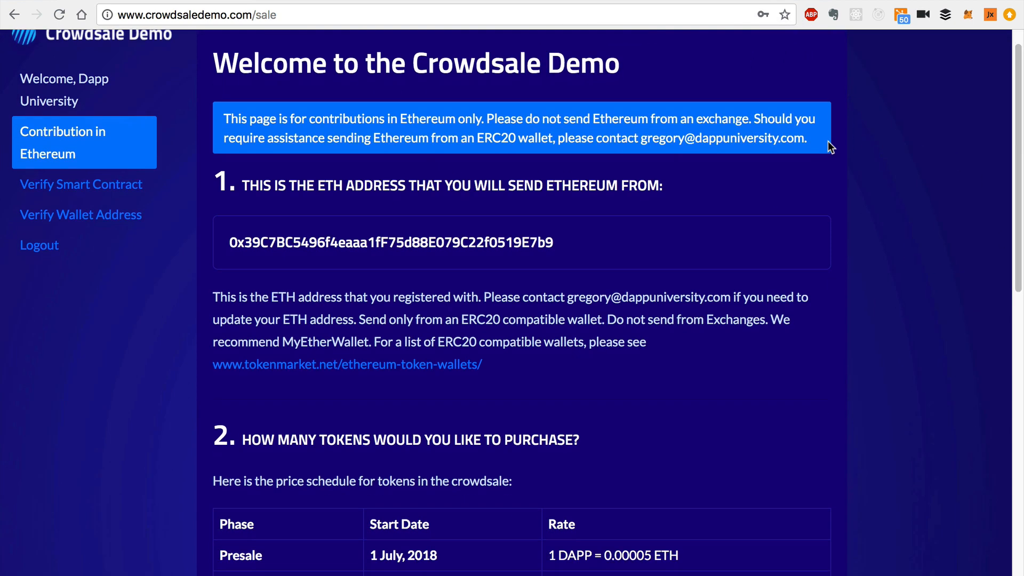
pyautogui.scroll(-3)
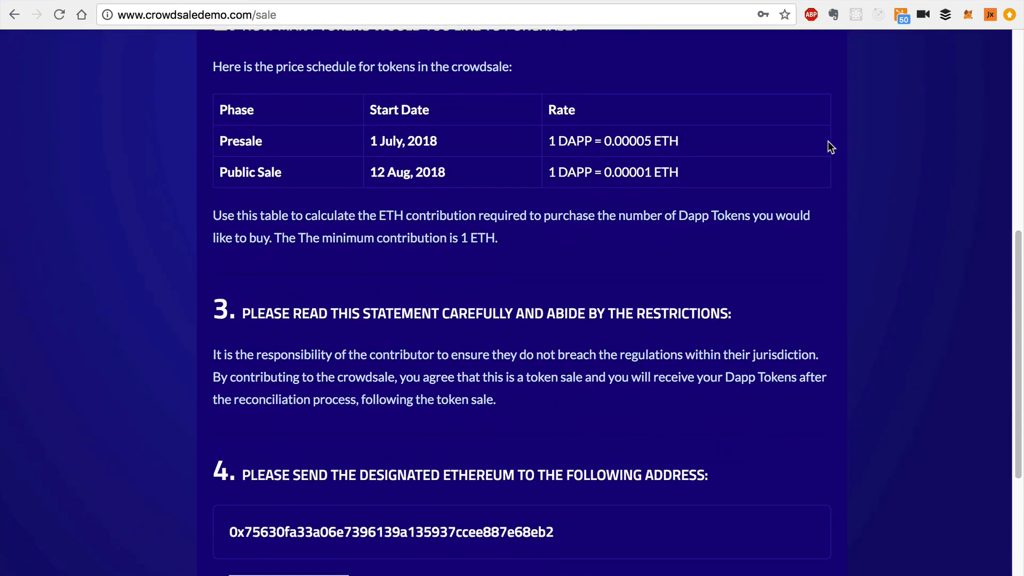
pyautogui.scroll(3)
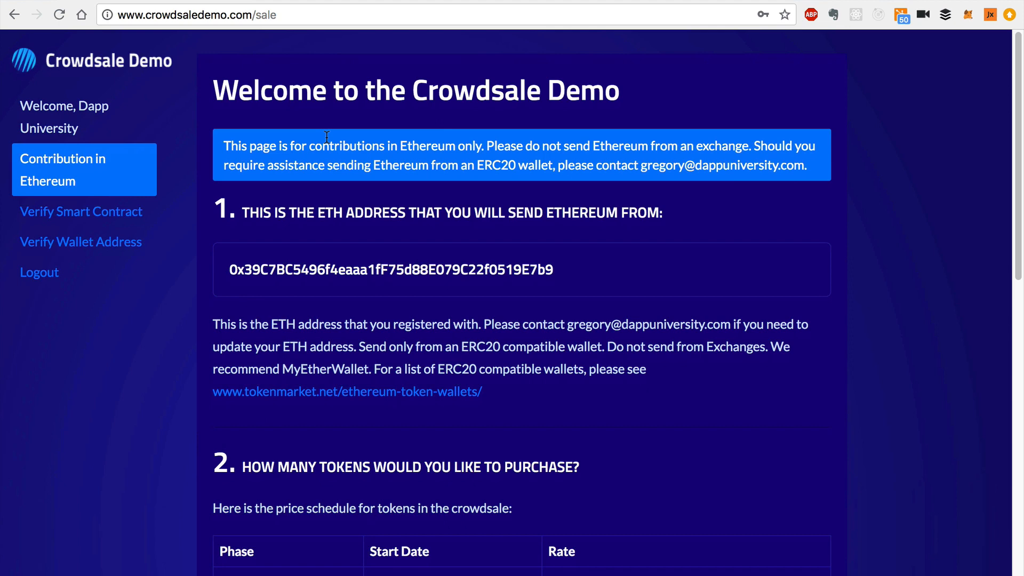
pyautogui.moveTo(41, 205)
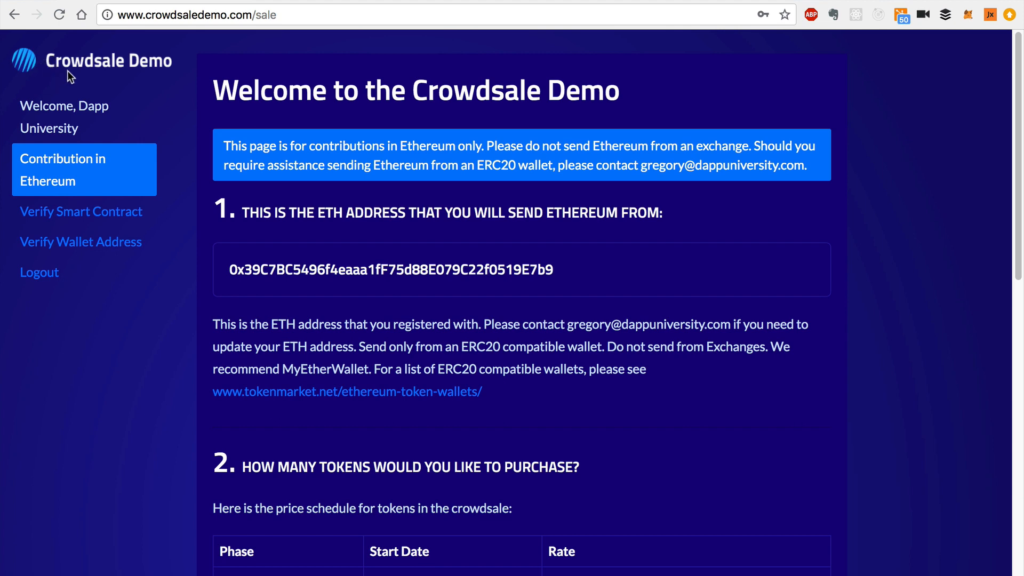
pyautogui.moveTo(75, 191)
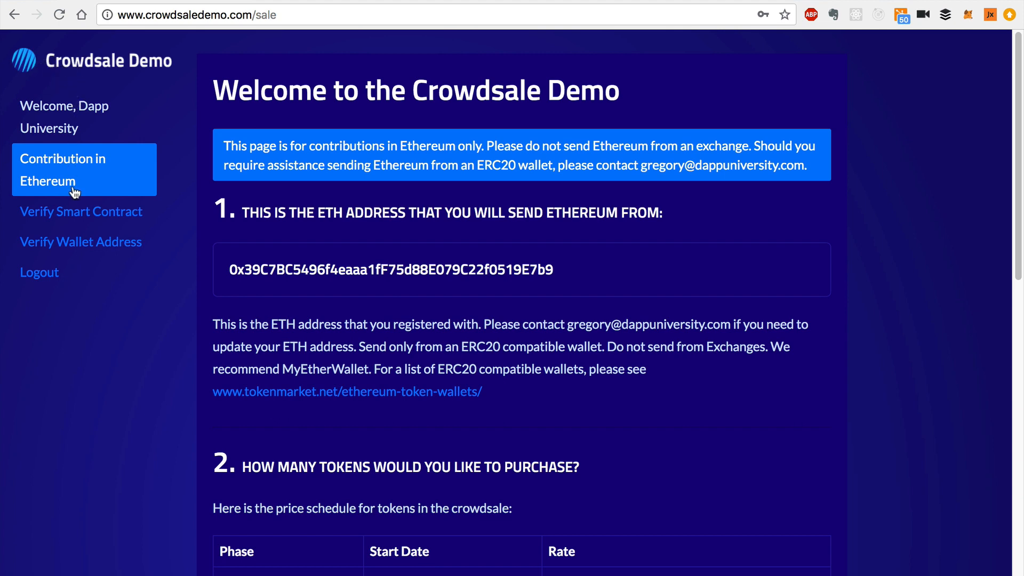
pyautogui.moveTo(334, 166)
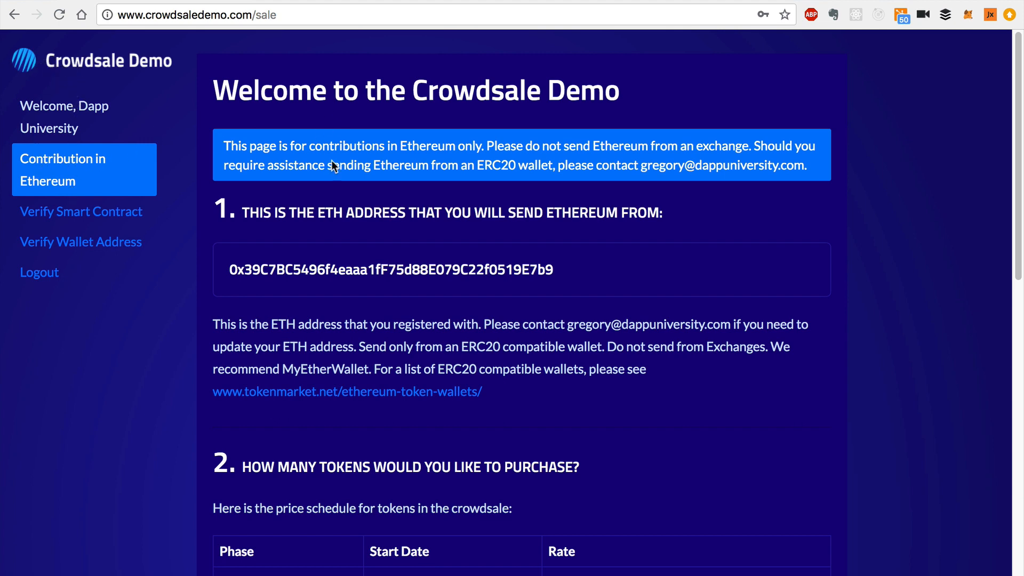
pyautogui.moveTo(322, 254)
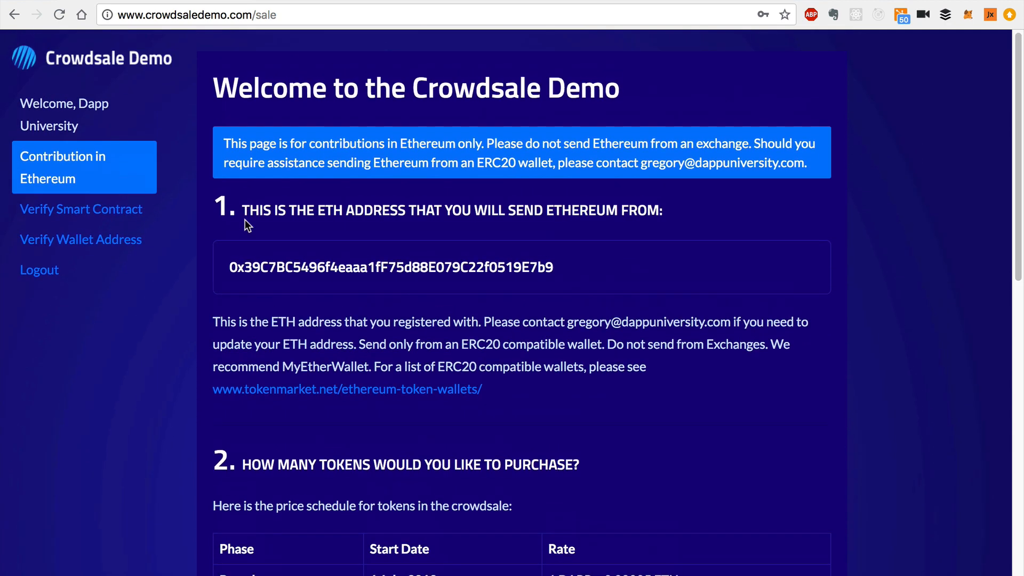
pyautogui.scroll(-3)
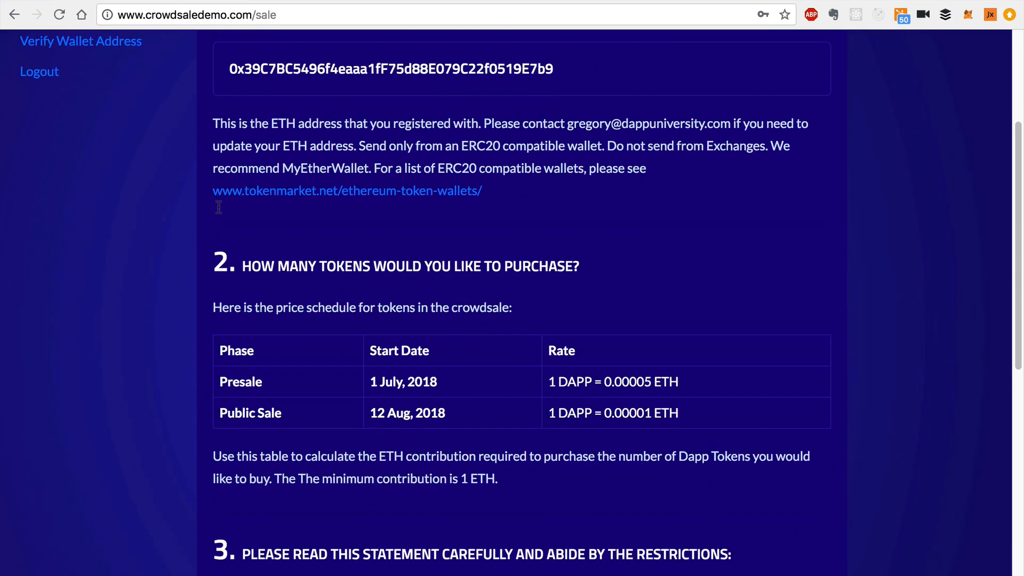
pyautogui.scroll(-3)
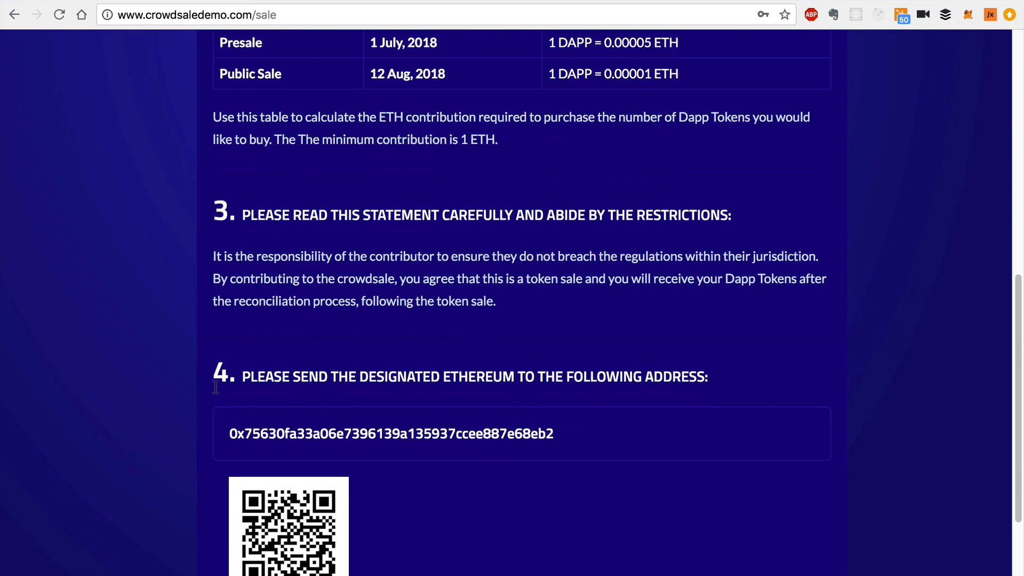
pyautogui.scroll(3)
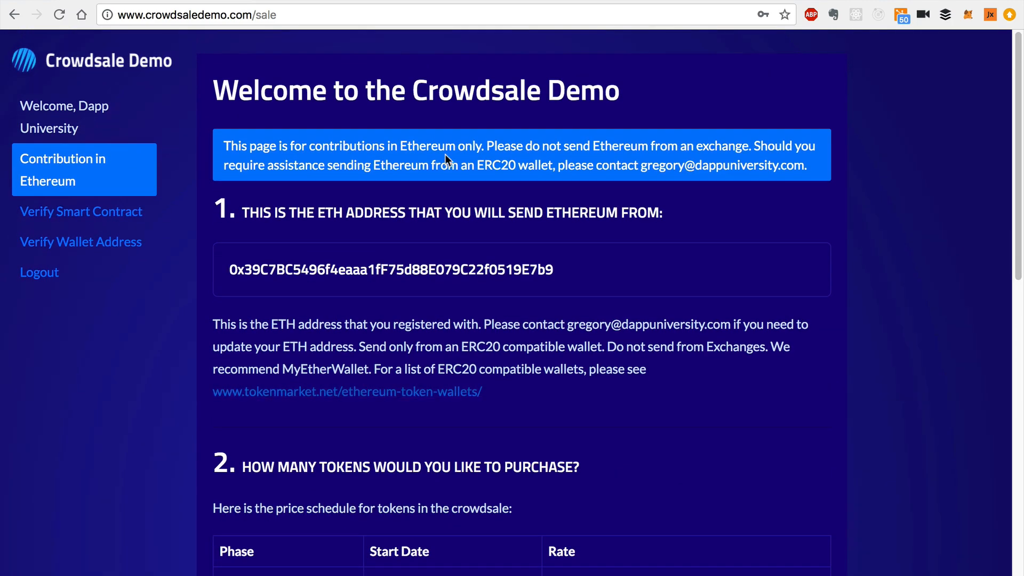
pyautogui.moveTo(231, 268)
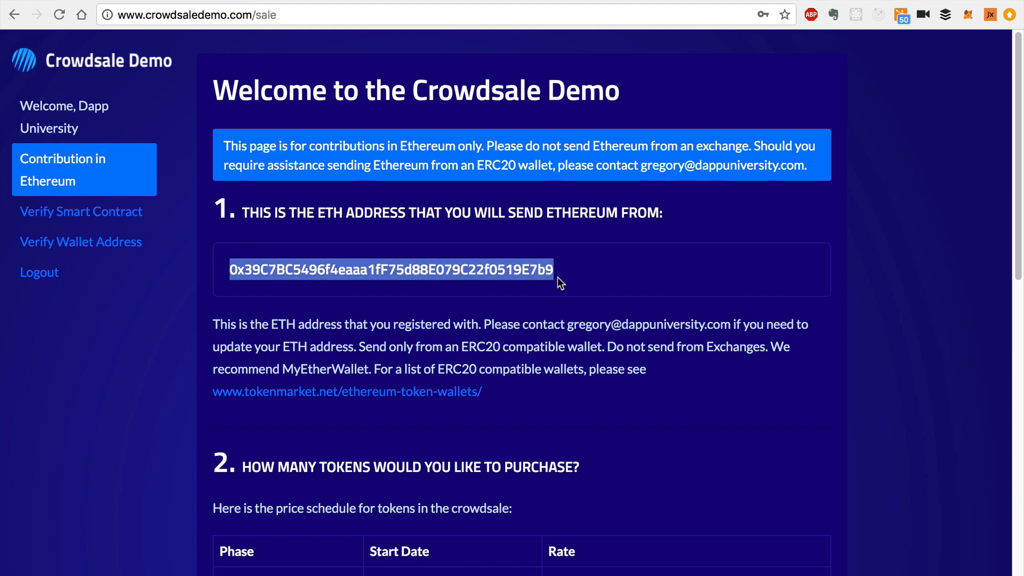
pyautogui.scroll(-3)
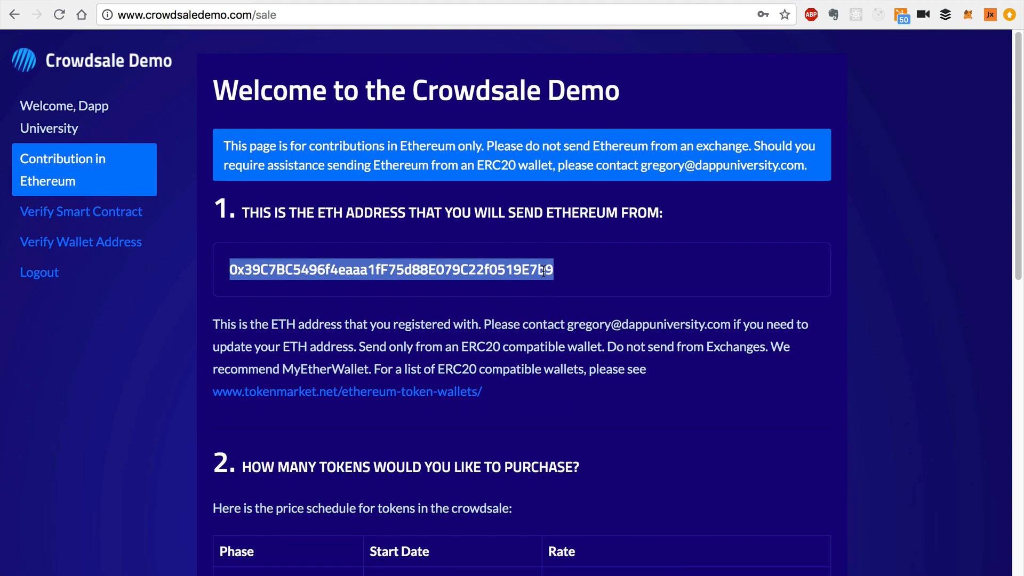
pyautogui.scroll(-3)
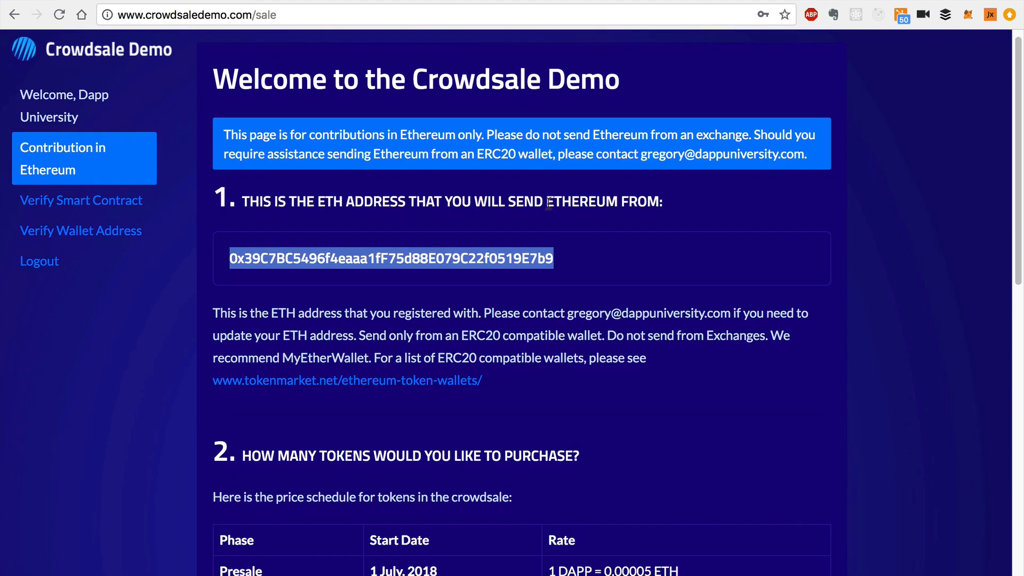
pyautogui.scroll(-3)
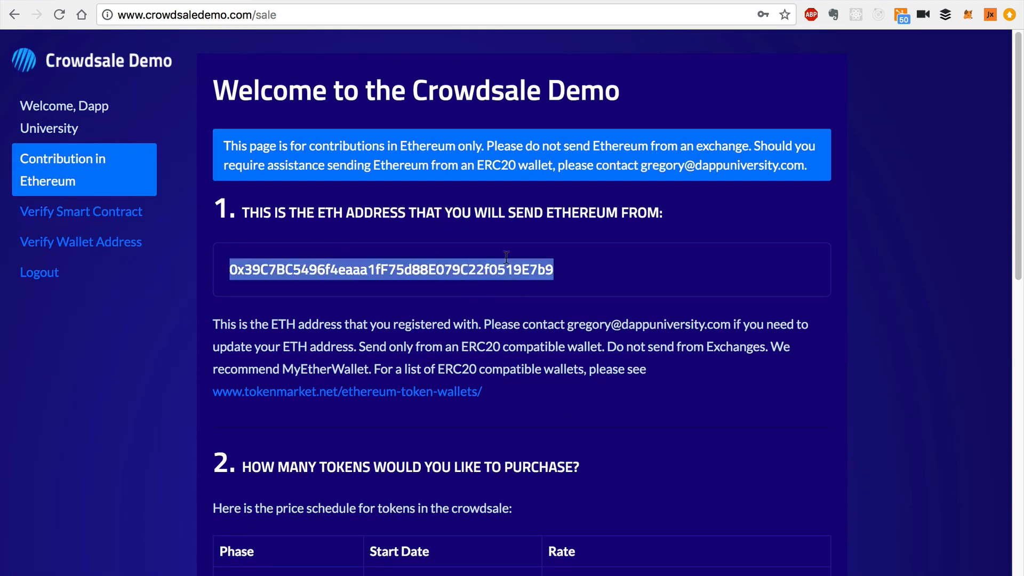
pyautogui.scroll(-3)
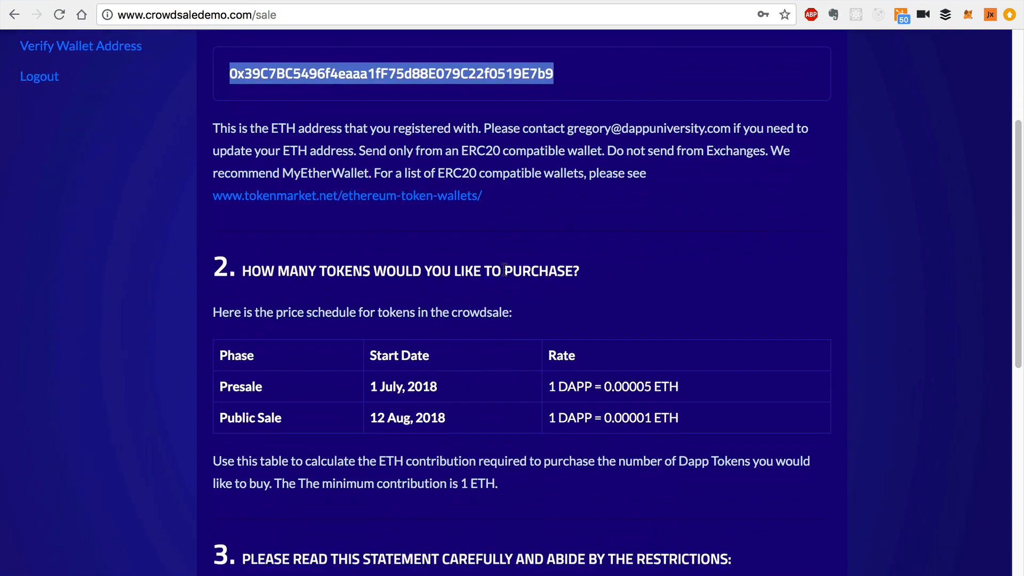
pyautogui.scroll(-3)
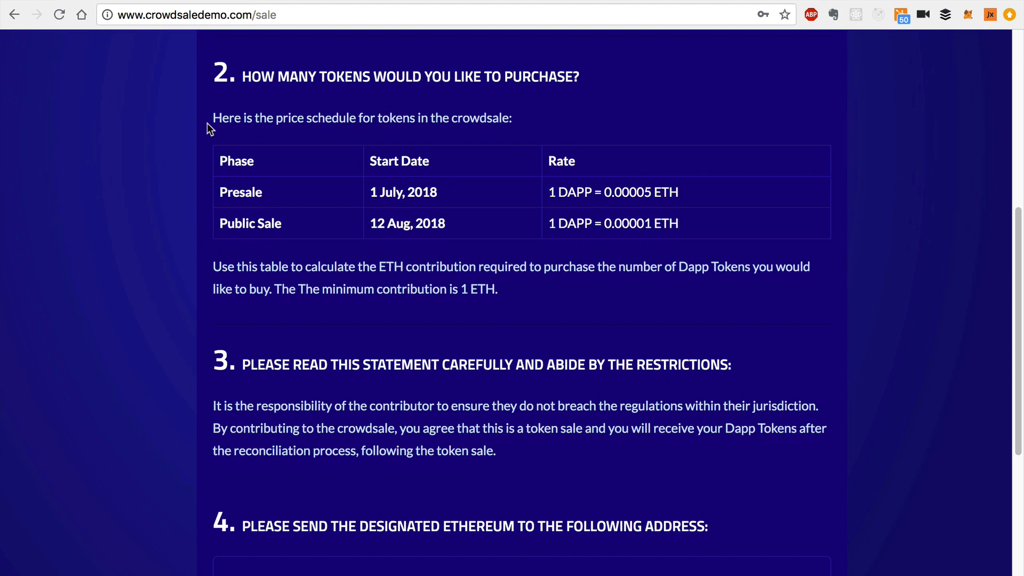
pyautogui.scroll(-3)
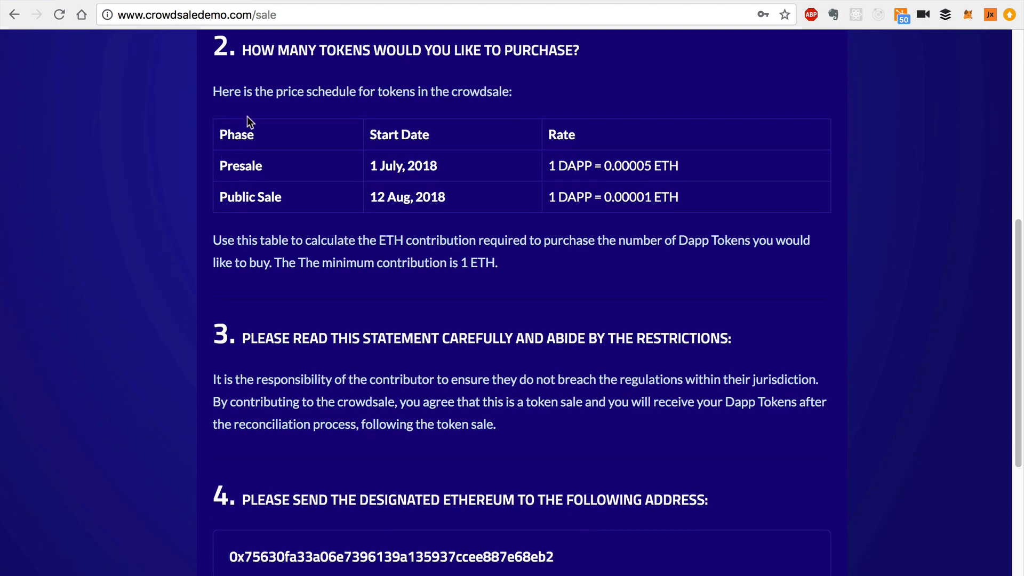
pyautogui.doubleClick(250, 196)
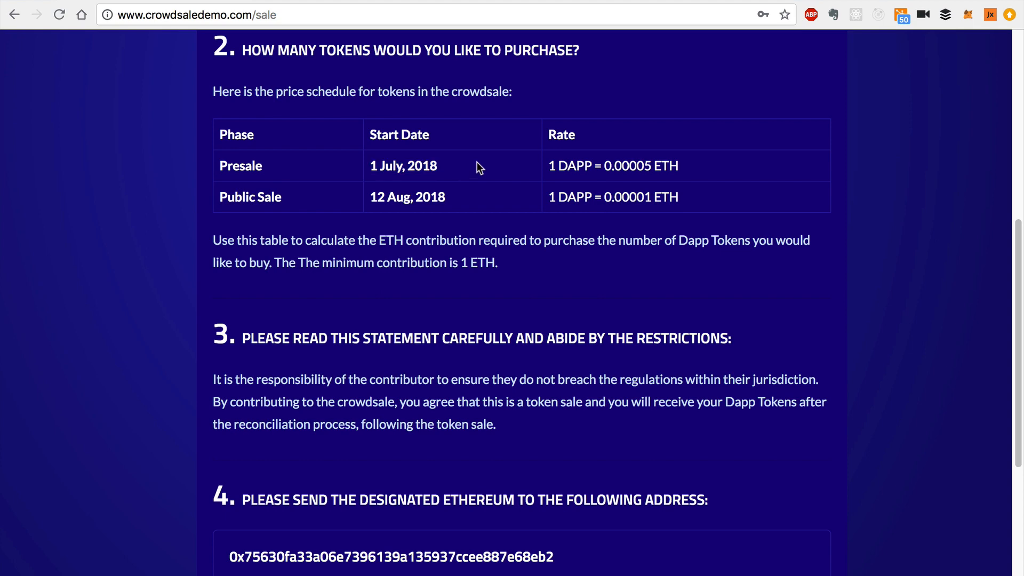
pyautogui.doubleClick(249, 196)
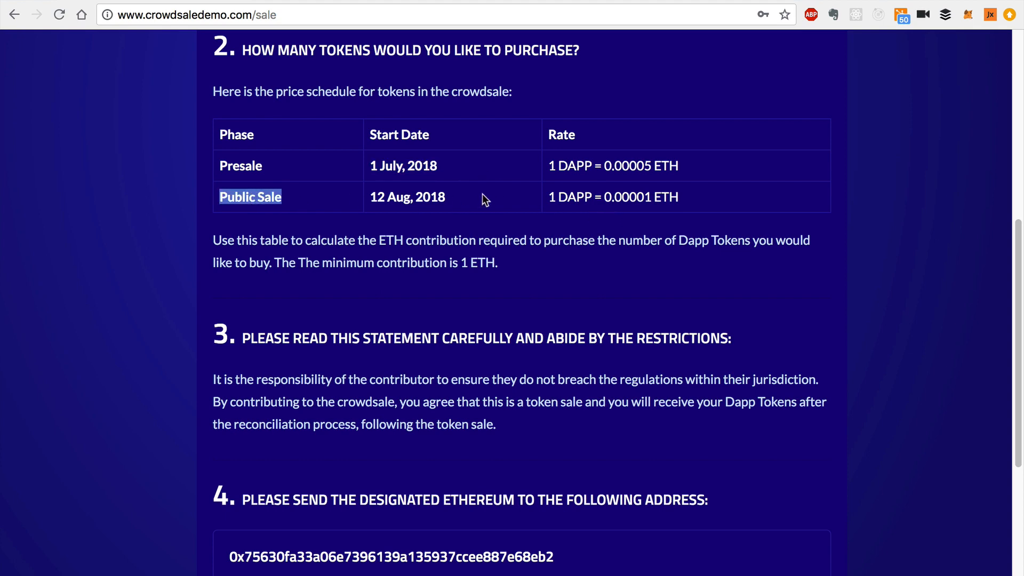
pyautogui.moveTo(509, 194)
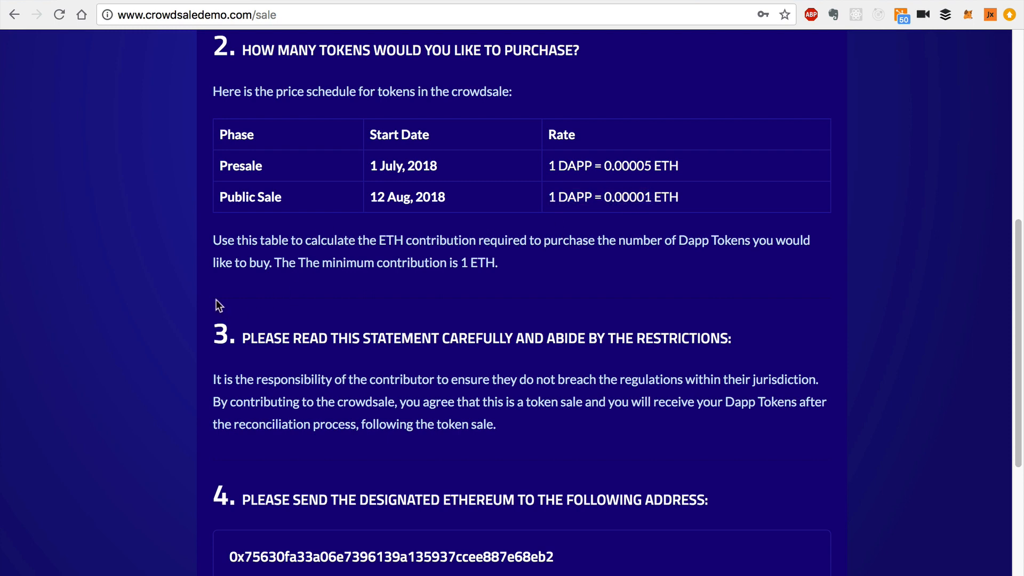
# Step: Scroll to the contributor restrictions statement and clear its highlight
pyautogui.scroll(-3)
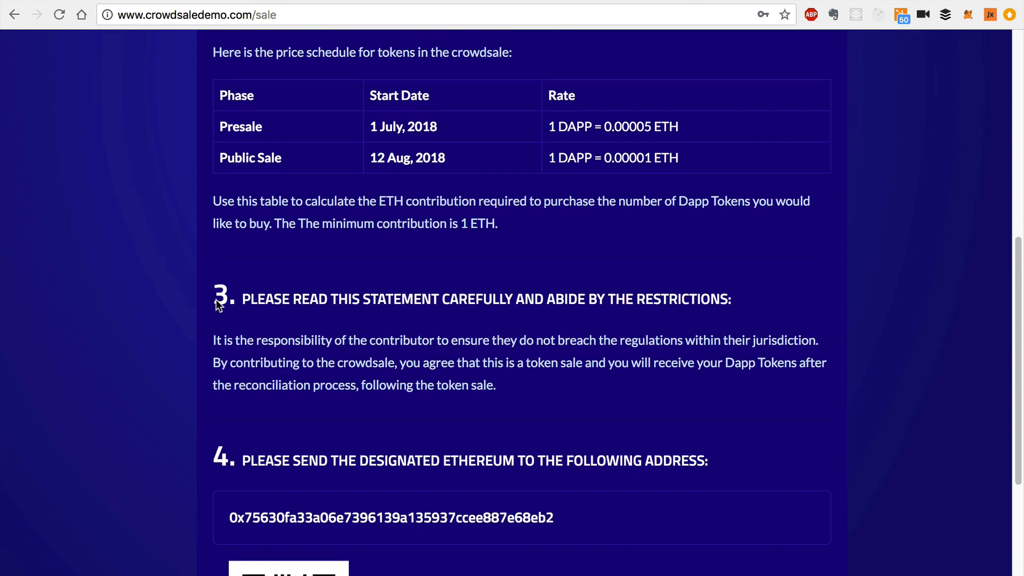
pyautogui.scroll(-3)
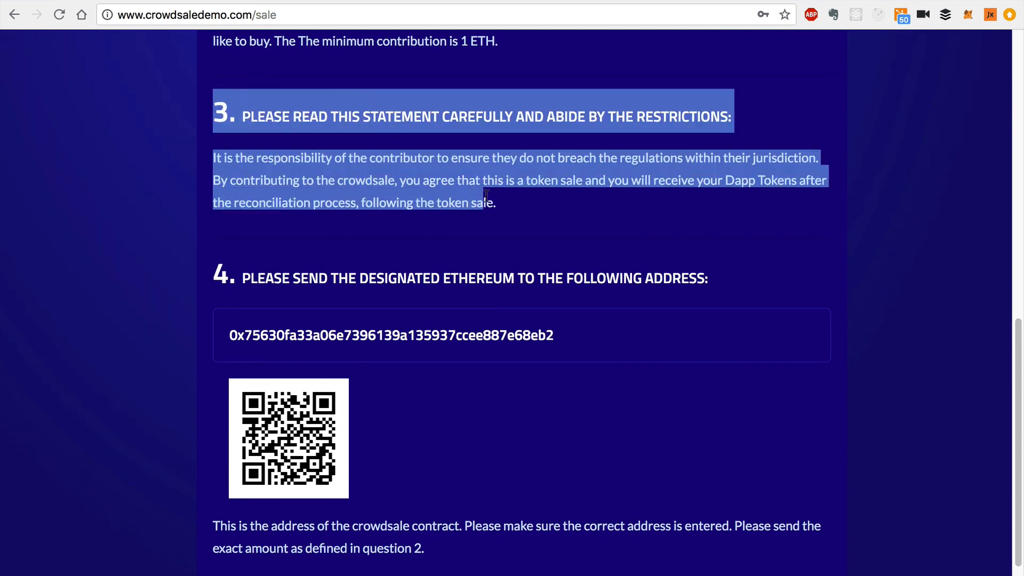
pyautogui.click(475, 149)
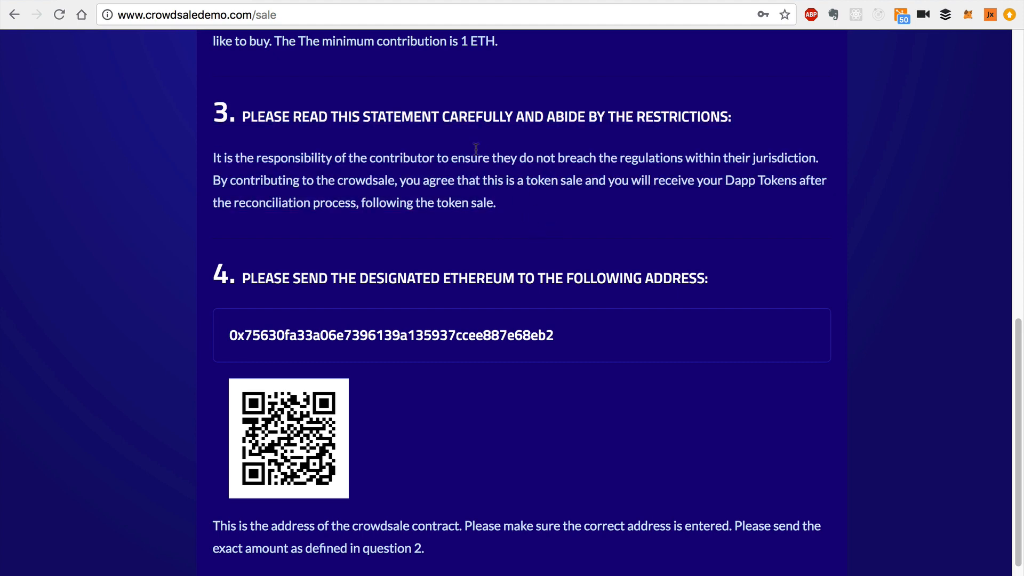
pyautogui.moveTo(544, 221)
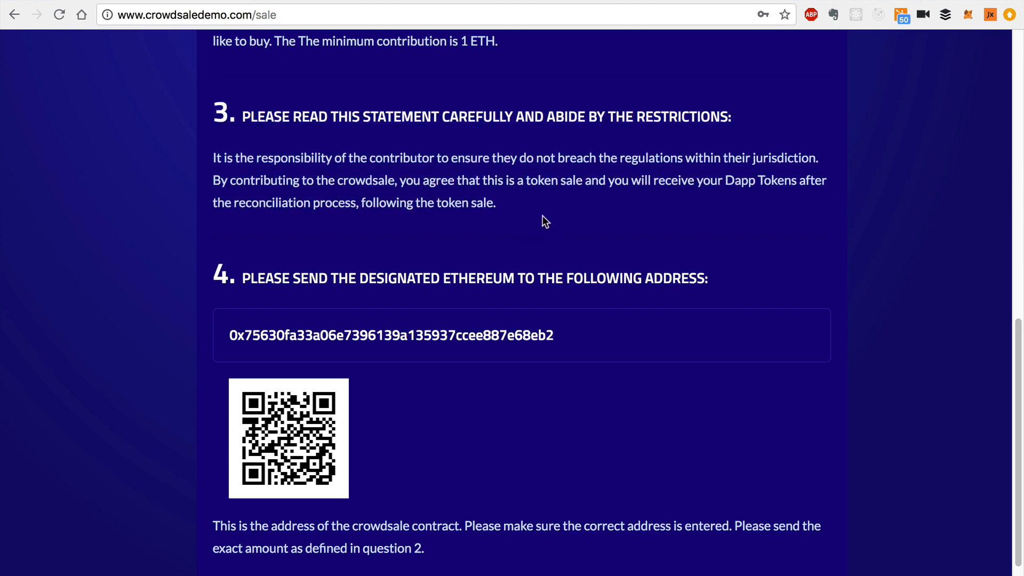
# Step: Select and copy the crowdsale contract address under step 4
pyautogui.scroll(-3)
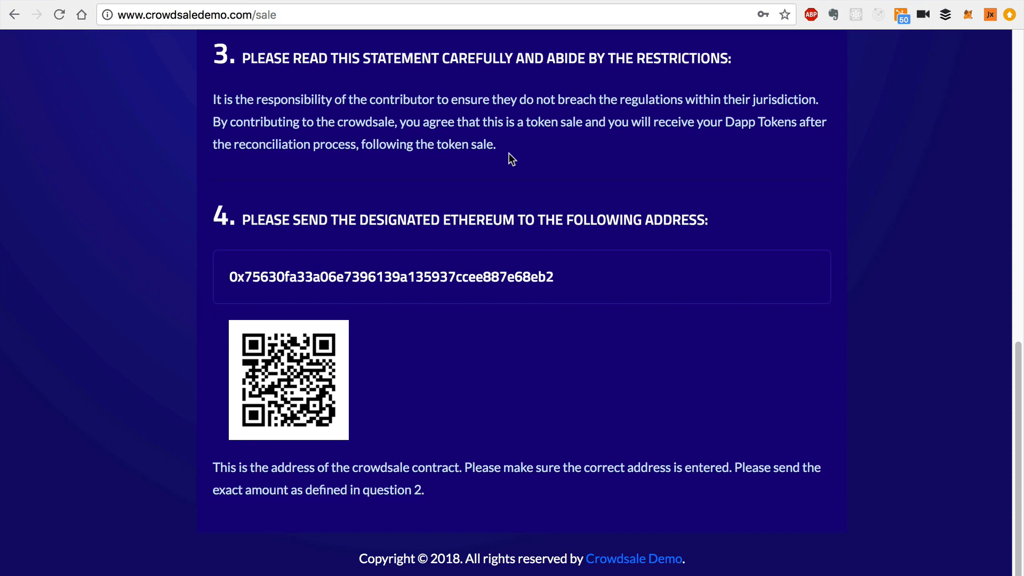
pyautogui.tripleClick(478, 227)
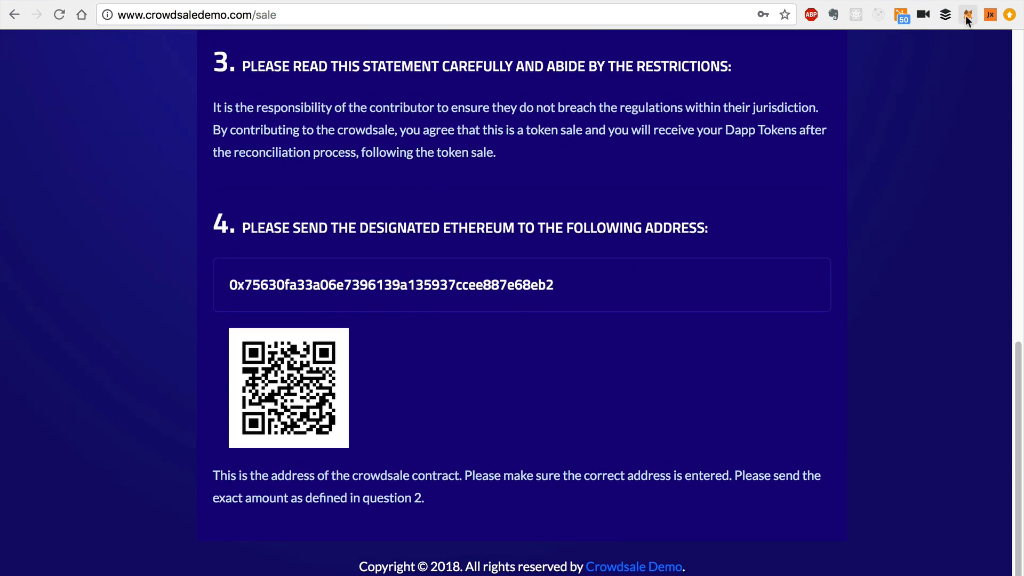
pyautogui.click(968, 16)
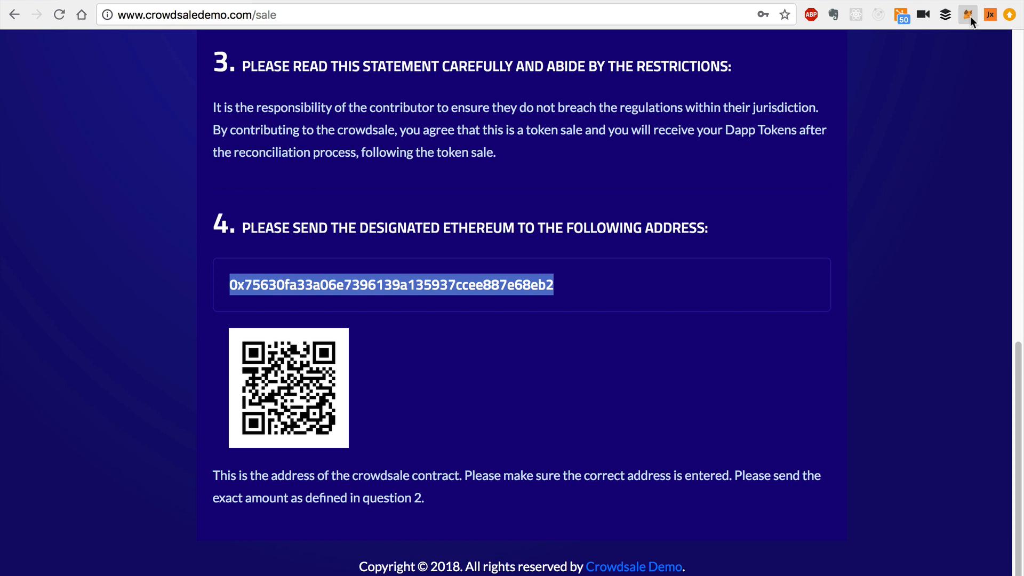
pyautogui.click(967, 15)
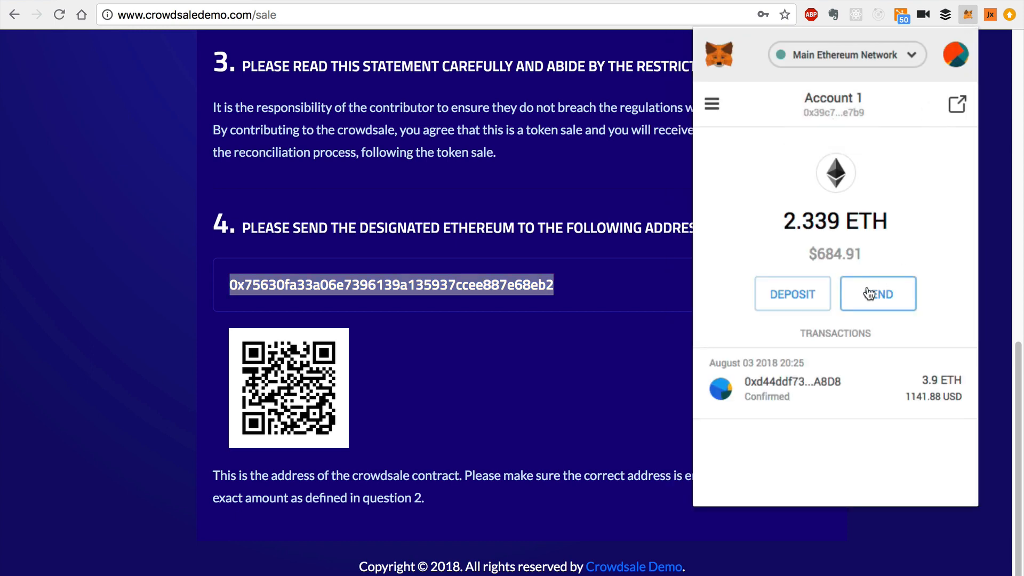
pyautogui.click(878, 294)
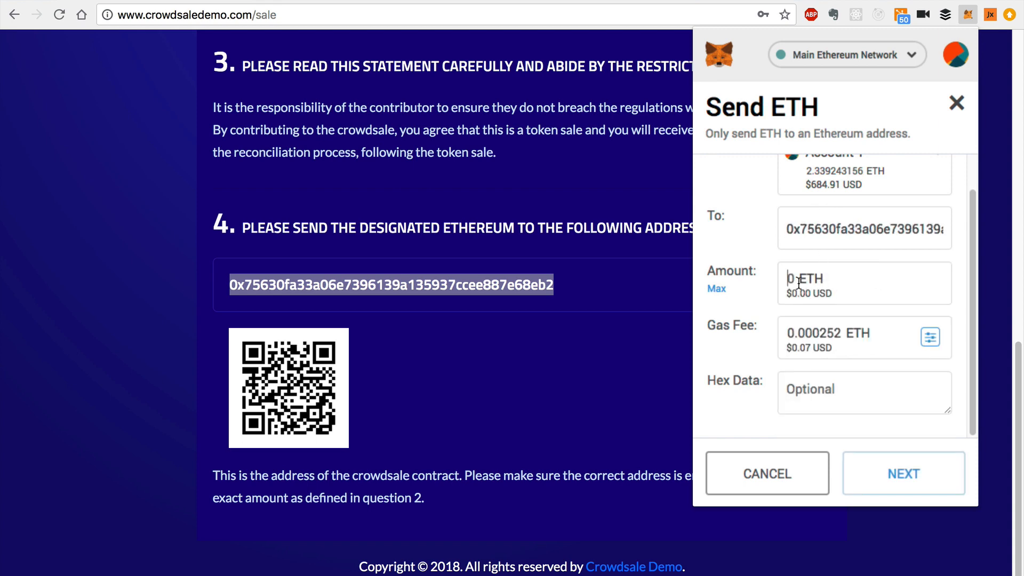
pyautogui.write('1')
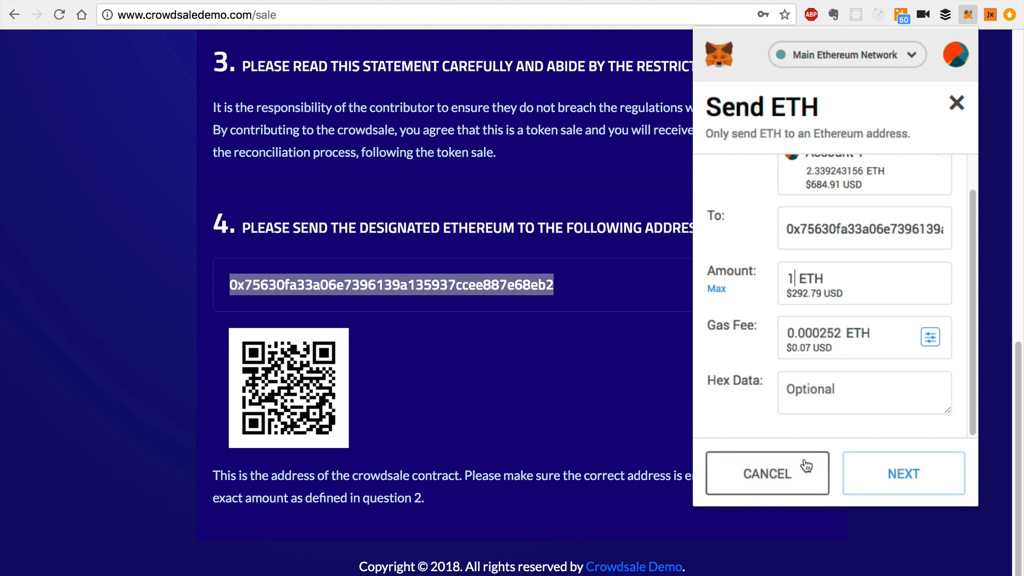
pyautogui.click(768, 473)
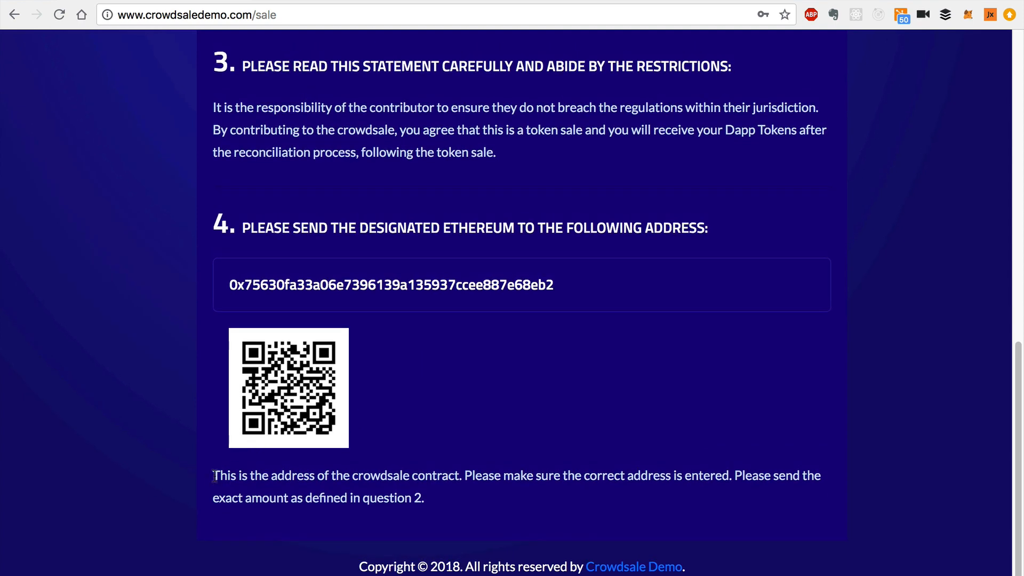
pyautogui.moveTo(247, 356)
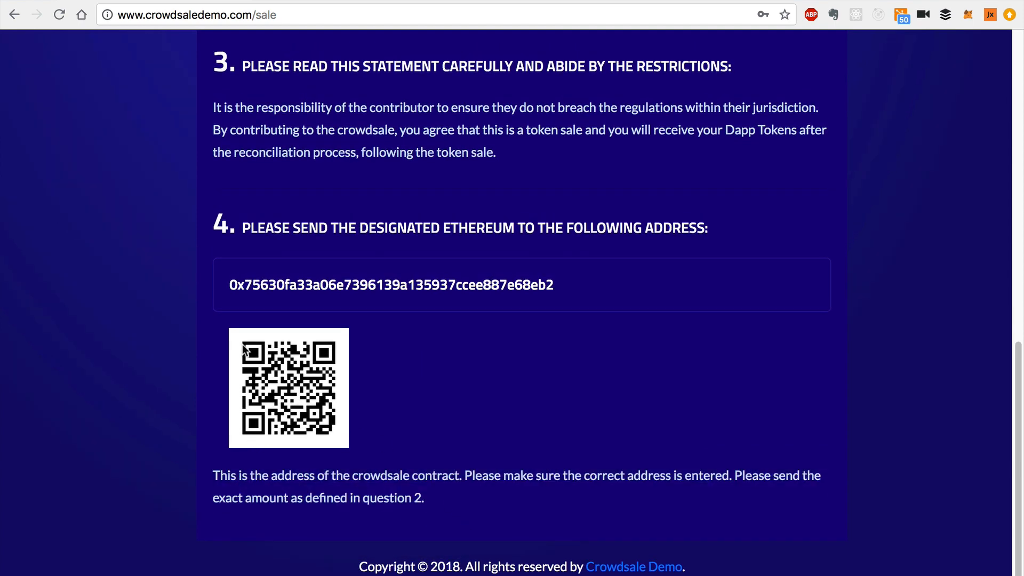
pyautogui.moveTo(341, 378)
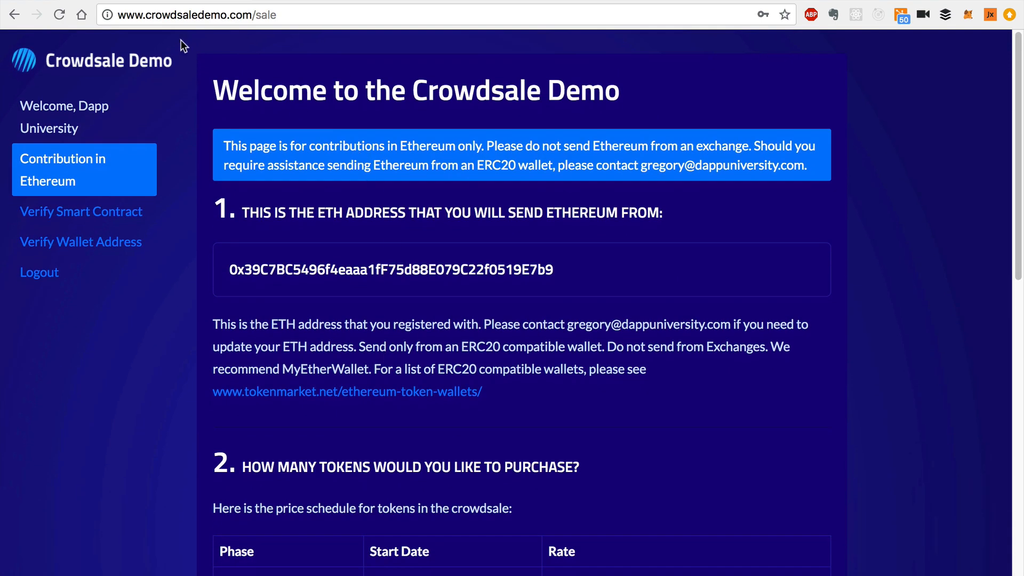
pyautogui.moveTo(36, 267)
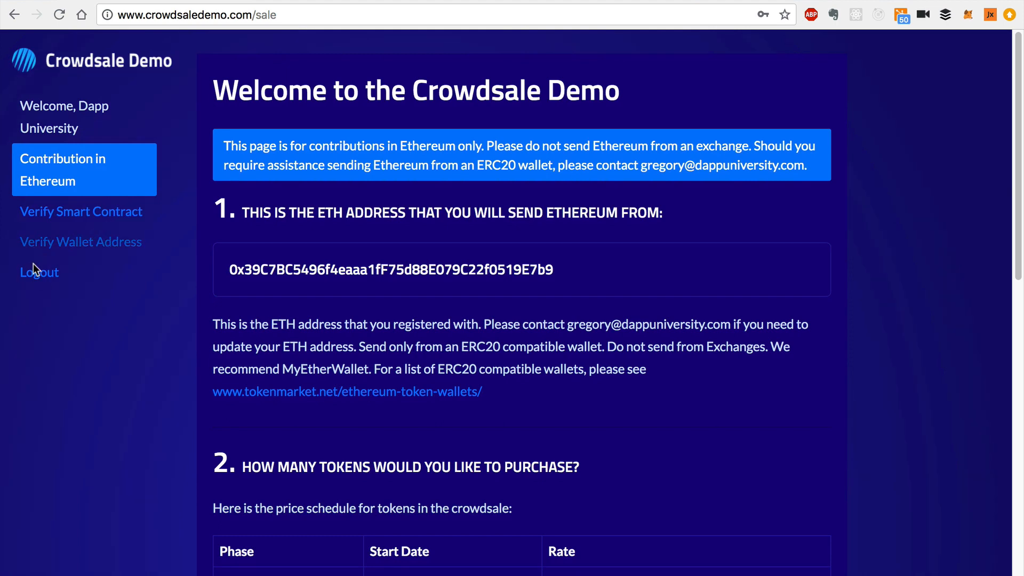
# Step: Log out of the investor account and go to crowdsaledemo.com/admin
pyautogui.click(38, 272)
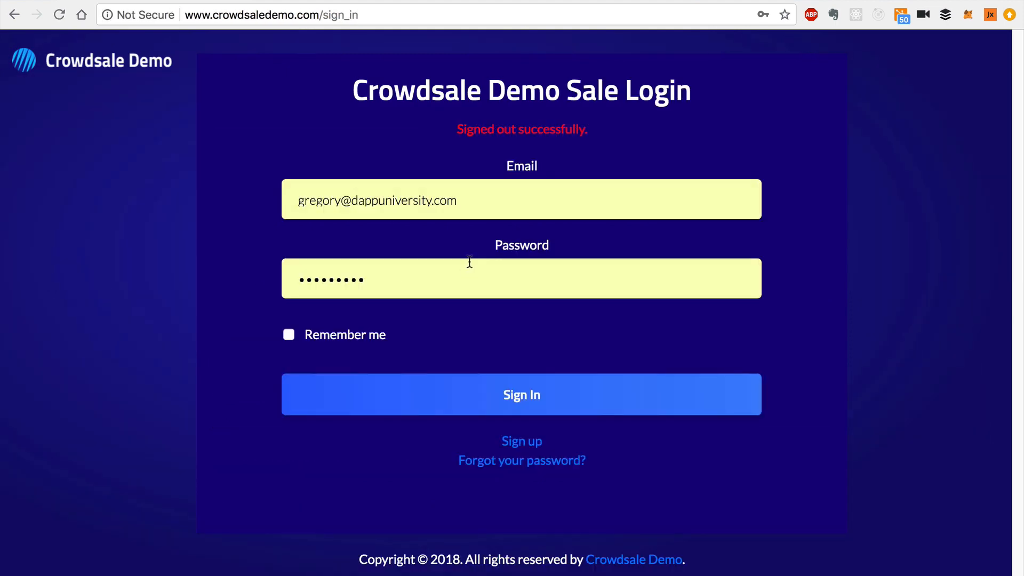
pyautogui.moveTo(296, 60)
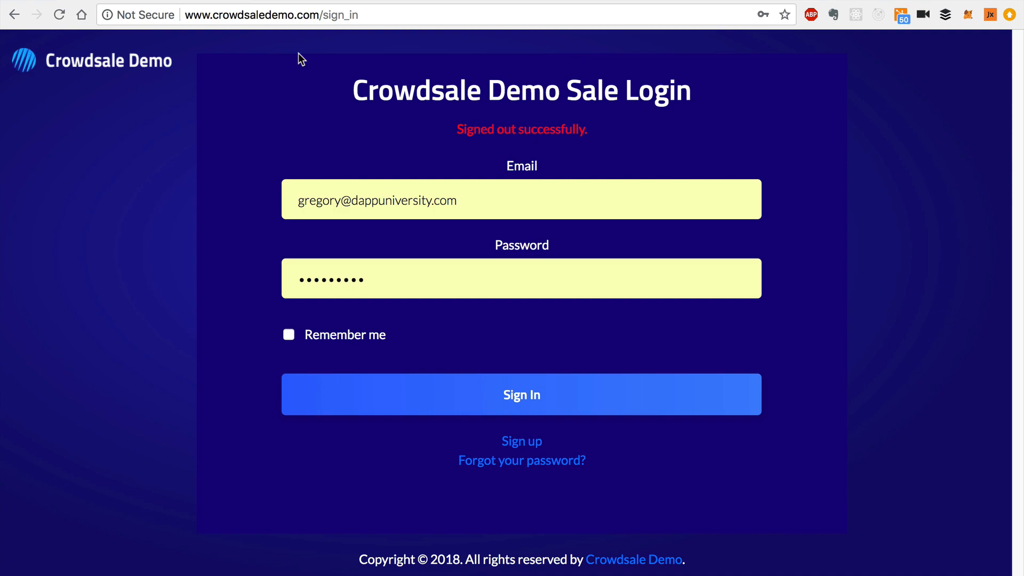
pyautogui.click(522, 395)
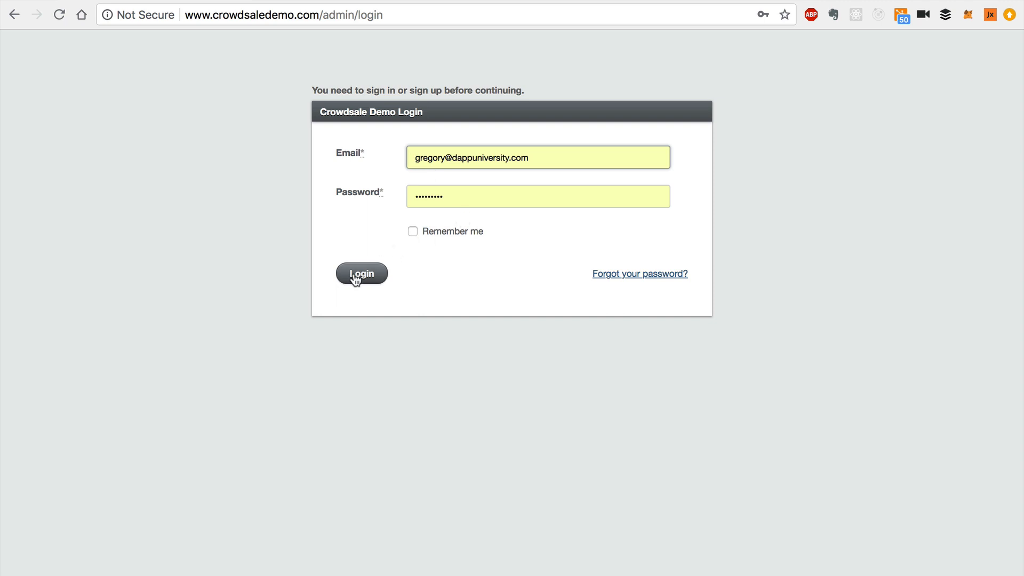
# Step: Log in to Active Admin to reach the Investors index with KYC statuses
pyautogui.click(360, 273)
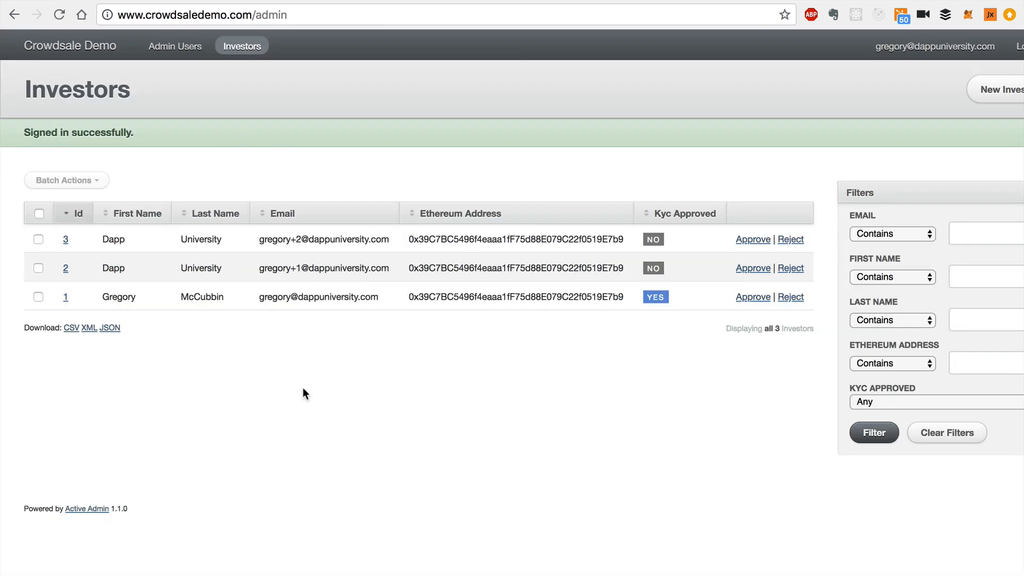
pyautogui.moveTo(341, 400)
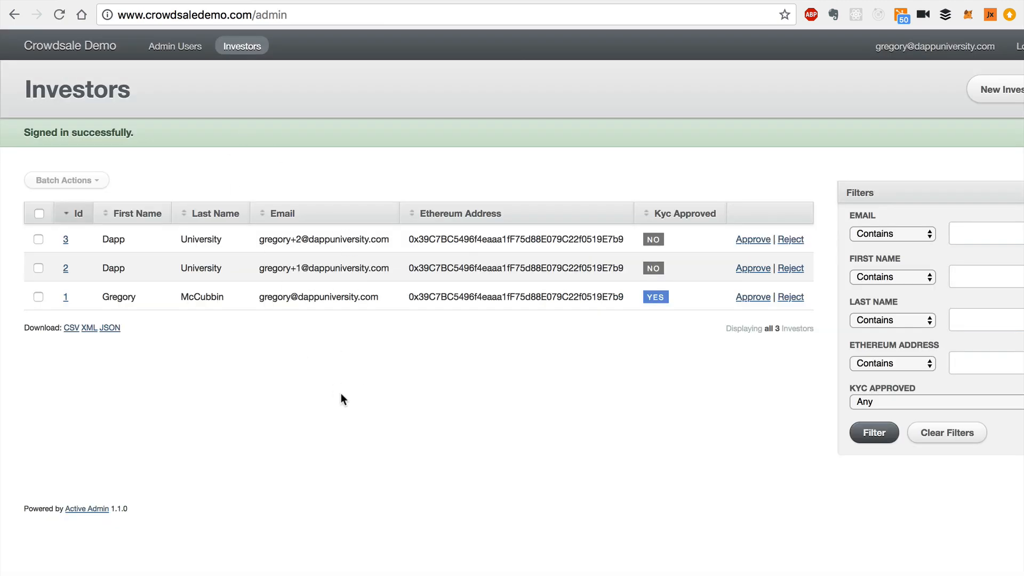
pyautogui.moveTo(798, 244)
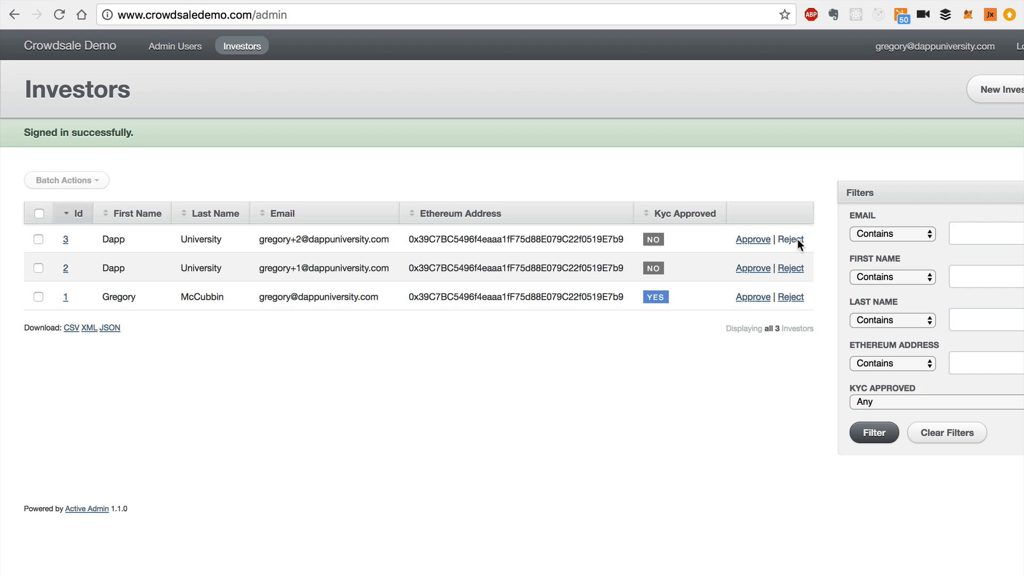
pyautogui.moveTo(545, 379)
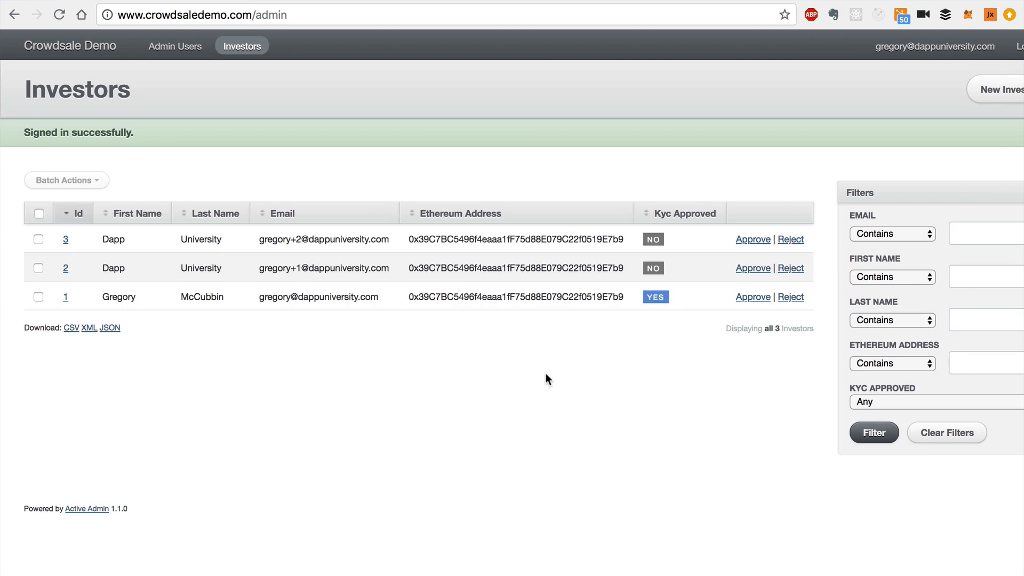
pyautogui.moveTo(352, 204)
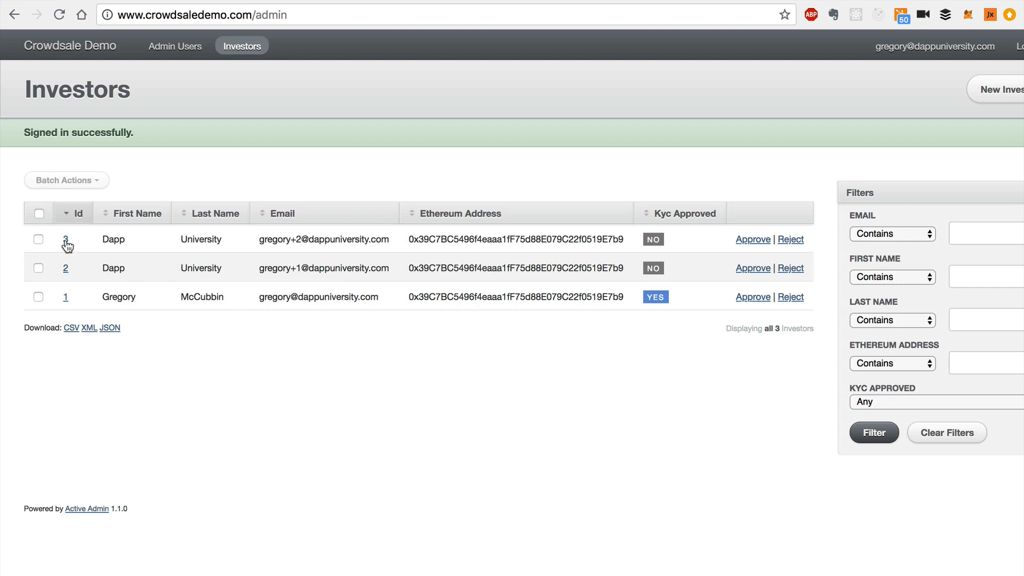
pyautogui.click(66, 239)
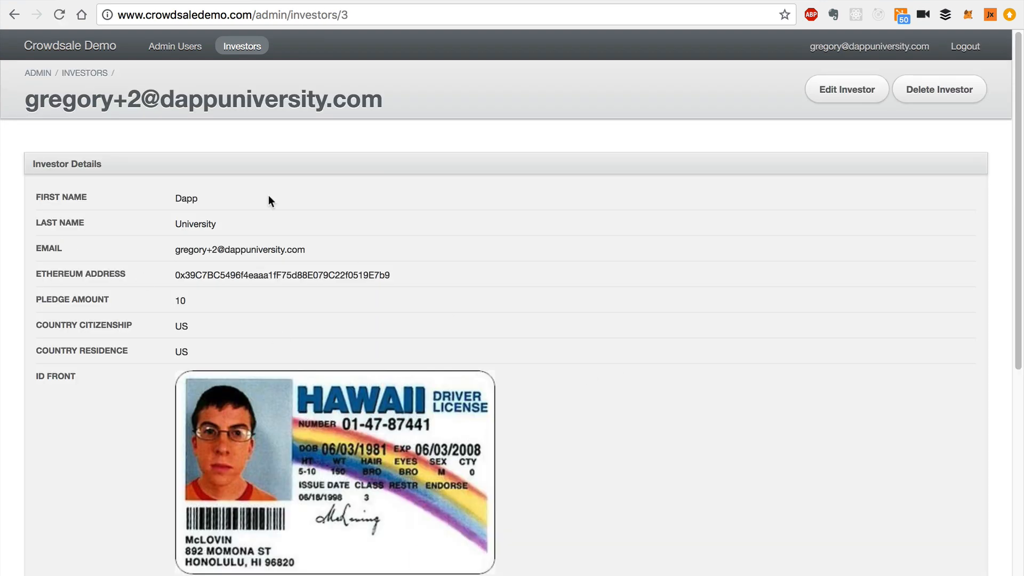
pyautogui.scroll(-3)
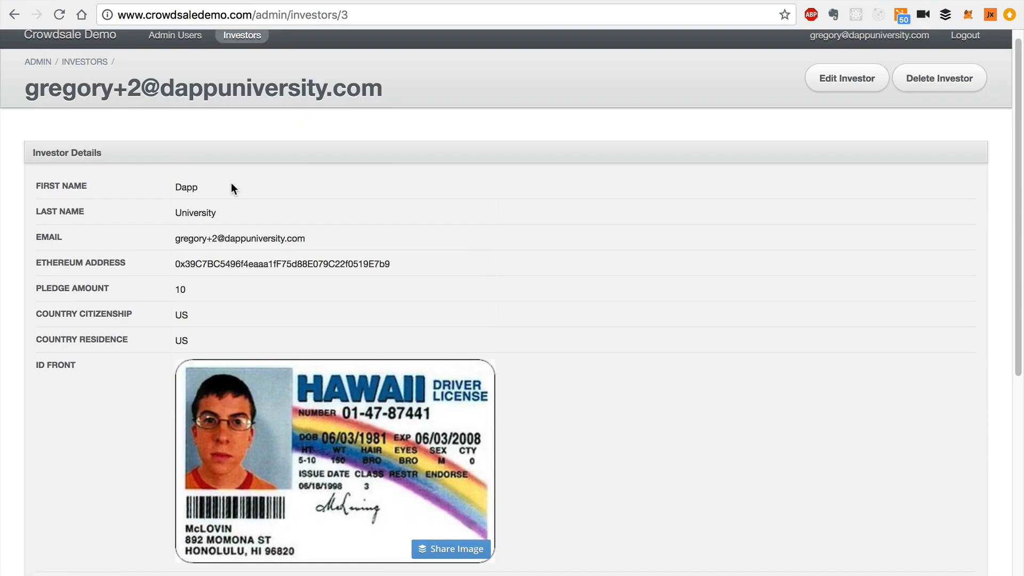
pyautogui.scroll(-3)
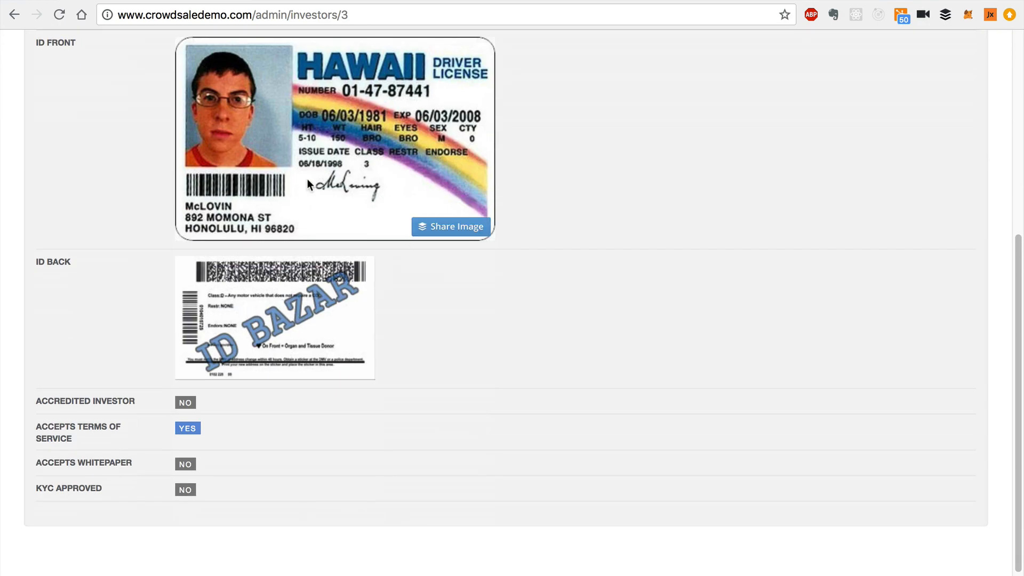
pyautogui.scroll(3)
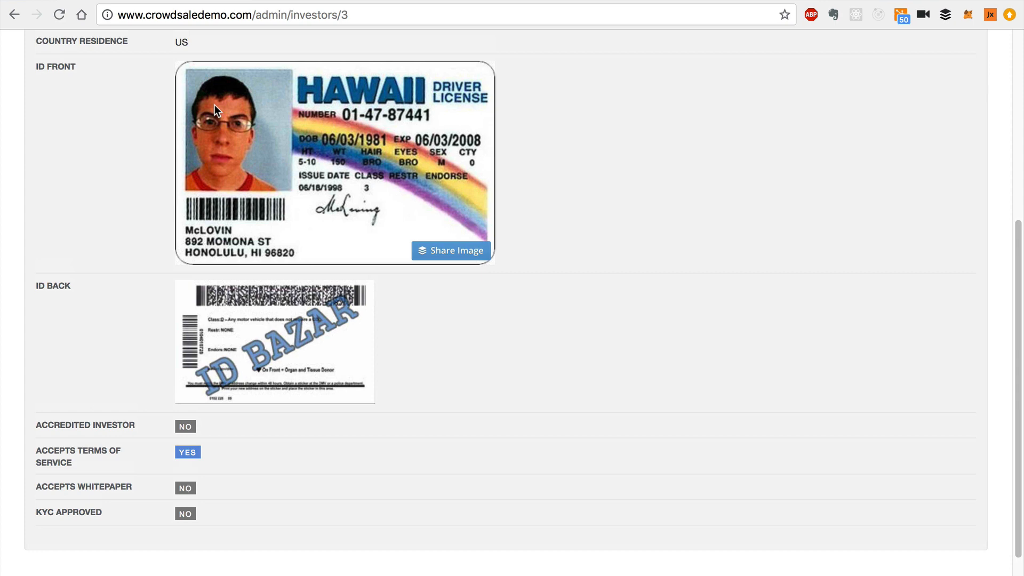
pyautogui.moveTo(448, 352)
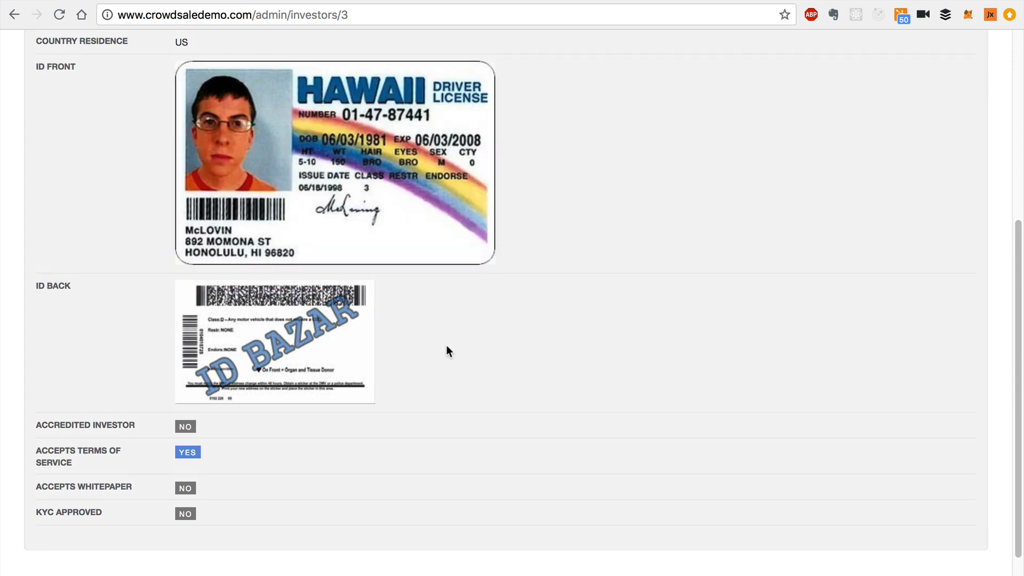
pyautogui.moveTo(157, 323)
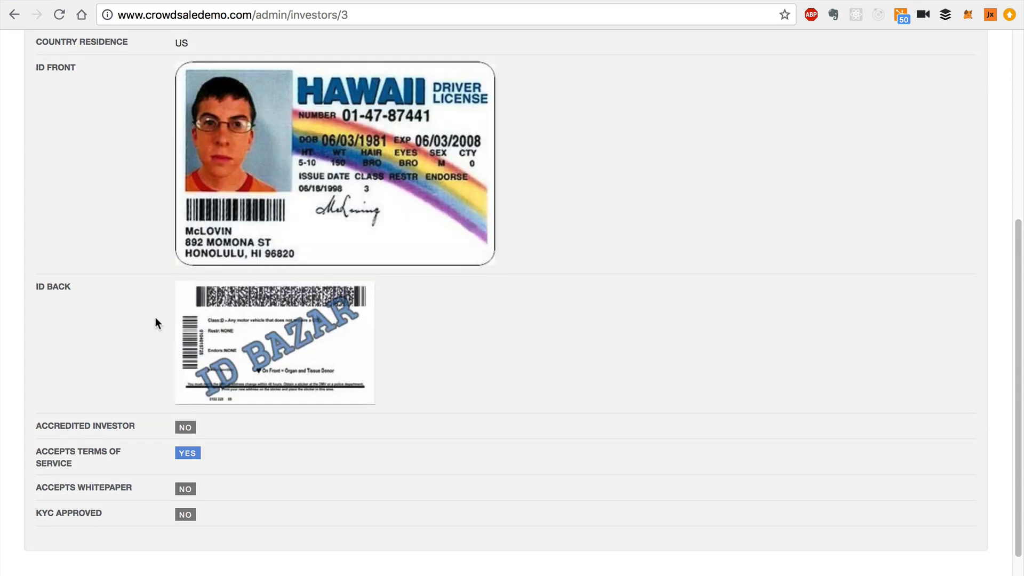
pyautogui.scroll(-3)
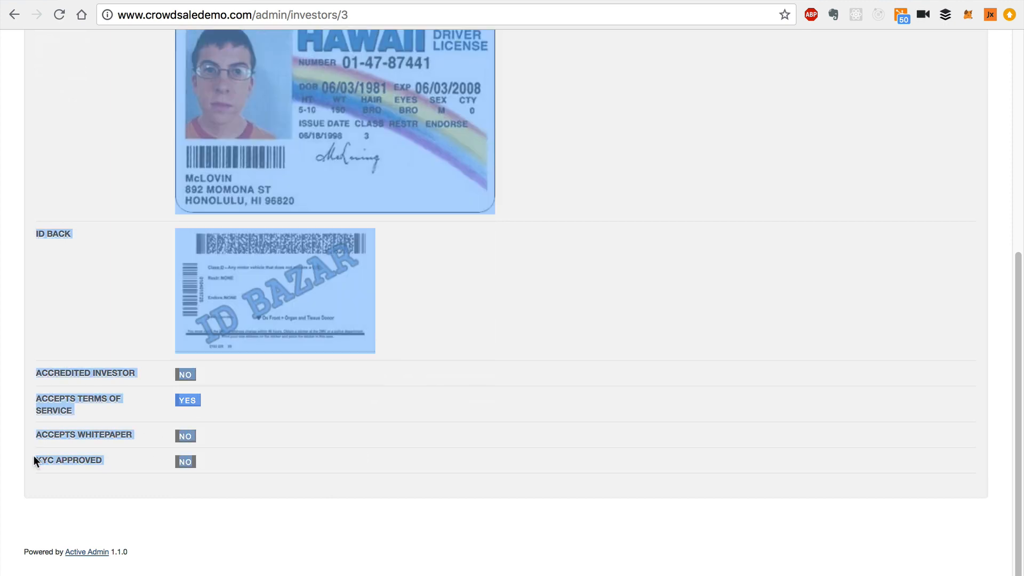
pyautogui.scroll(3)
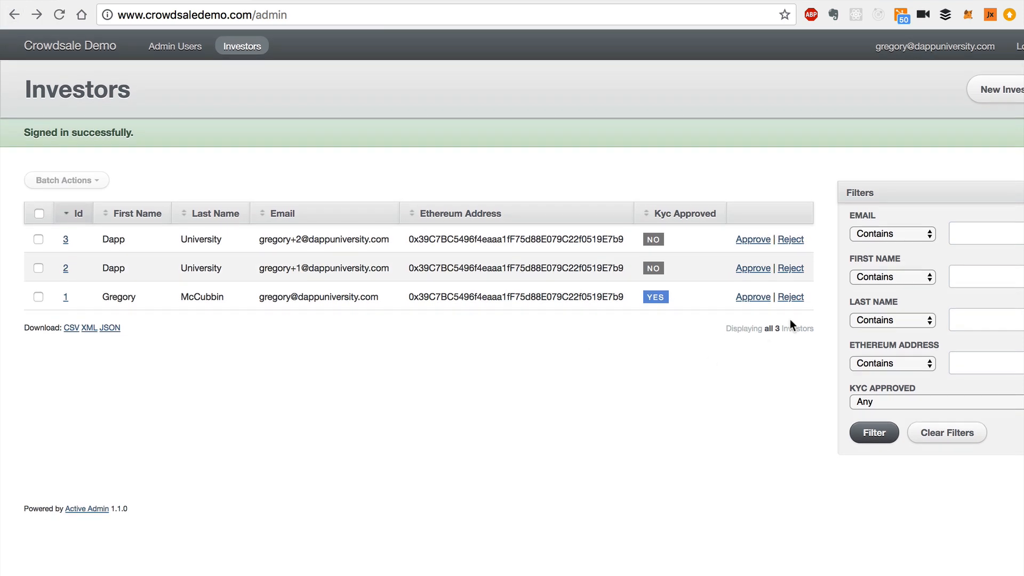
pyautogui.moveTo(769, 260)
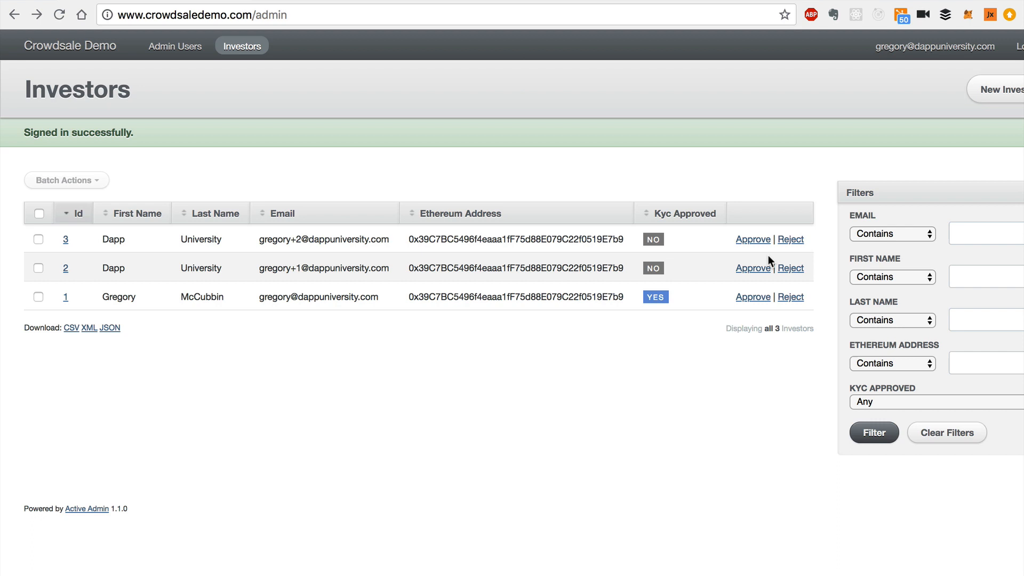
pyautogui.moveTo(682, 243)
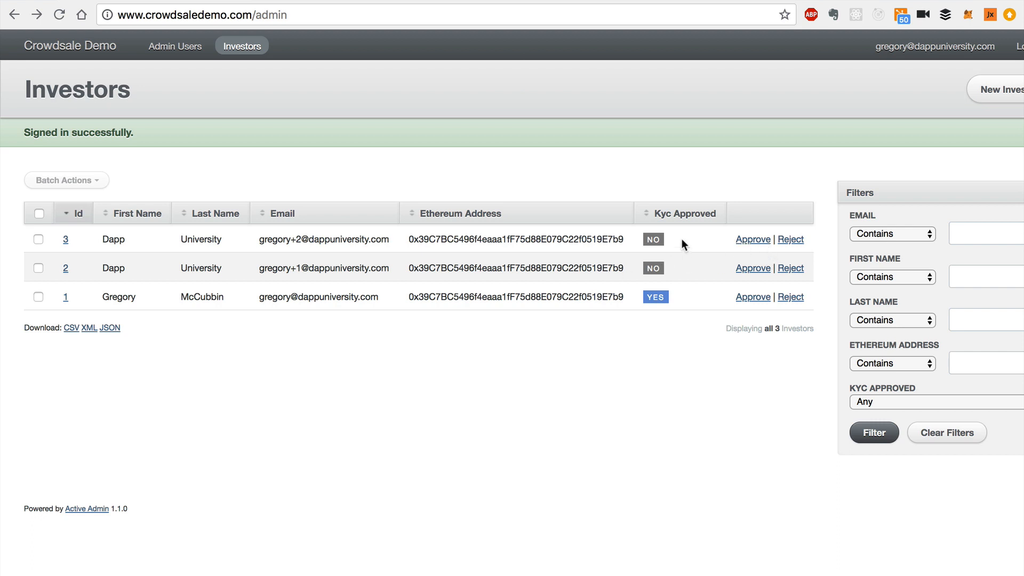
pyautogui.moveTo(371, 407)
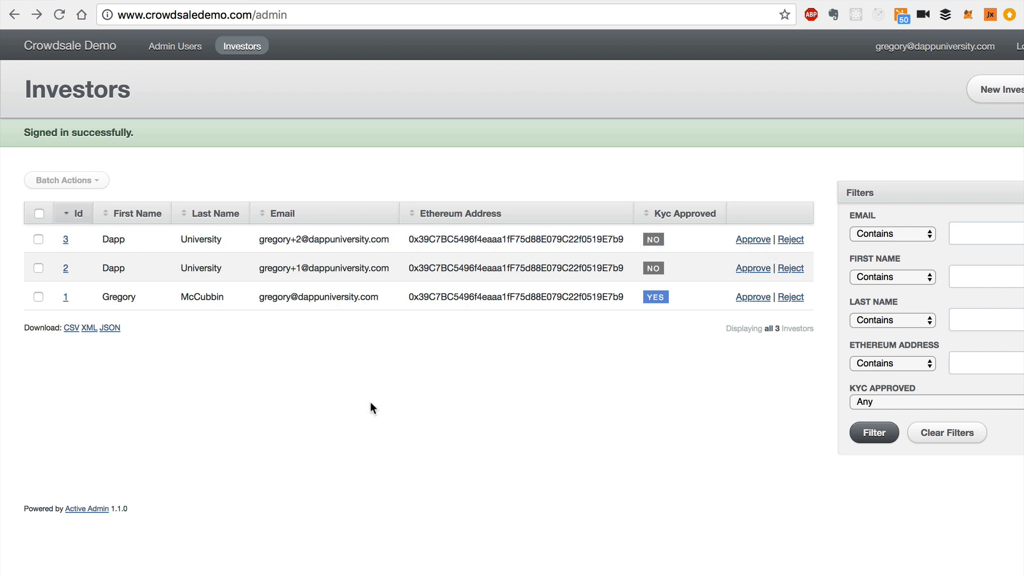
pyautogui.moveTo(606, 247)
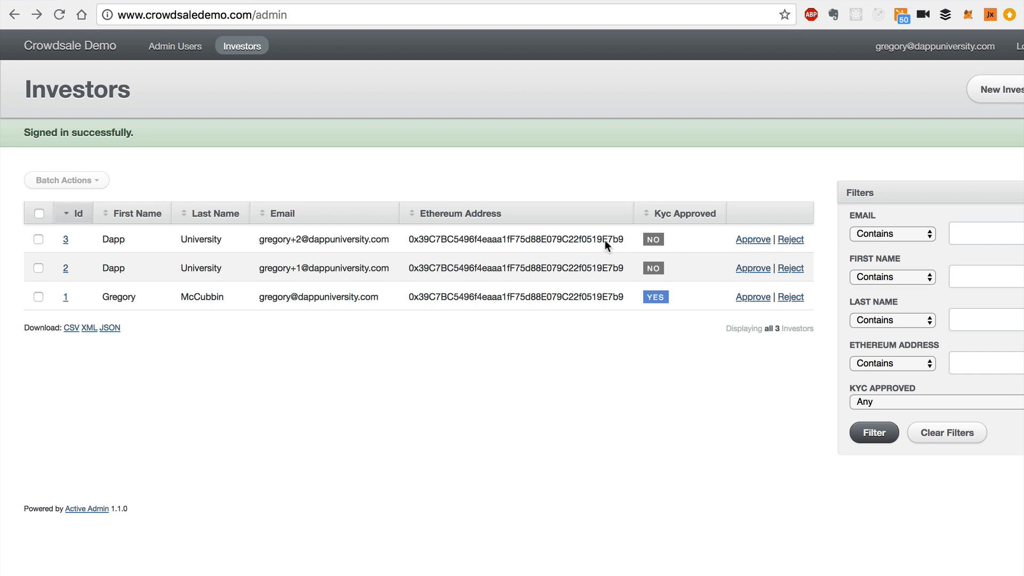
pyautogui.moveTo(431, 103)
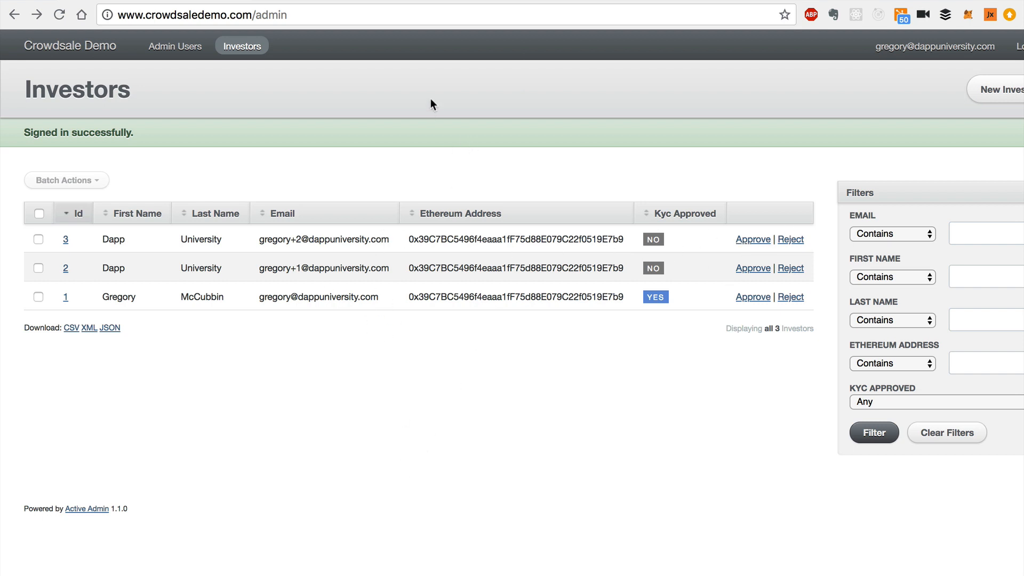
pyautogui.moveTo(352, 223)
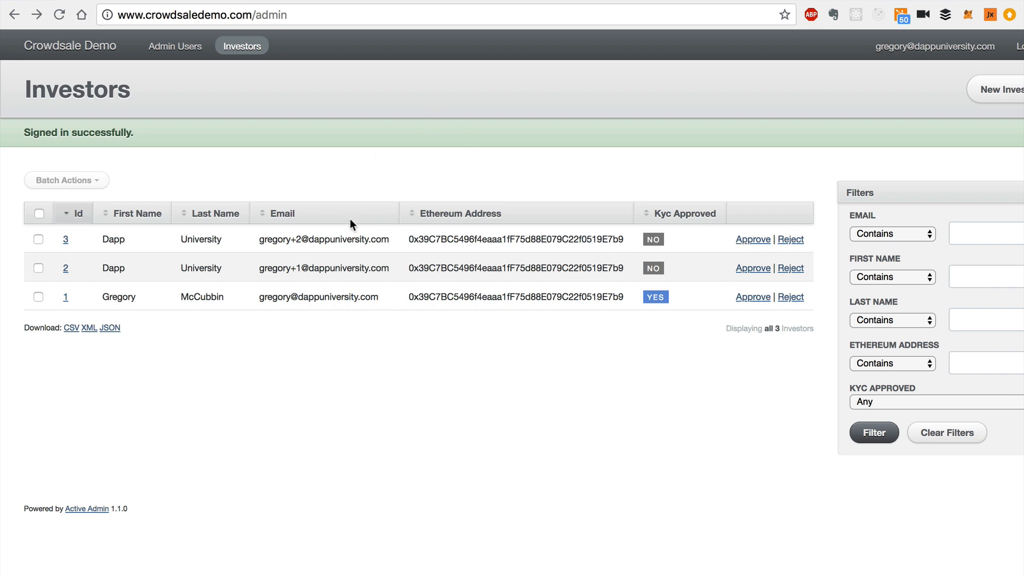
pyautogui.moveTo(403, 371)
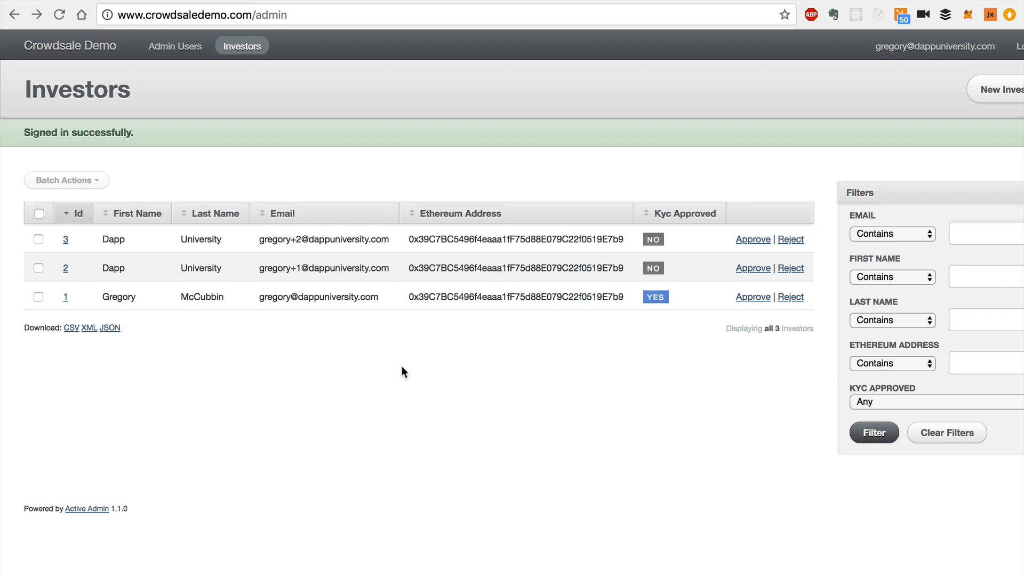
pyautogui.moveTo(758, 238)
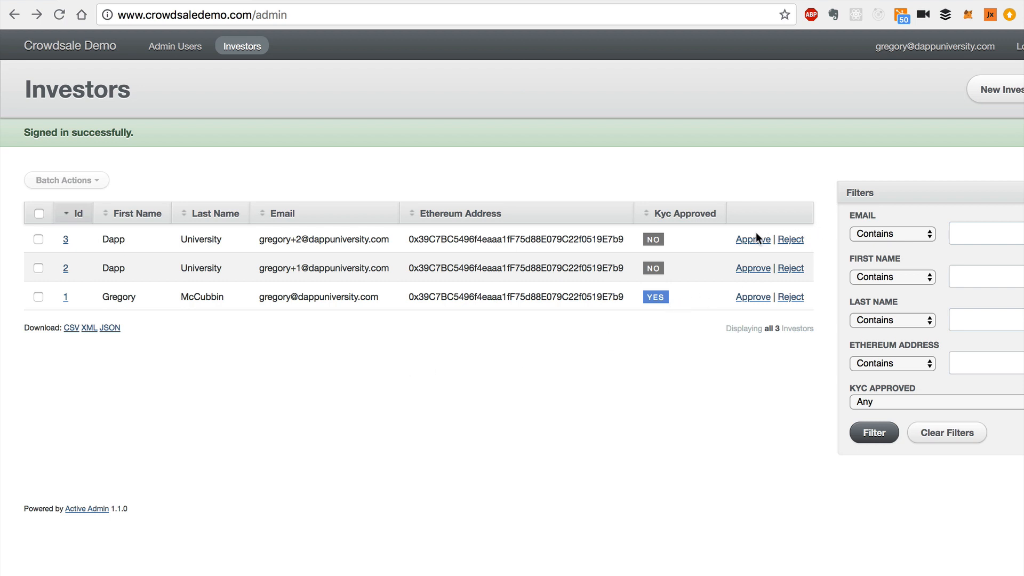
pyautogui.moveTo(478, 241)
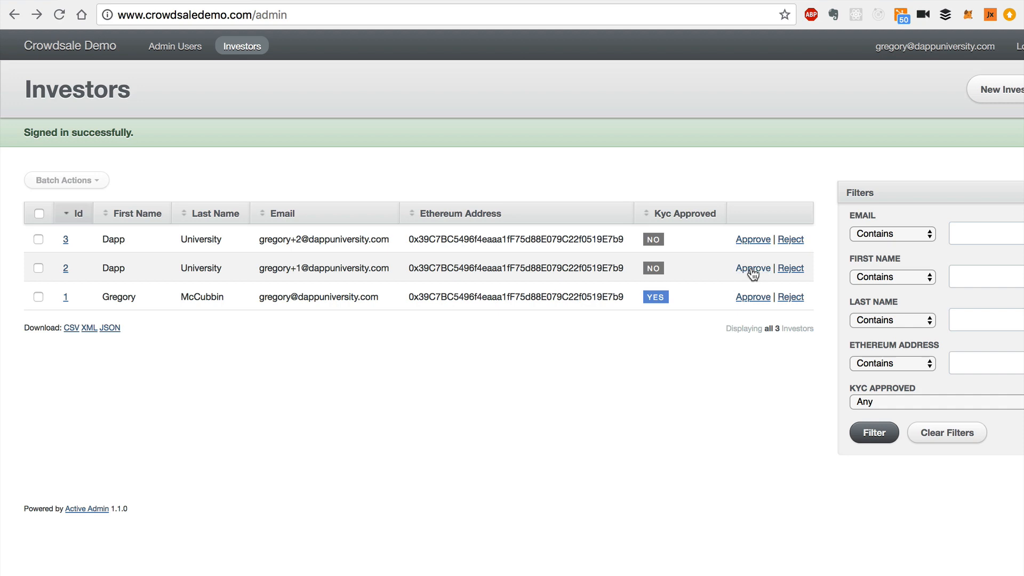
# Step: Approve investor 2's KYC so their status reads YES
pyautogui.click(753, 269)
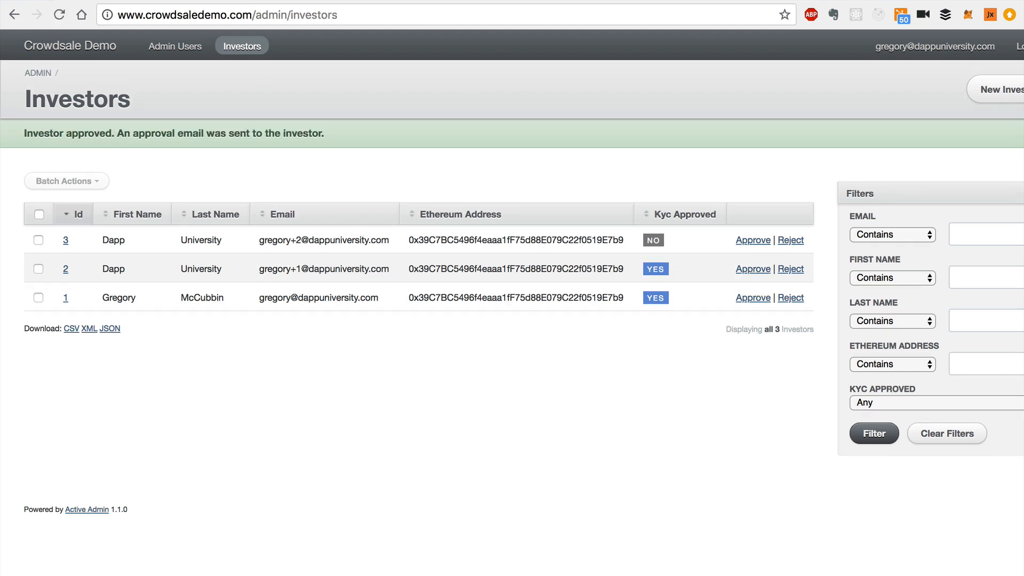
pyautogui.scroll(-3)
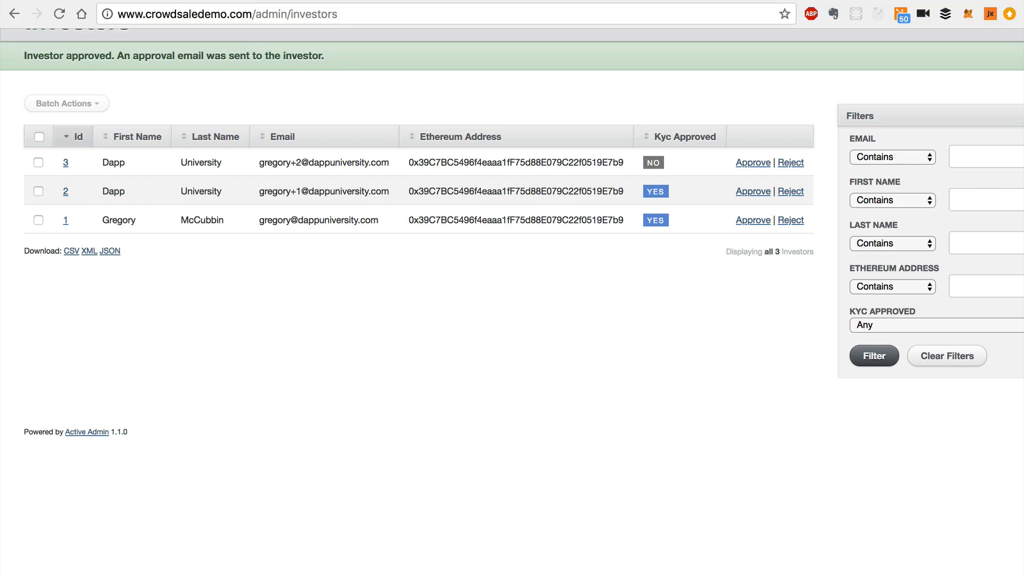
pyautogui.scroll(3)
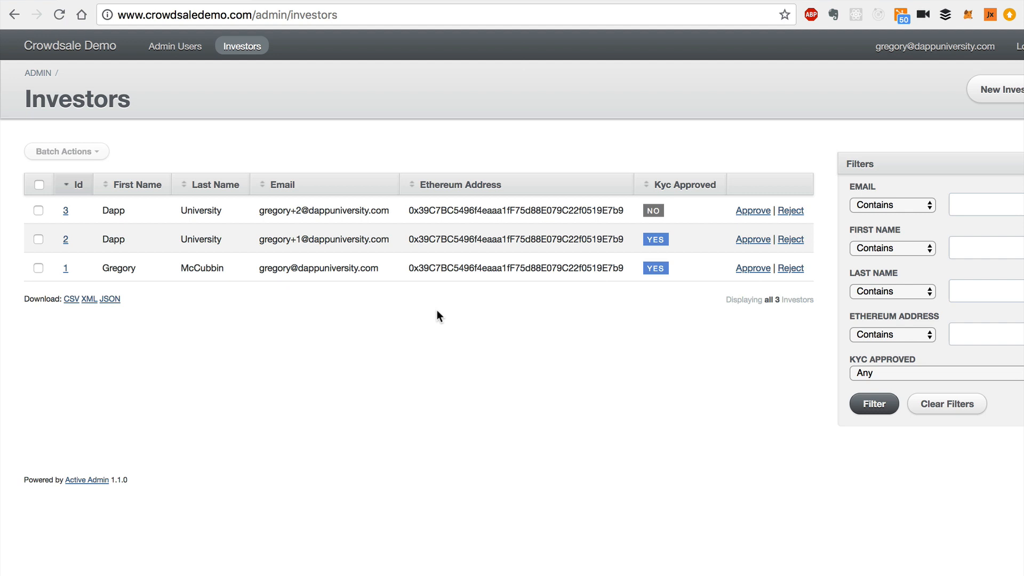
pyautogui.moveTo(596, 235)
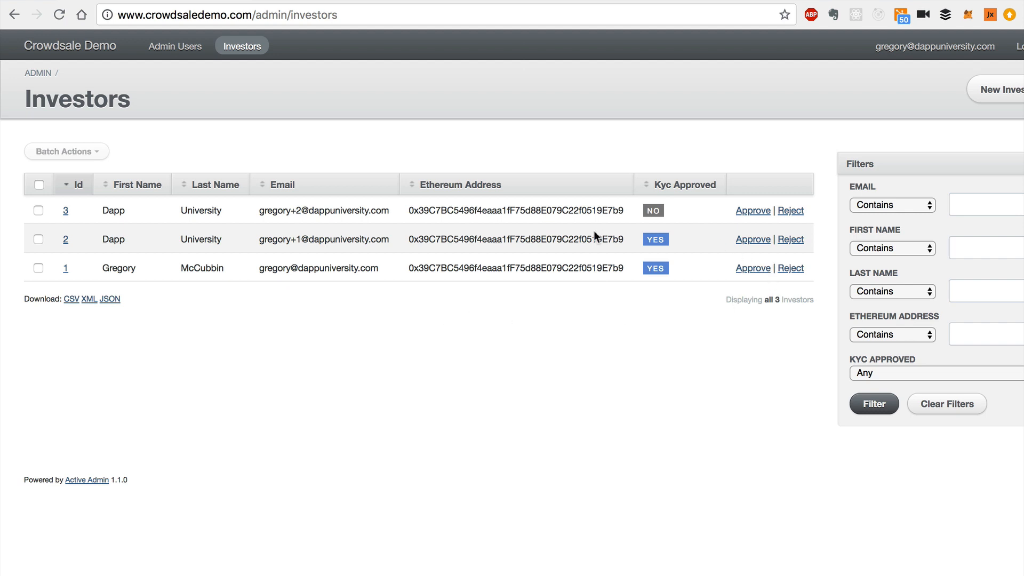
pyautogui.moveTo(682, 241)
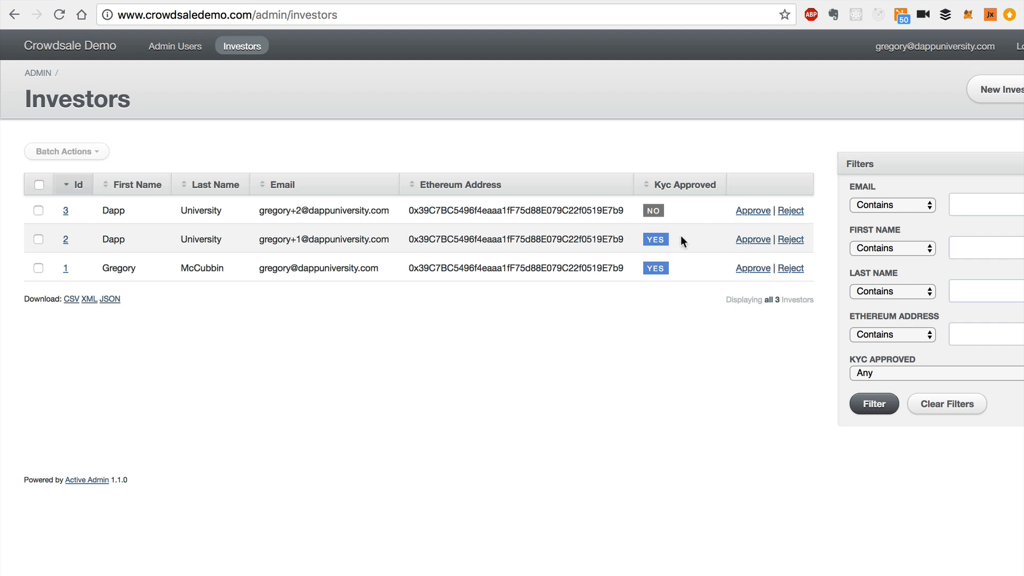
pyautogui.moveTo(667, 246)
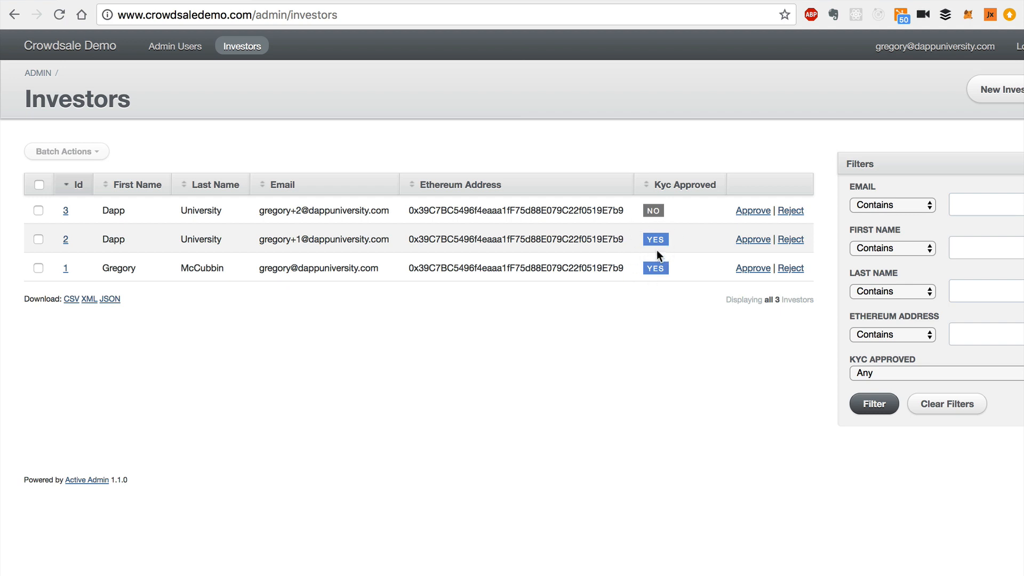
pyautogui.moveTo(634, 248)
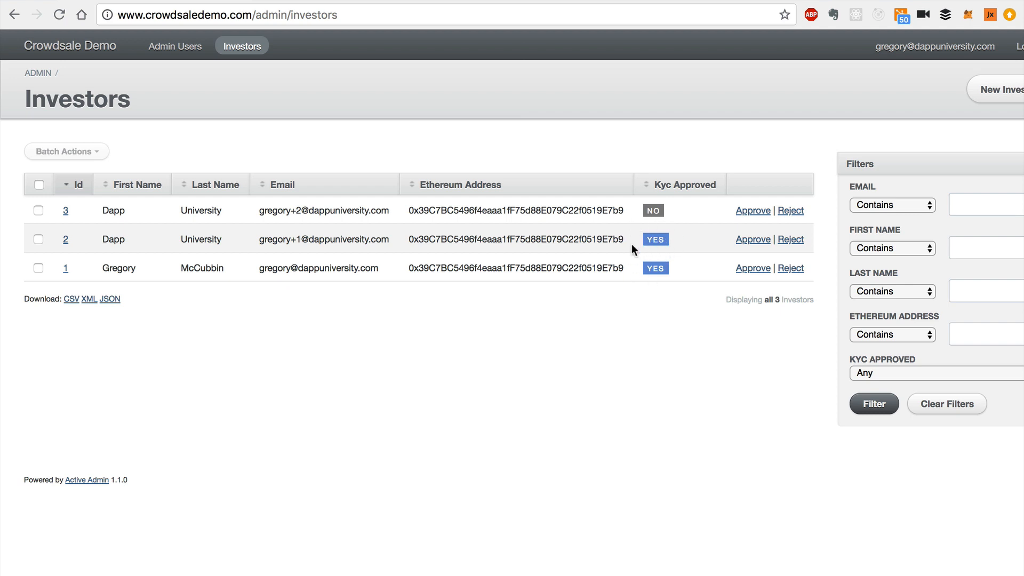
pyautogui.moveTo(678, 243)
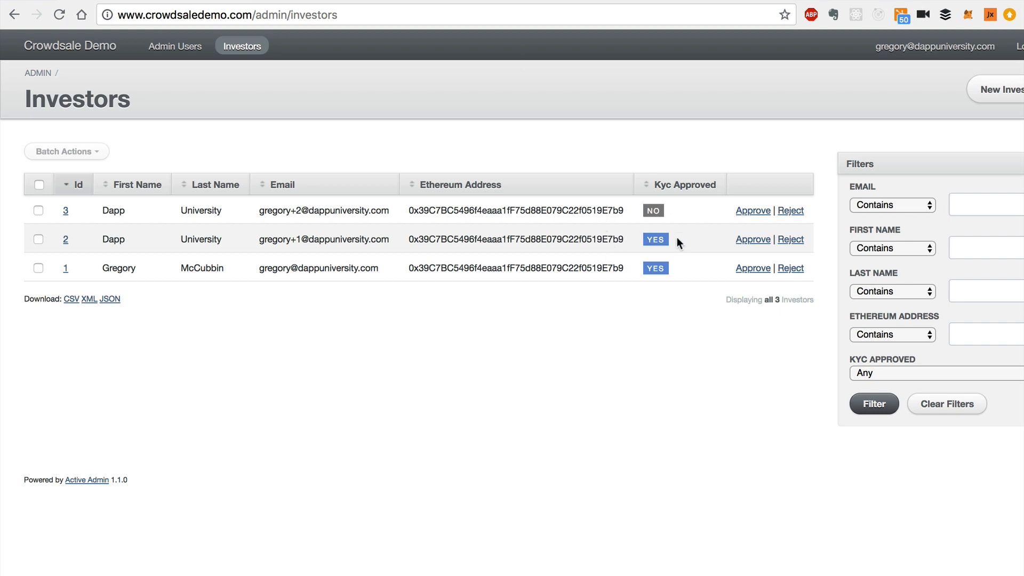
pyautogui.moveTo(380, 352)
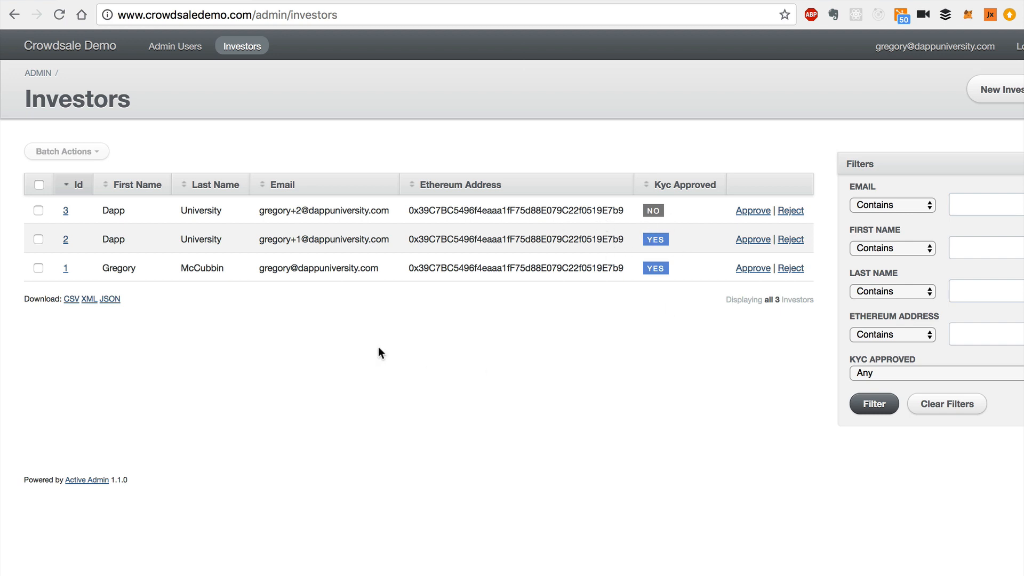
pyautogui.moveTo(784, 245)
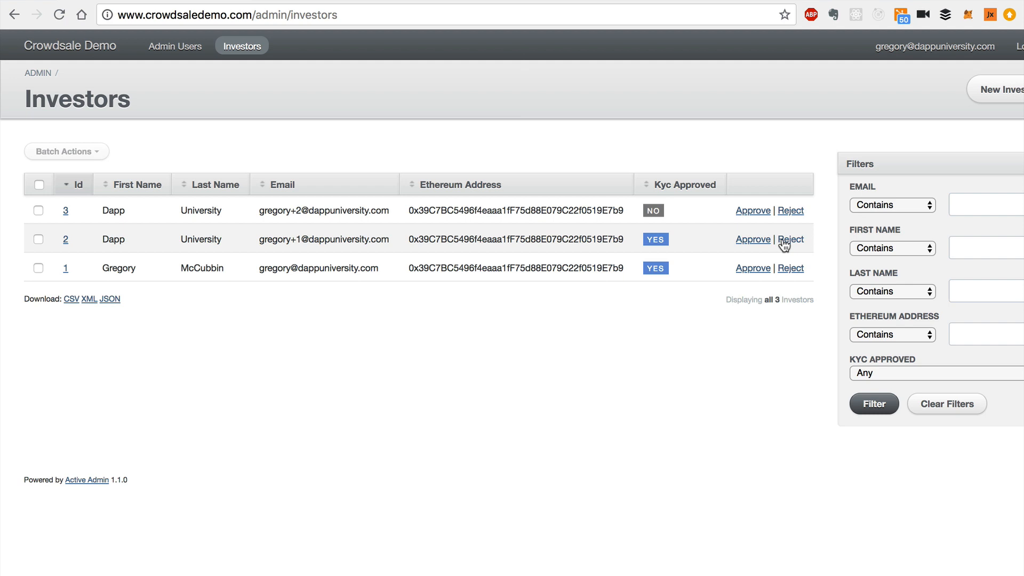
# Step: Reject investor 2, returning their KYC status to NO
pyautogui.click(790, 239)
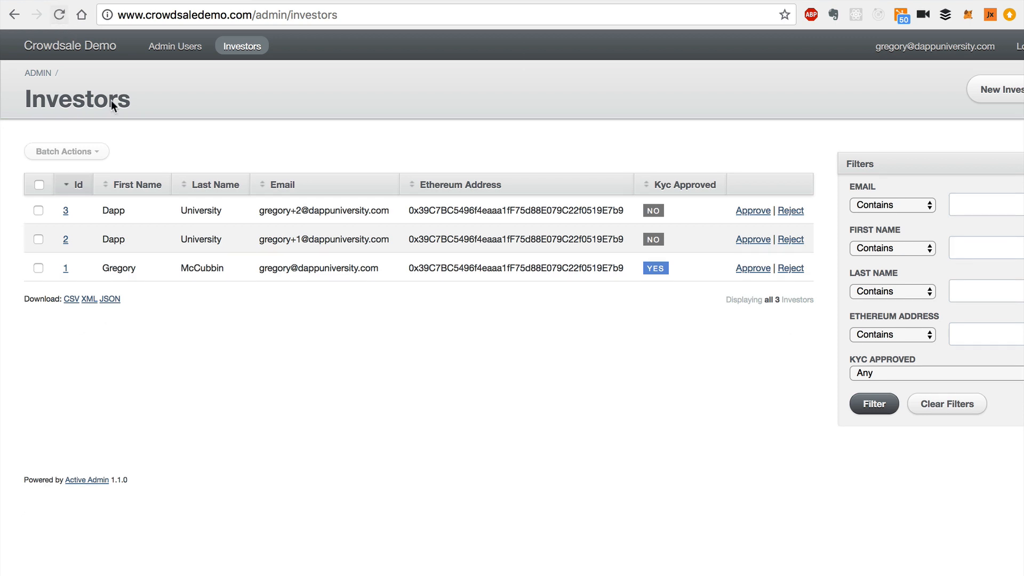
pyautogui.moveTo(618, 259)
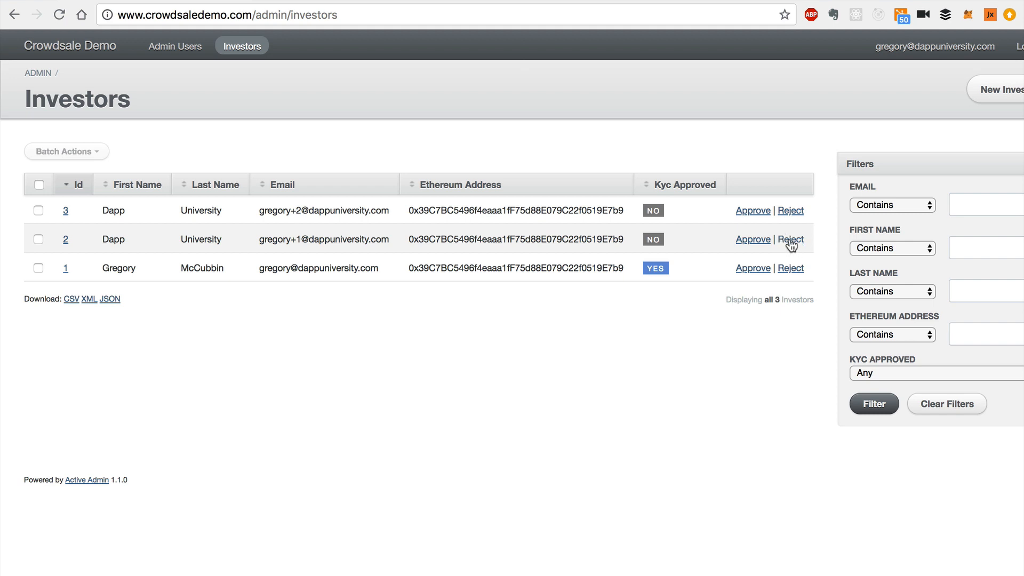
pyautogui.moveTo(704, 277)
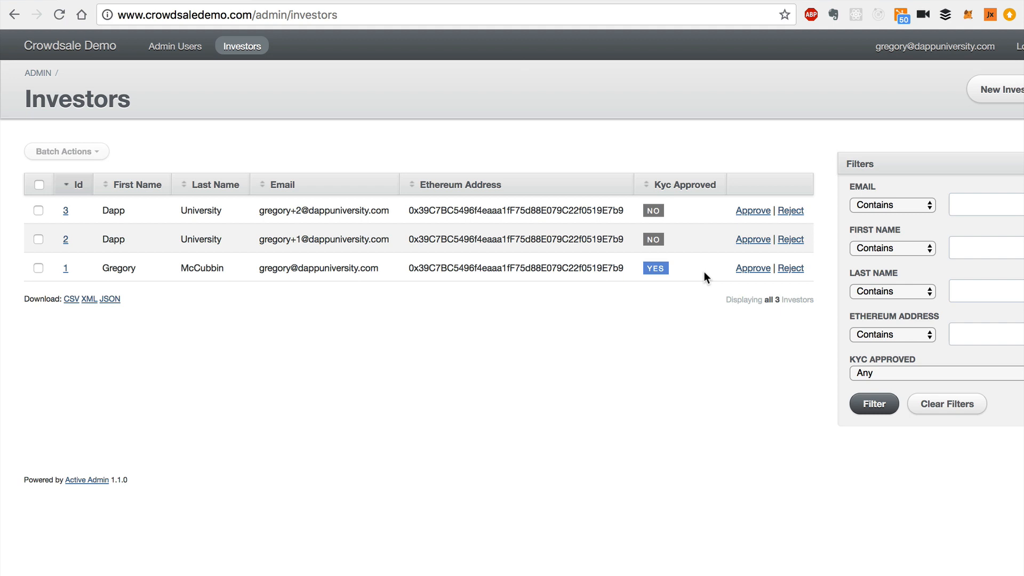
pyautogui.moveTo(512, 262)
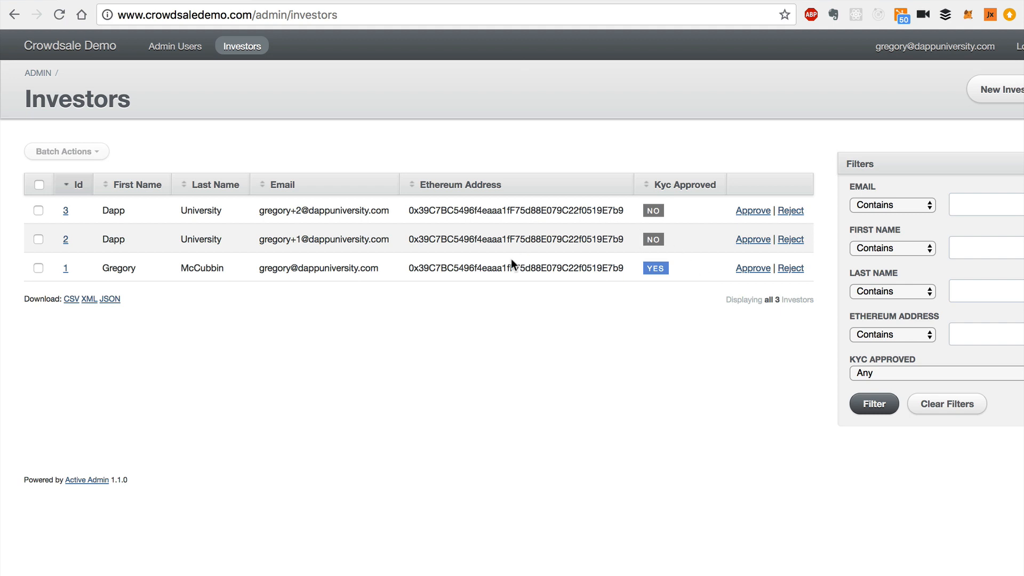
pyautogui.moveTo(340, 257)
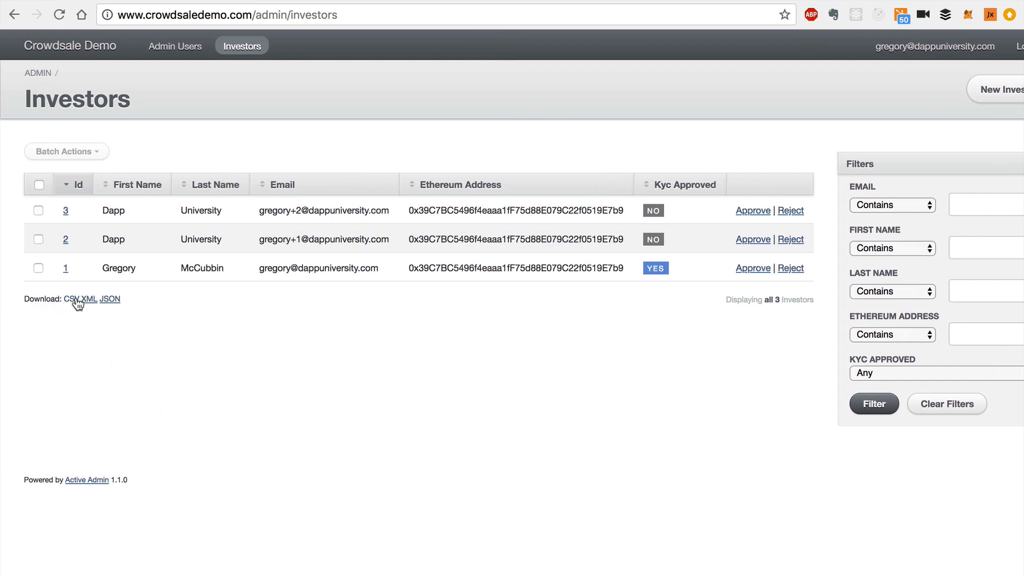
# Step: Download the full Investors list as a CSV file
pyautogui.click(70, 299)
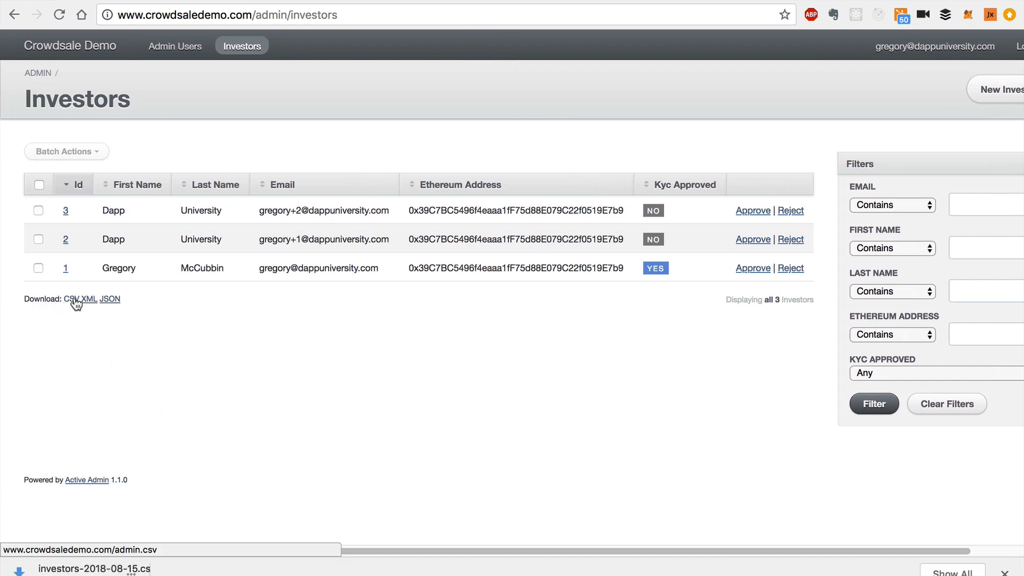
pyautogui.click(71, 298)
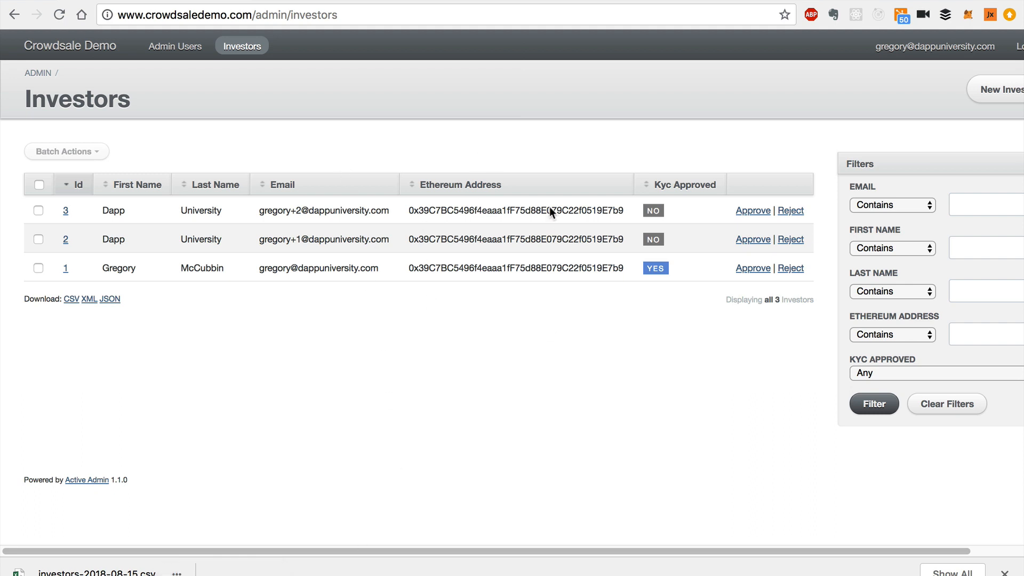
pyautogui.moveTo(551, 303)
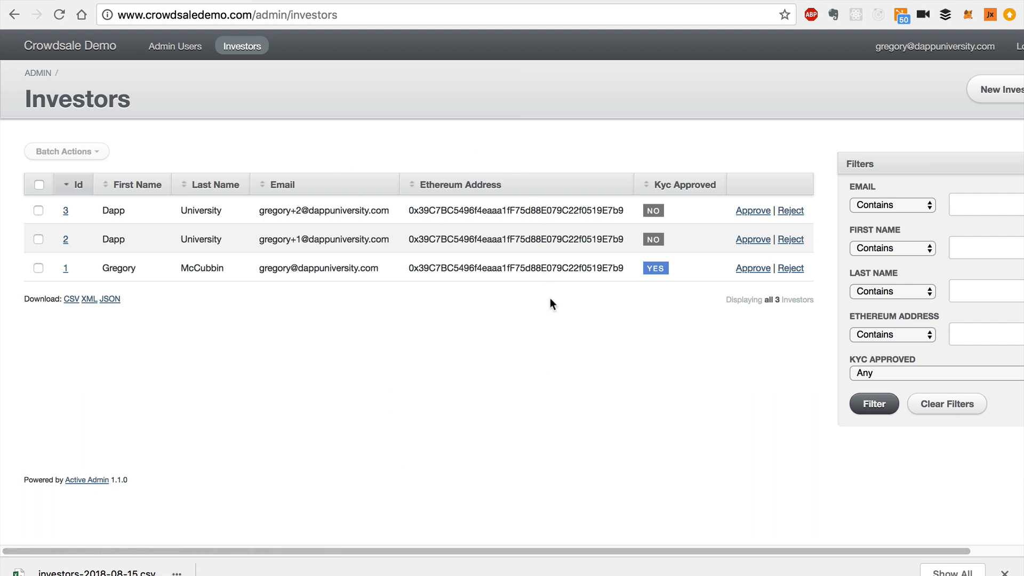
pyautogui.moveTo(671, 360)
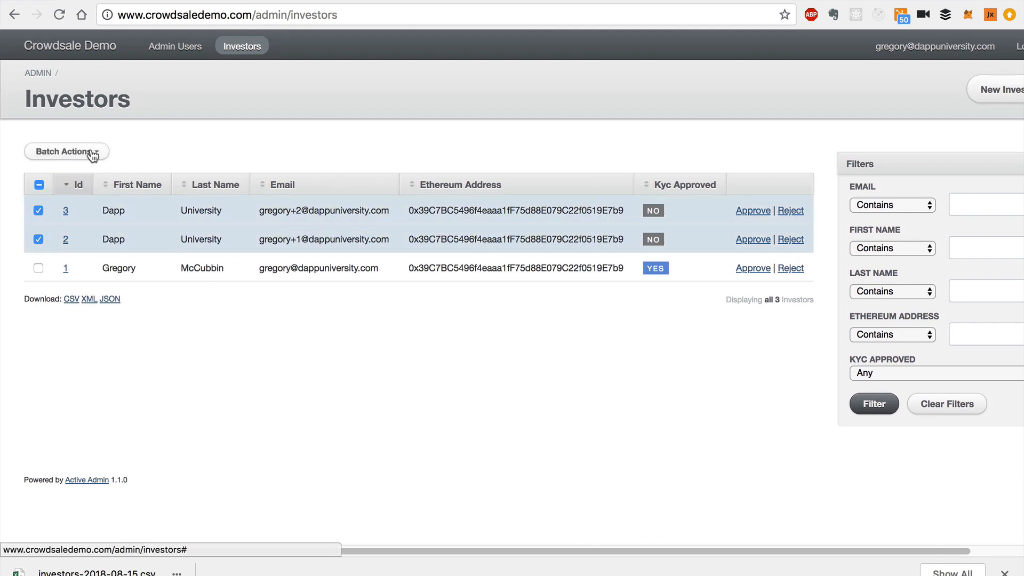
# Step: Batch-approve the checked investors 3 and 2 via Approve Selected
pyautogui.click(66, 152)
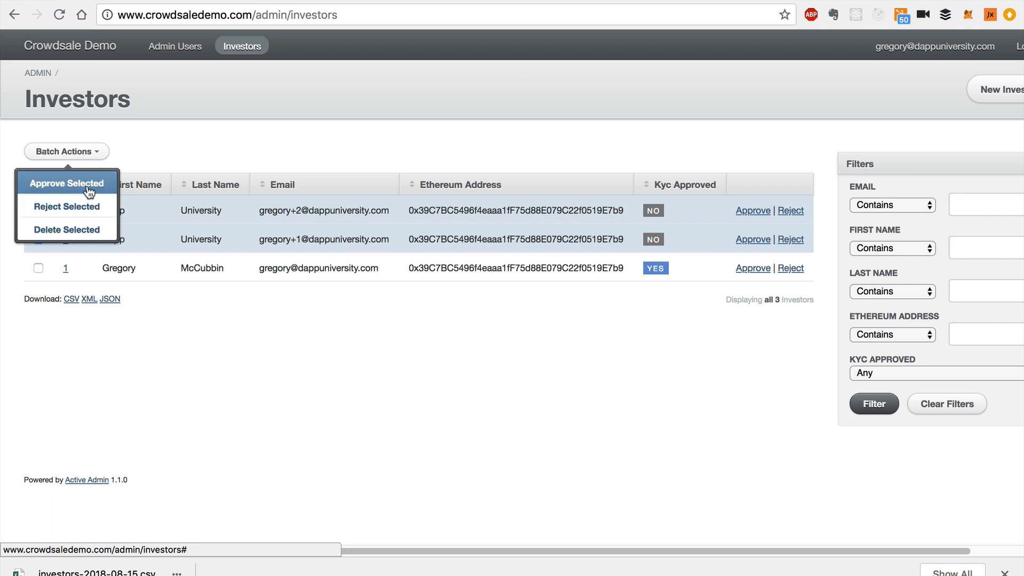
pyautogui.moveTo(100, 187)
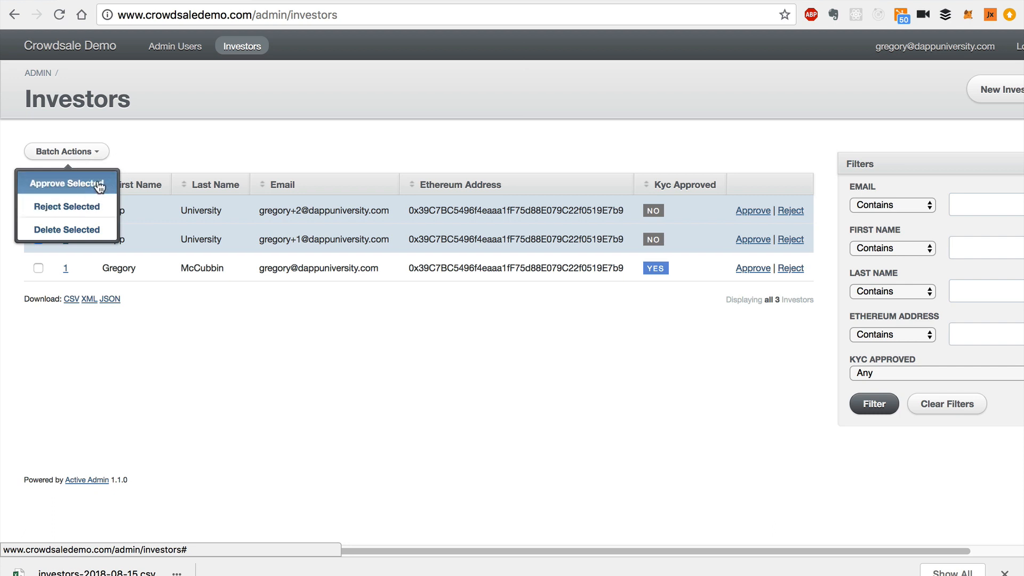
pyautogui.click(67, 184)
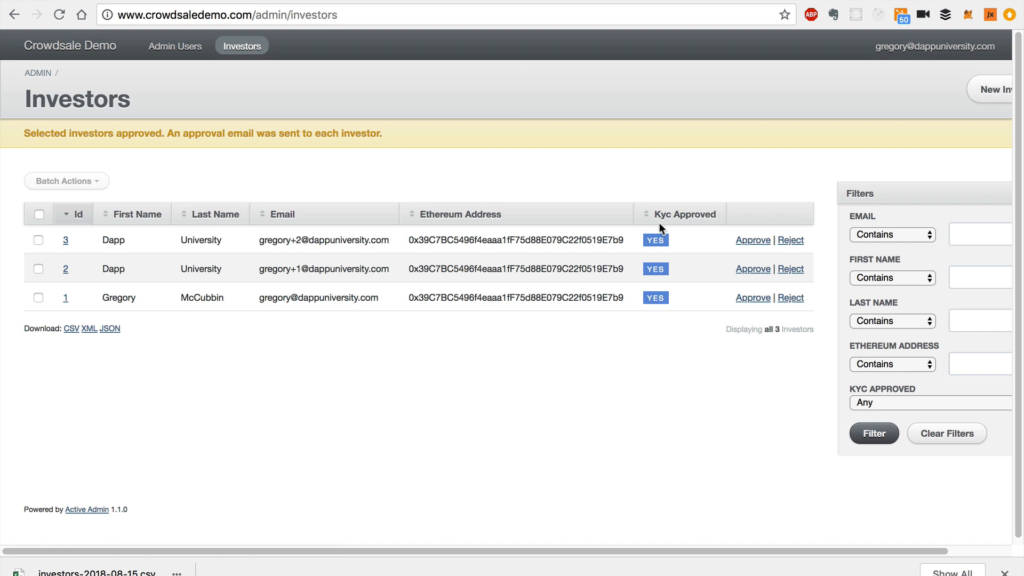
pyautogui.moveTo(637, 365)
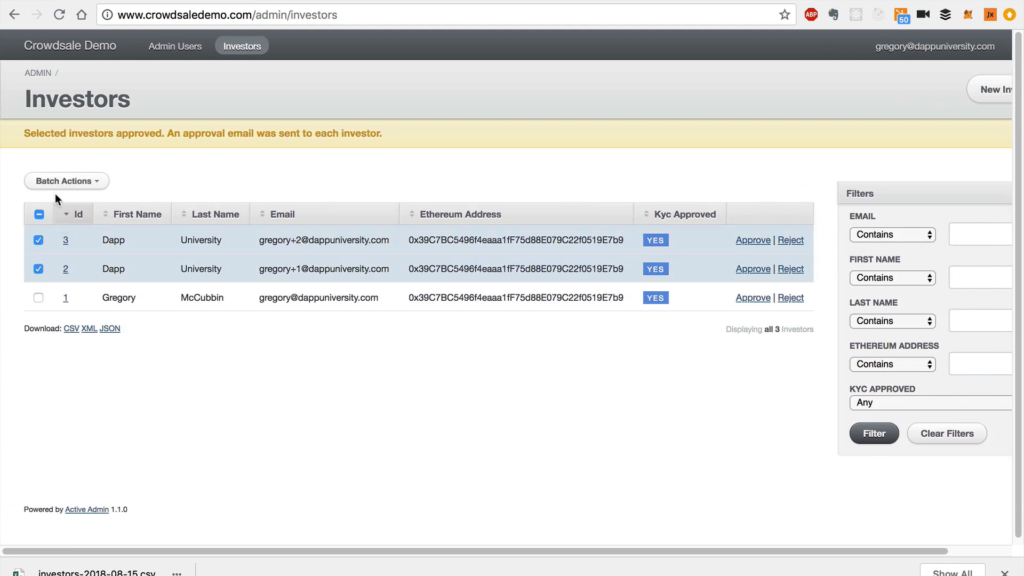
# Step: Batch-reject the checked investors 3 and 2 via Reject Selected
pyautogui.click(66, 181)
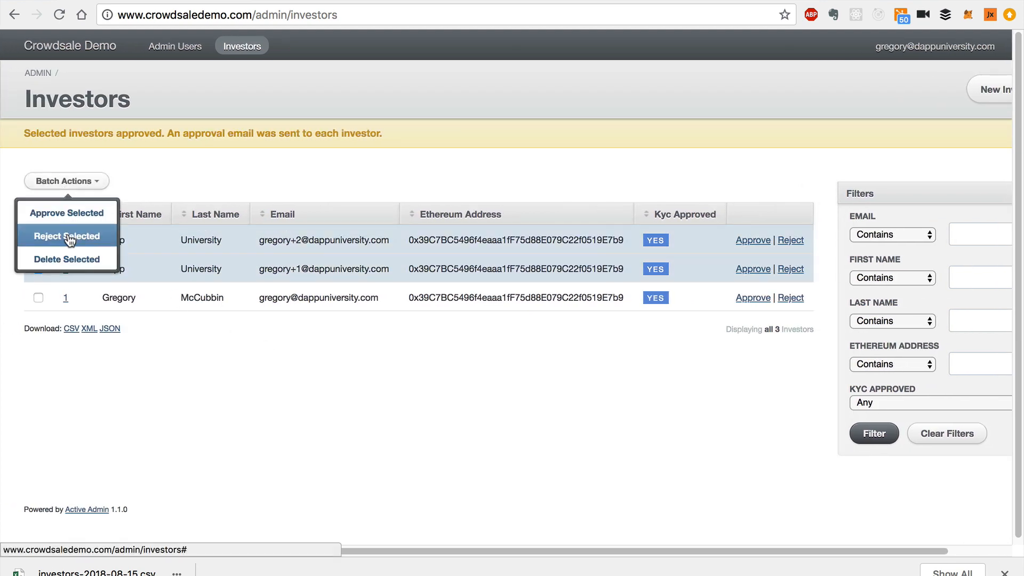
pyautogui.click(66, 235)
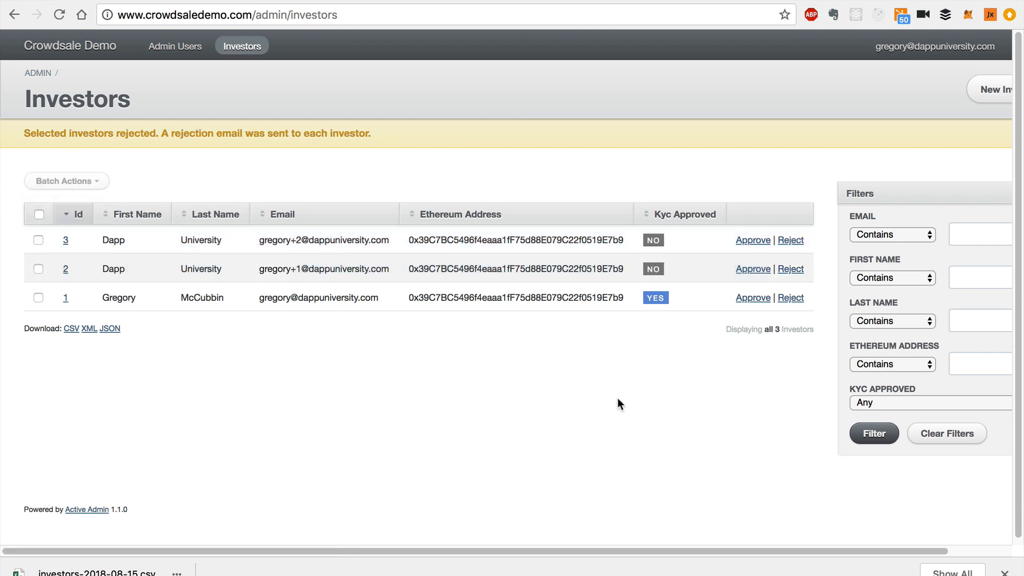
pyautogui.moveTo(618, 409)
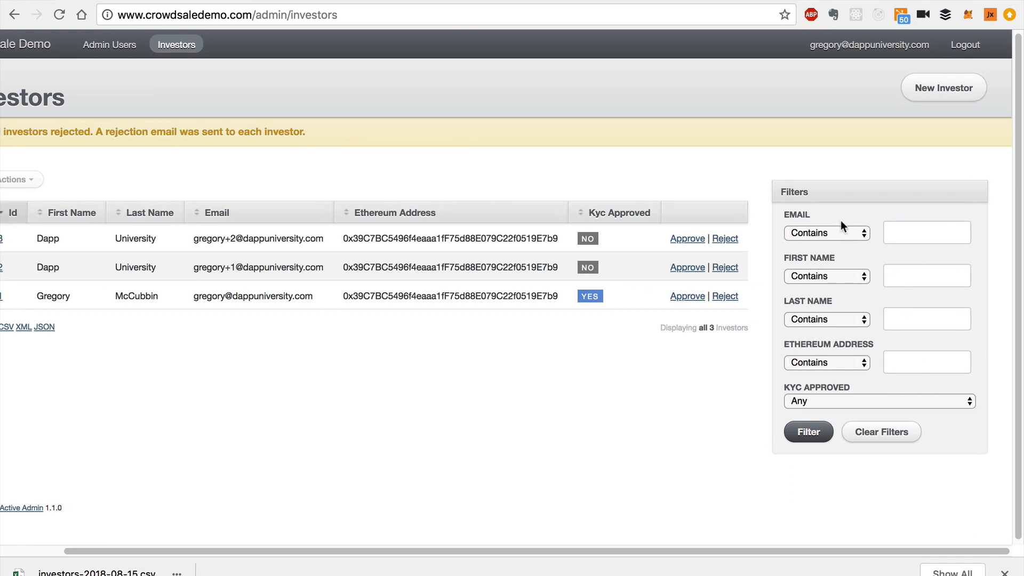
# Step: Filter the Investors list to KYC Approved = No, leaving investors 2 and 3
pyautogui.click(879, 401)
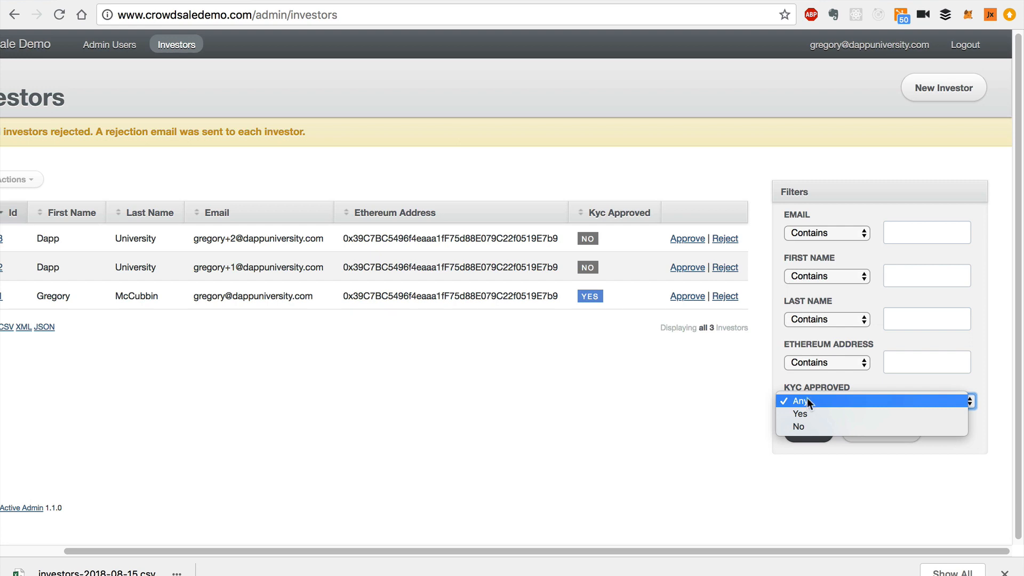
pyautogui.click(798, 427)
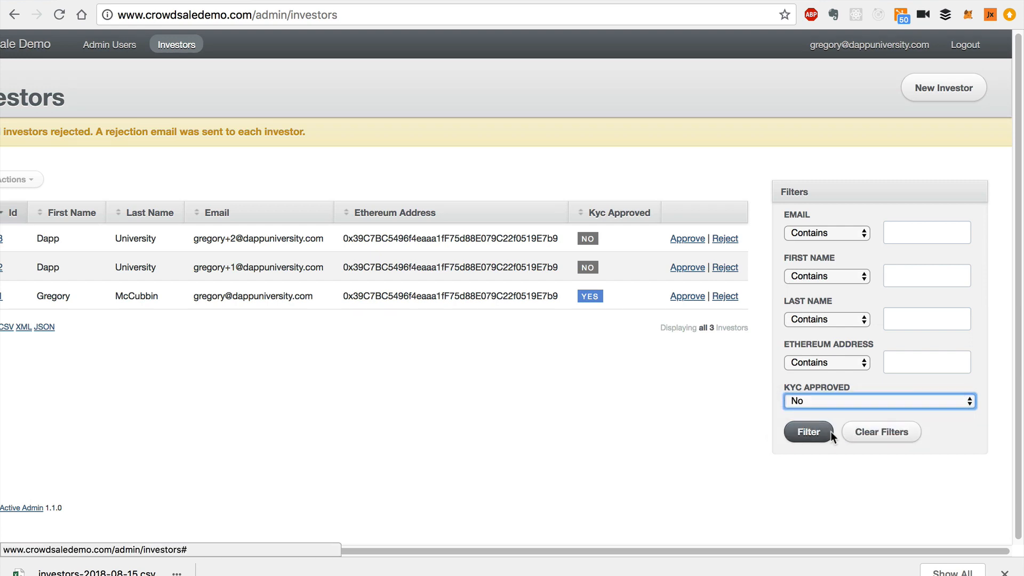
pyautogui.click(808, 431)
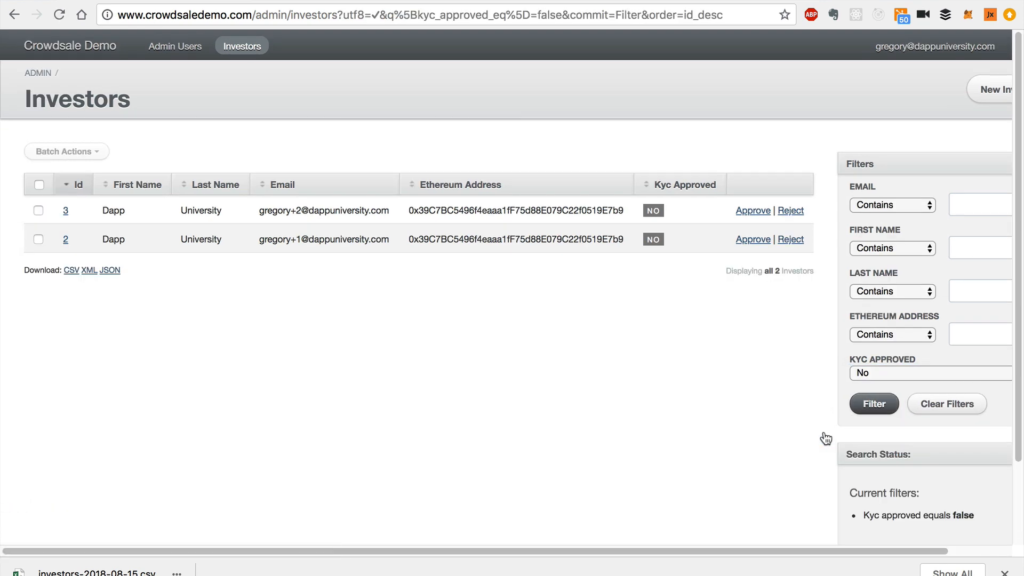
pyautogui.click(71, 270)
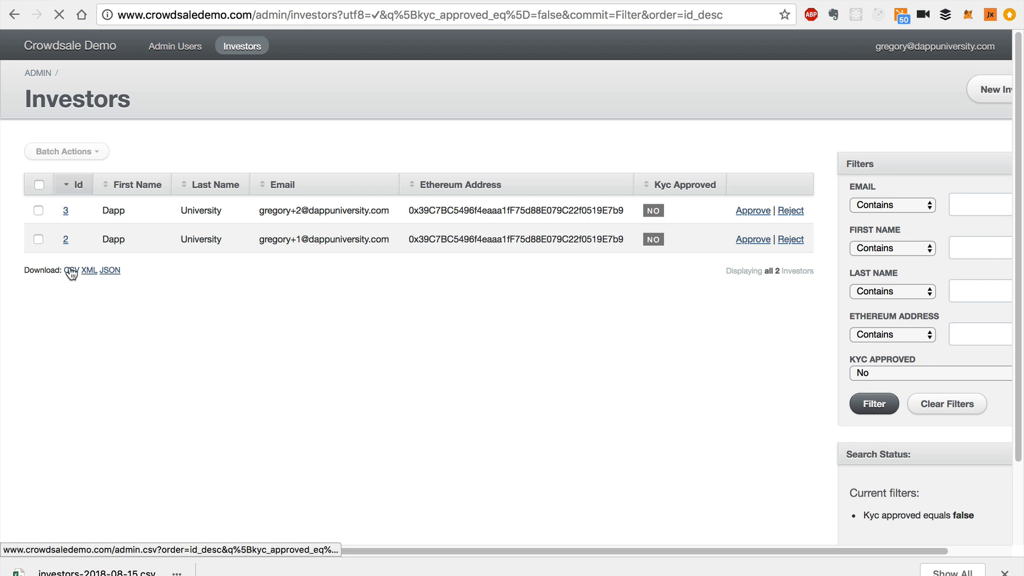
# Step: Download the filtered unapproved investors 2 and 3 as a second CSV
pyautogui.click(69, 271)
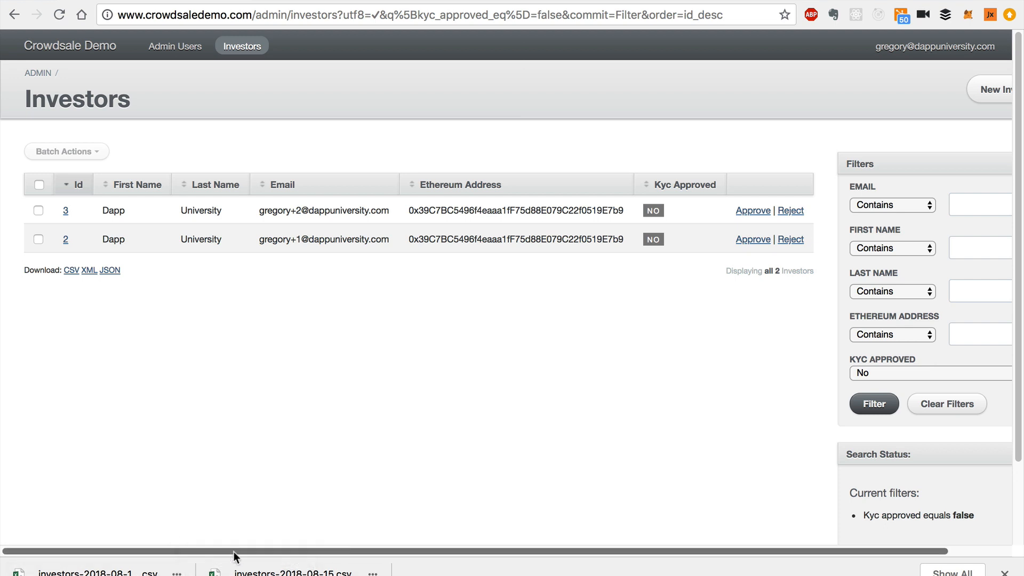
pyautogui.hscroll(3)
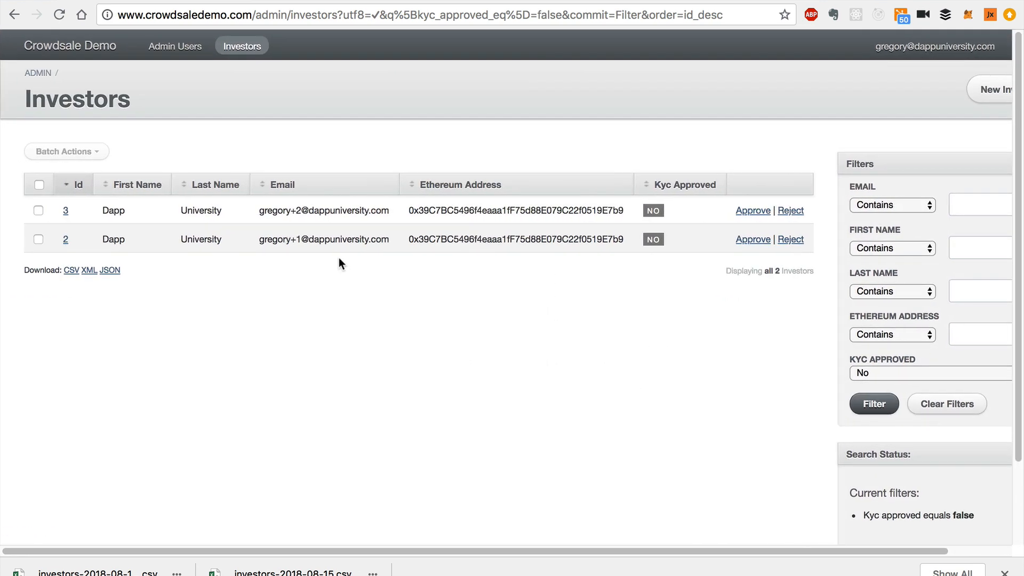
pyautogui.moveTo(295, 124)
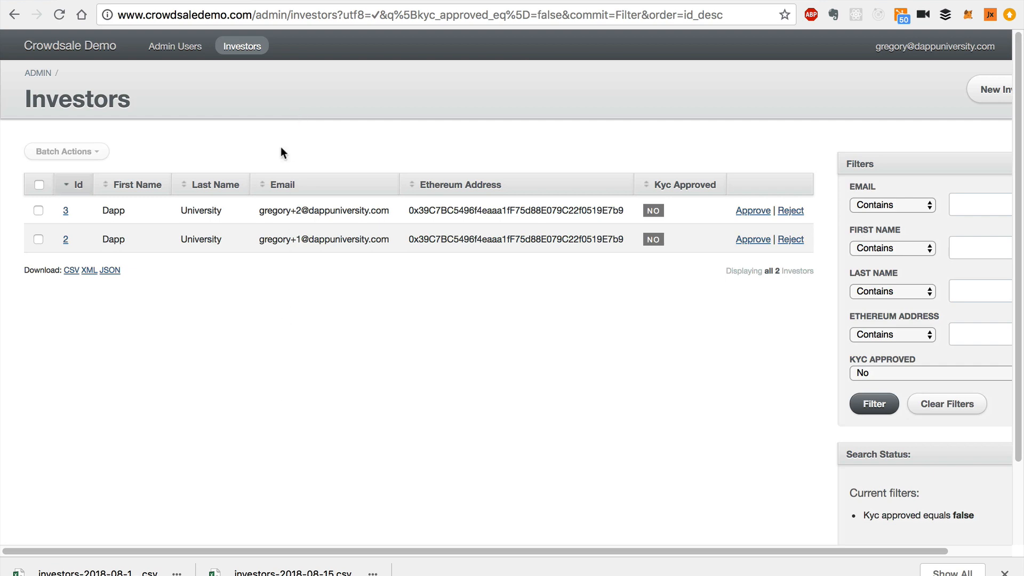
pyautogui.moveTo(265, 388)
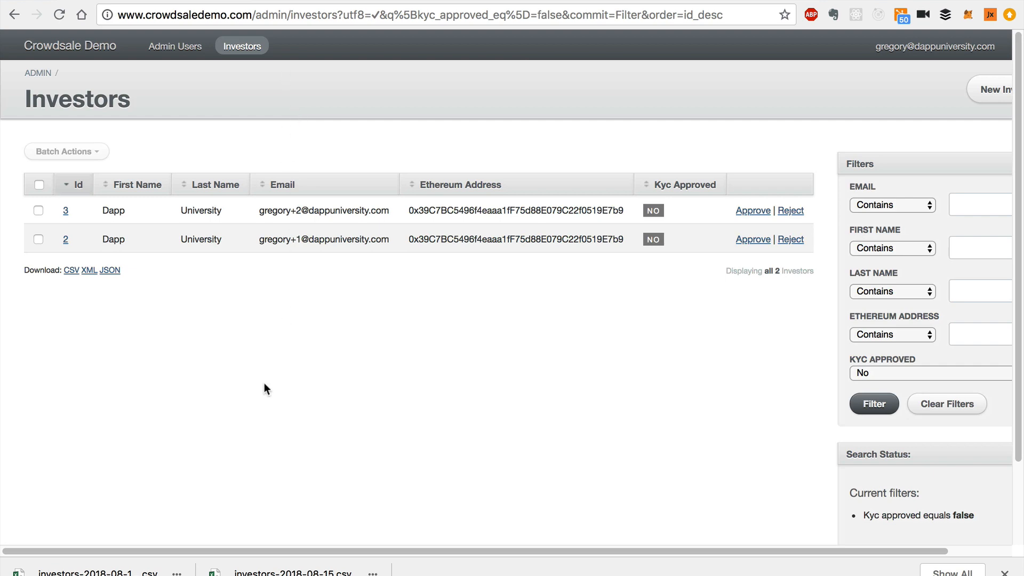
pyautogui.moveTo(414, 184)
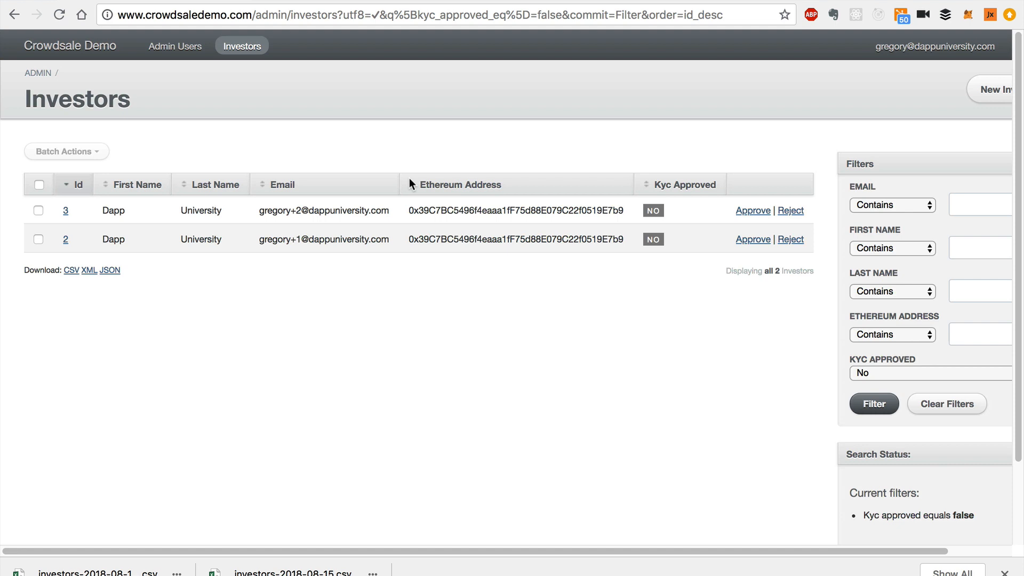
pyautogui.moveTo(437, 288)
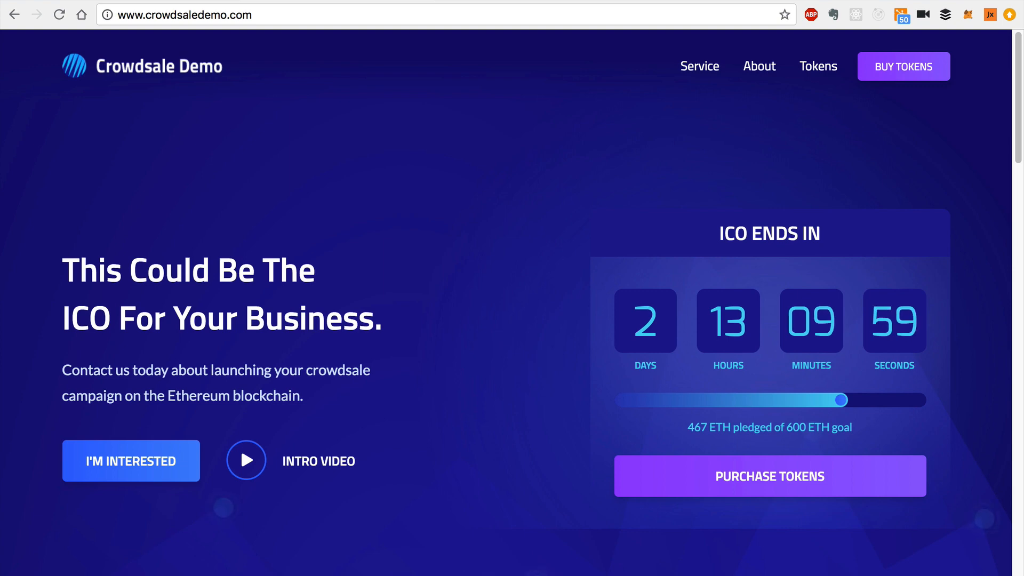
pyautogui.moveTo(549, 290)
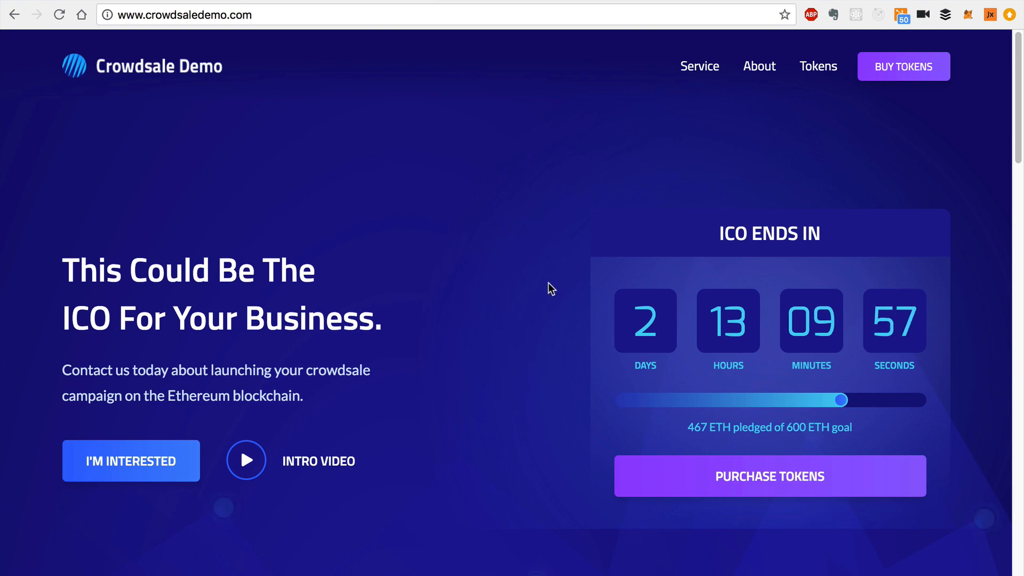
# Step: Browse the landing page sections, including the KYC portal service details
pyautogui.click(698, 66)
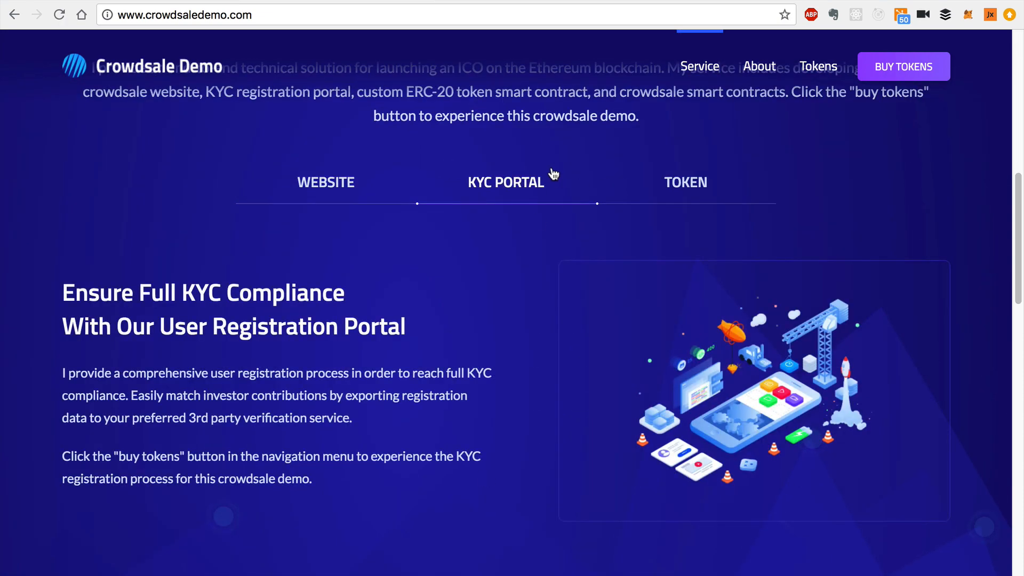
pyautogui.click(684, 182)
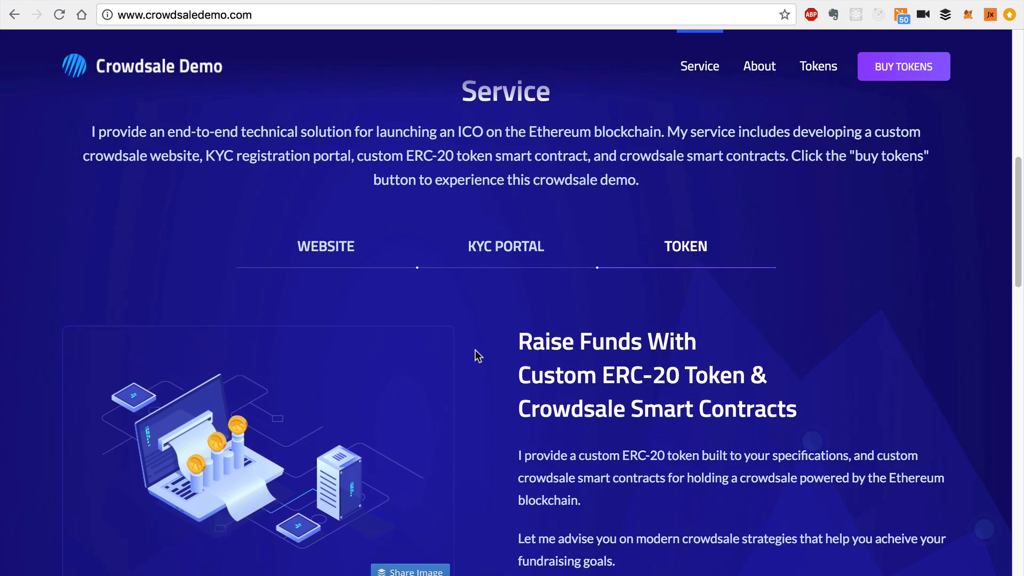
pyautogui.scroll(3)
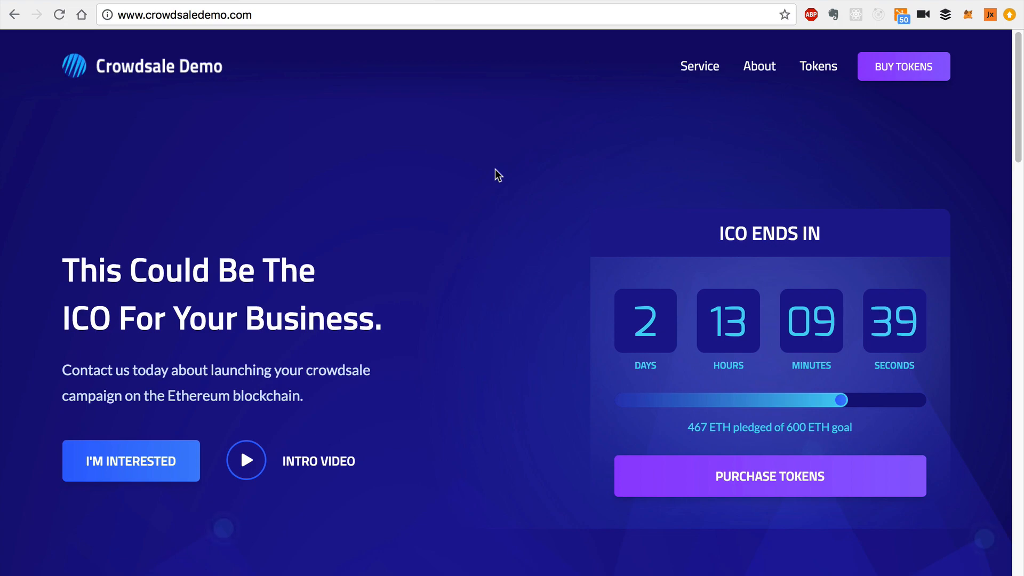
pyautogui.scroll(-3)
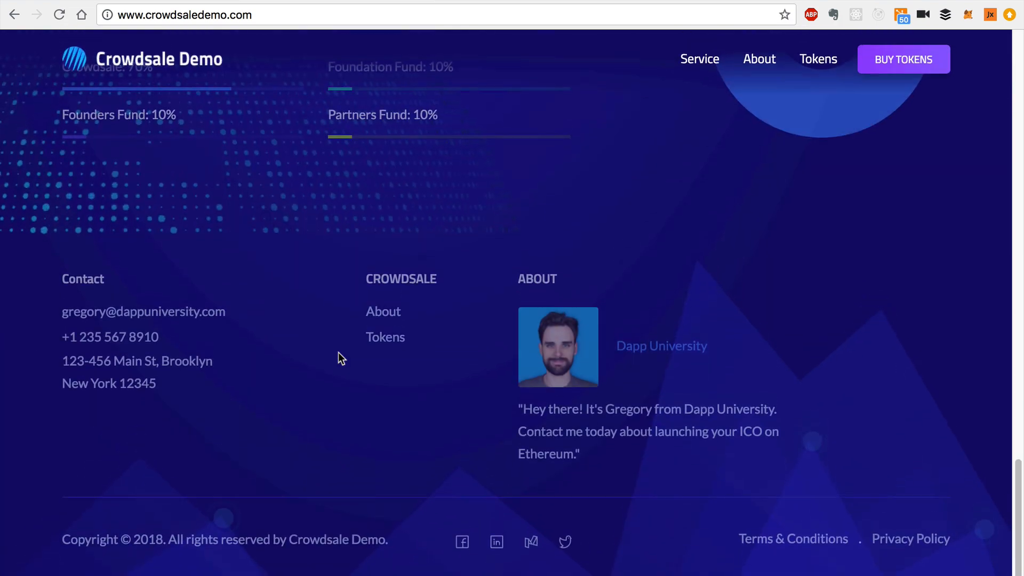
pyautogui.scroll(3)
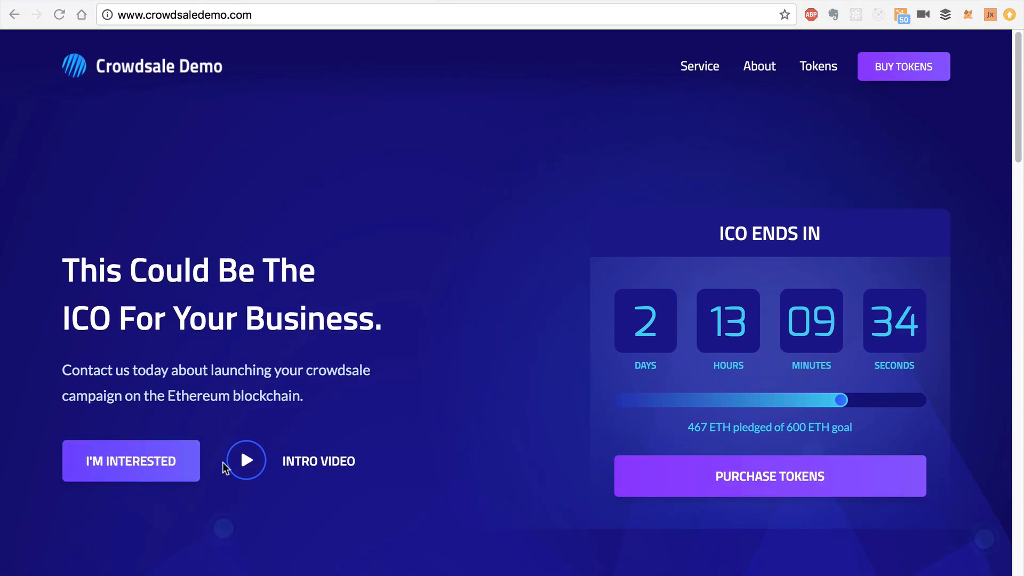
# Step: Start an email enquiry about launching an ICO via I'M INTERESTED
pyautogui.click(131, 460)
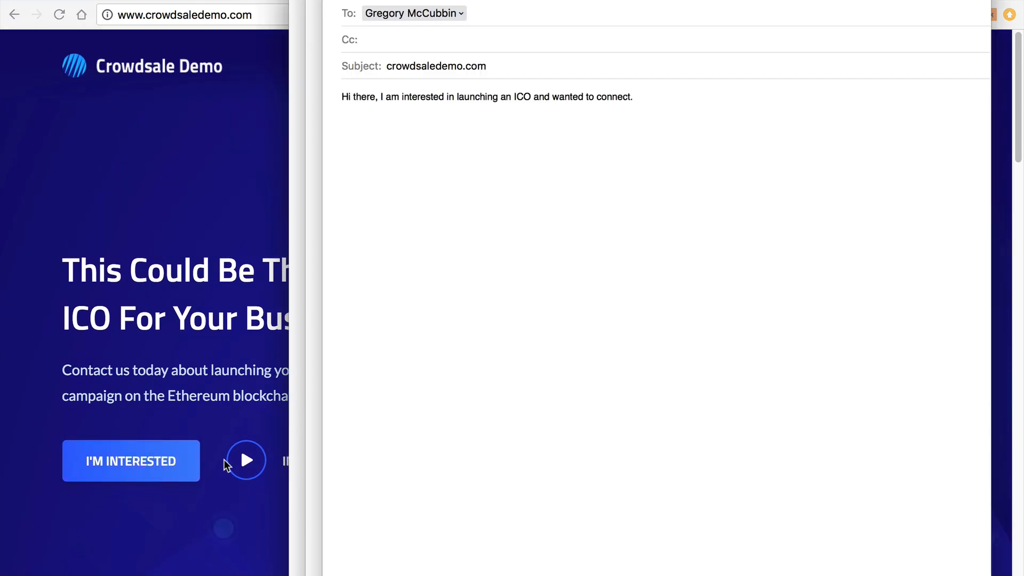